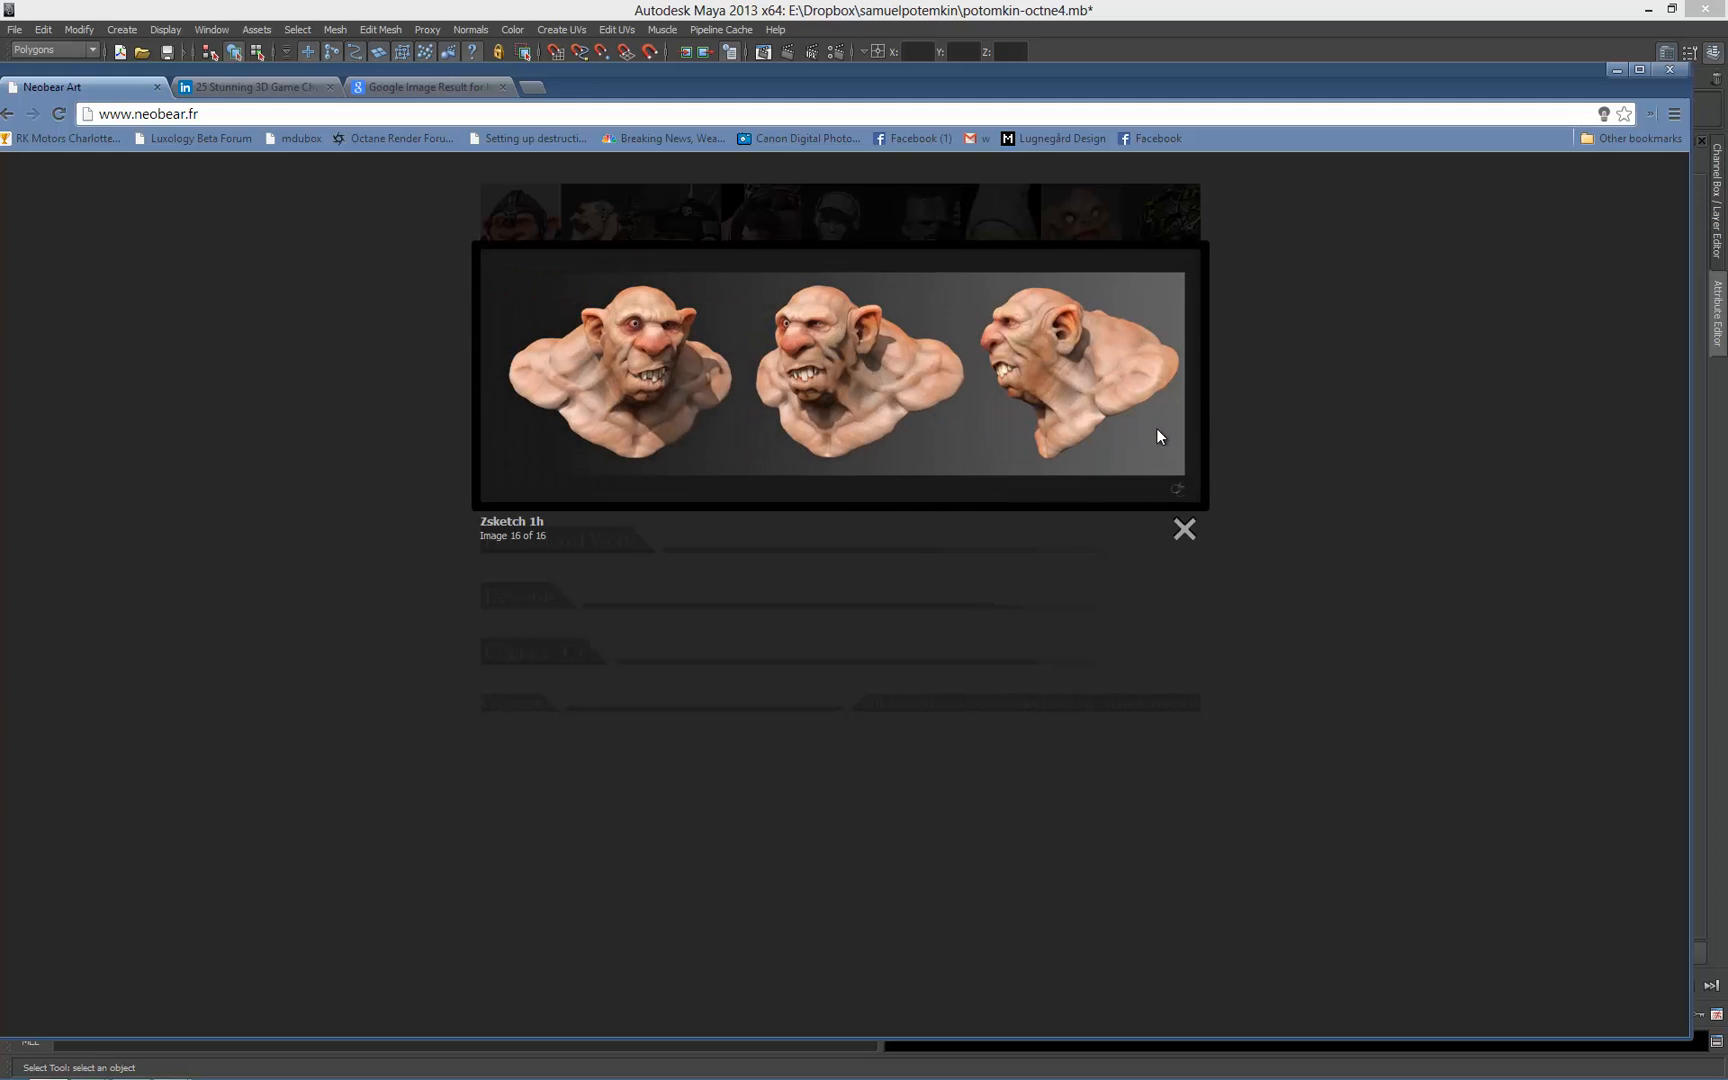
# - Close the sketch preview and page through Last Works to the armored goblin artwork
pyautogui.click(1184, 529)
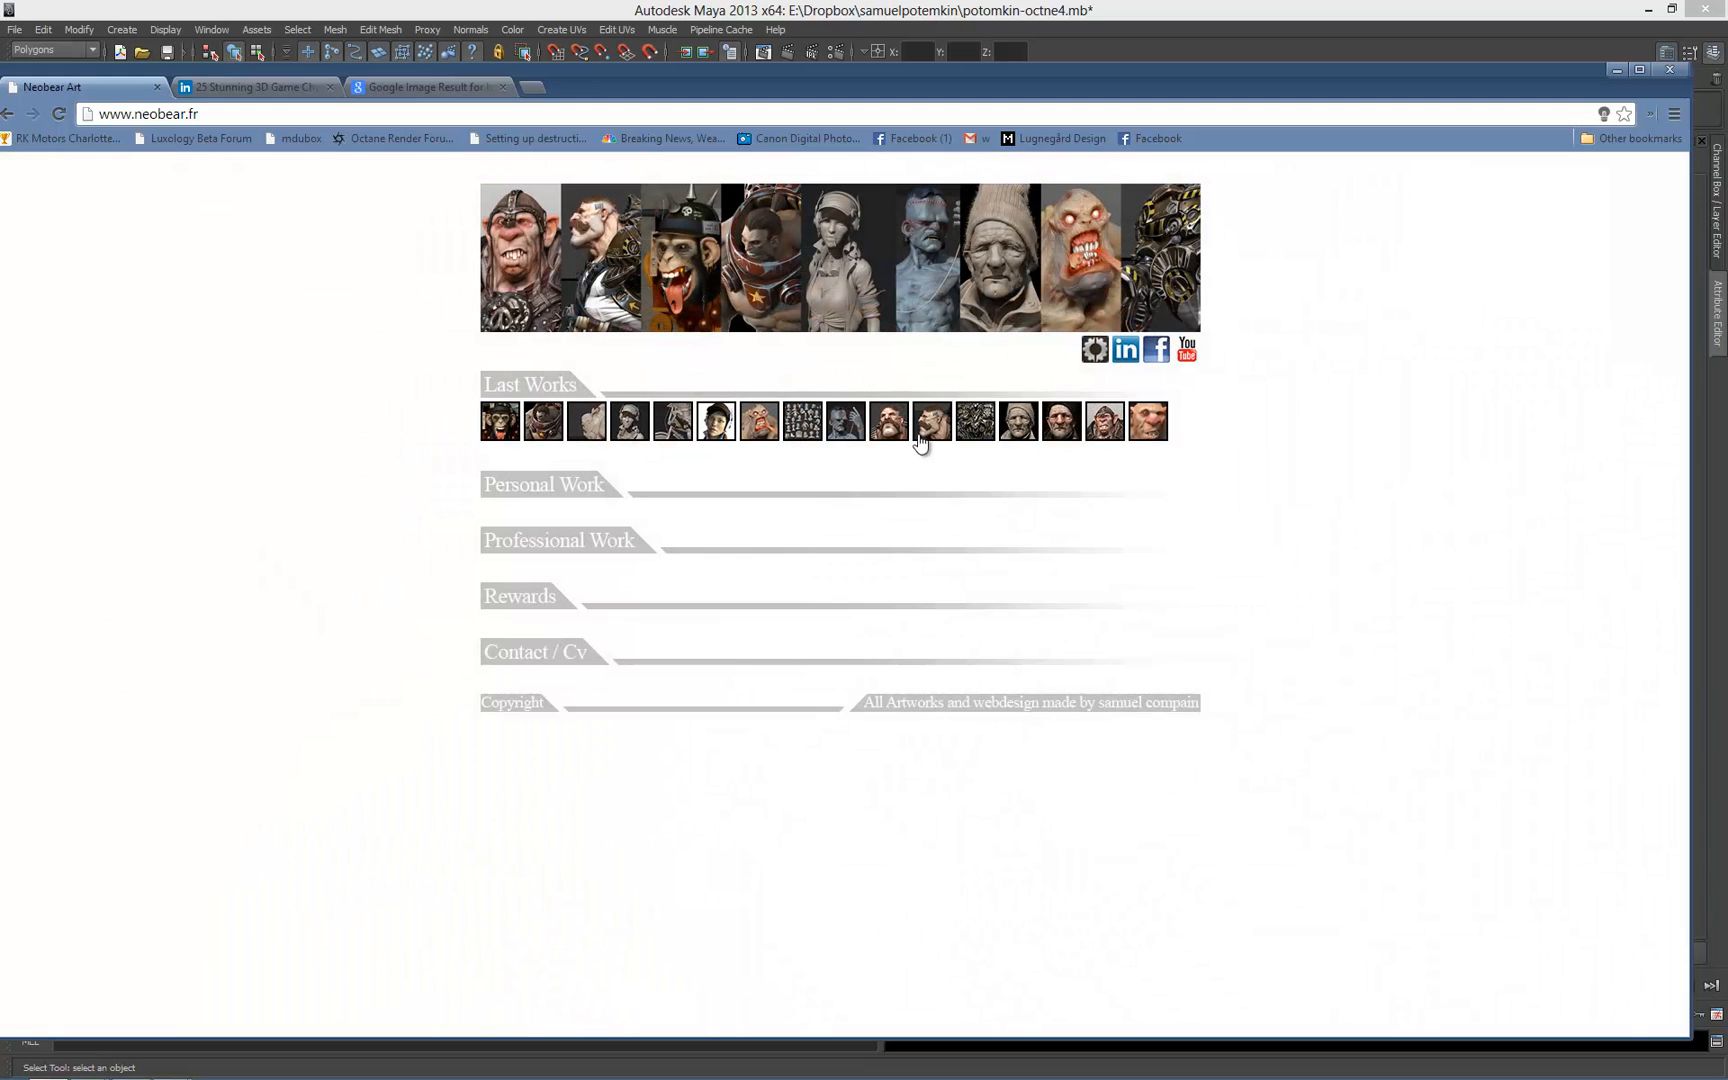
pyautogui.click(887, 421)
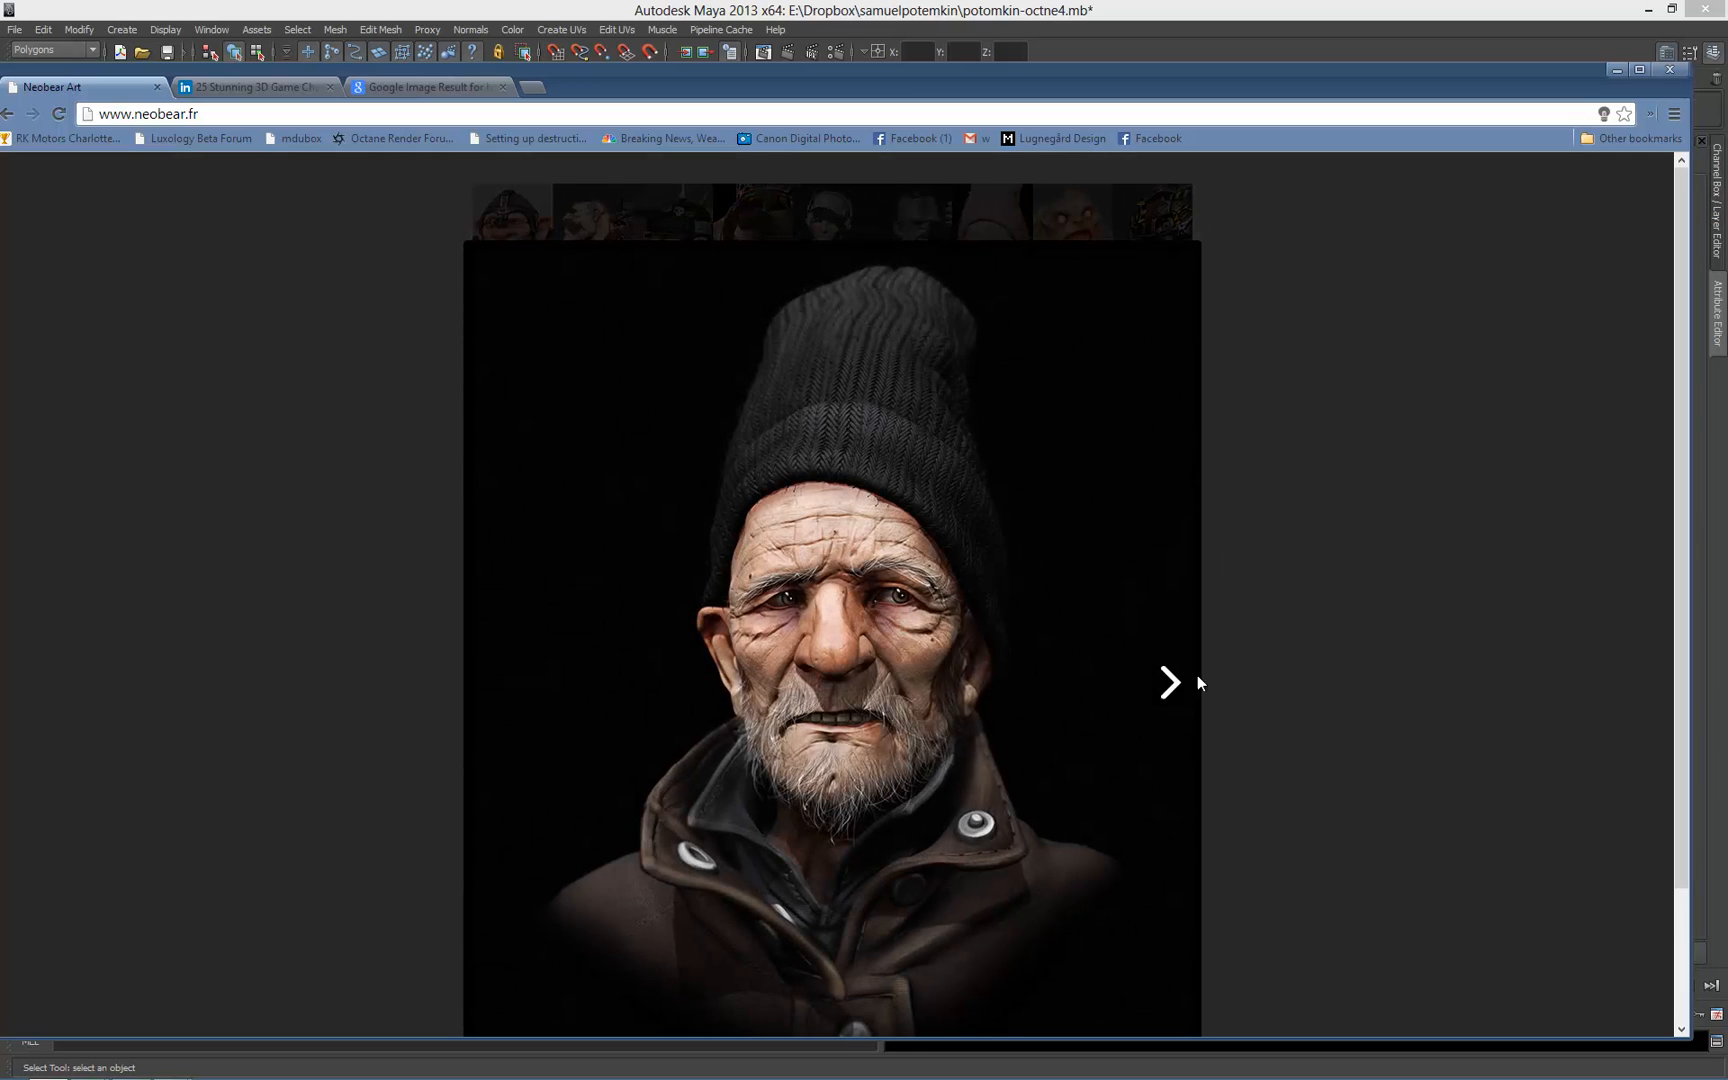
pyautogui.click(1168, 682)
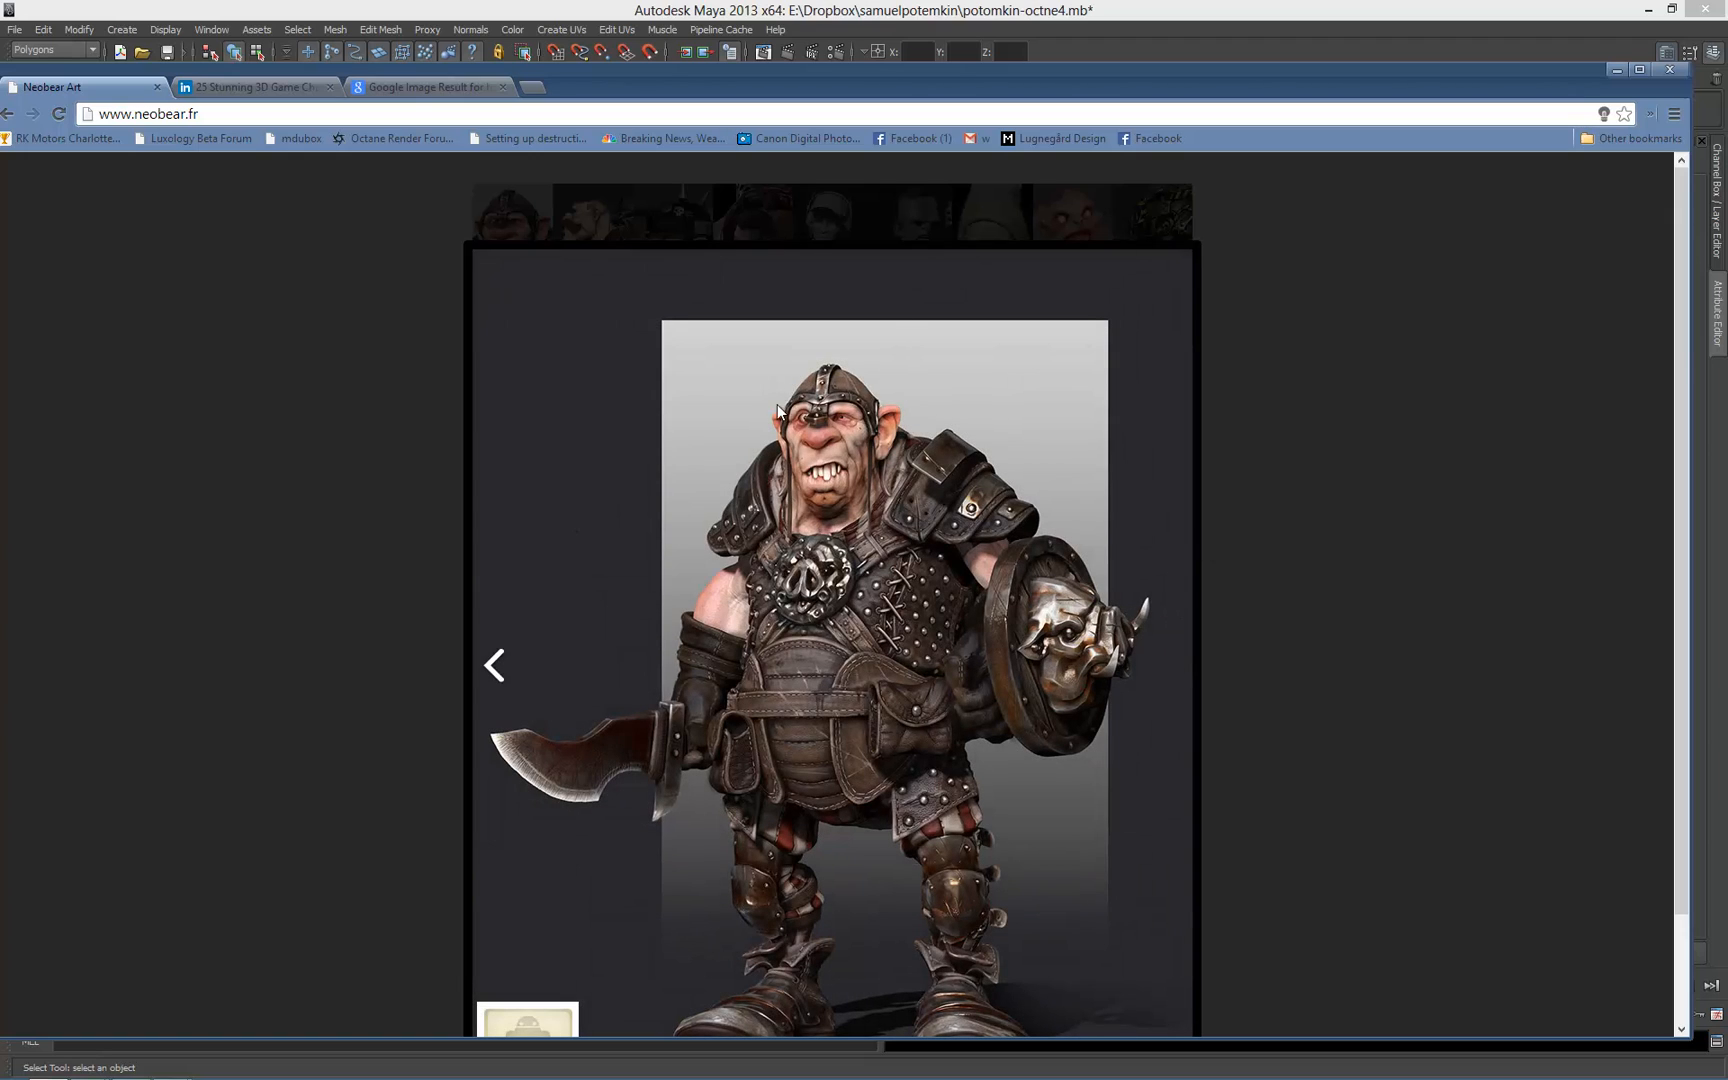
pyautogui.moveTo(1055, 226)
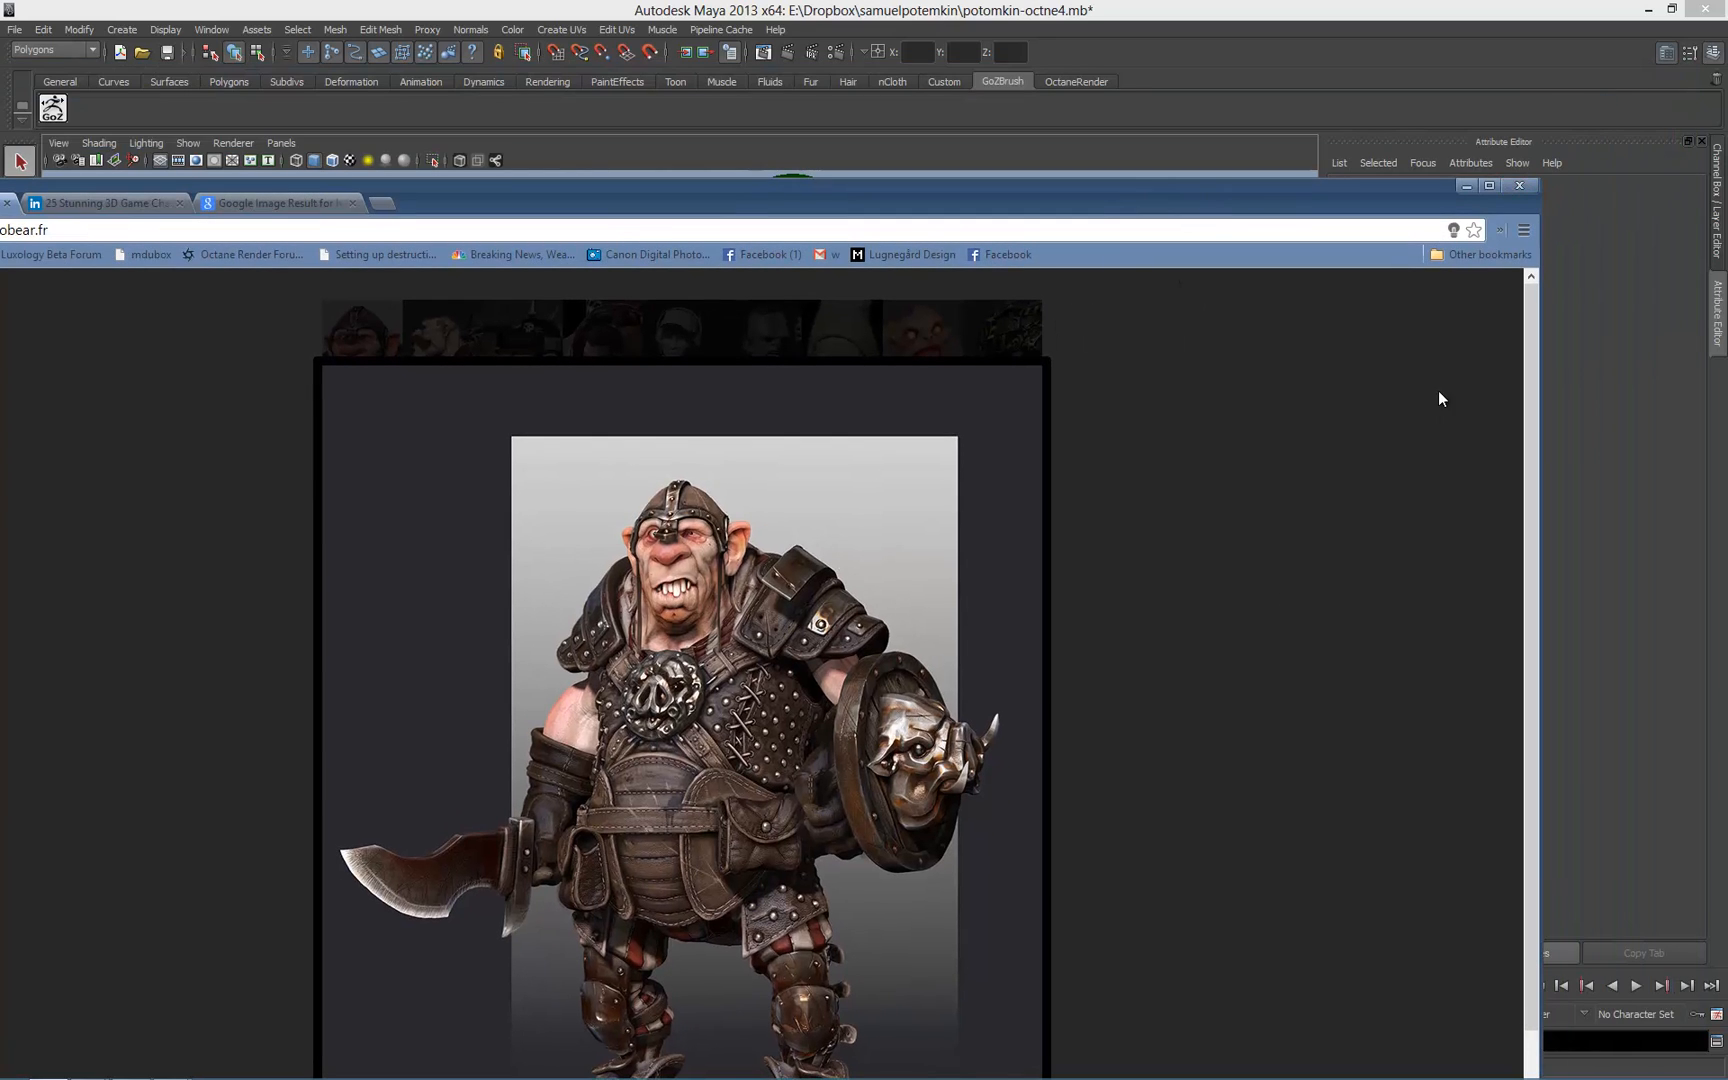
# - Minimize Chrome and open Octane Render Settings to start the Potemkin IPR render
pyautogui.click(1519, 184)
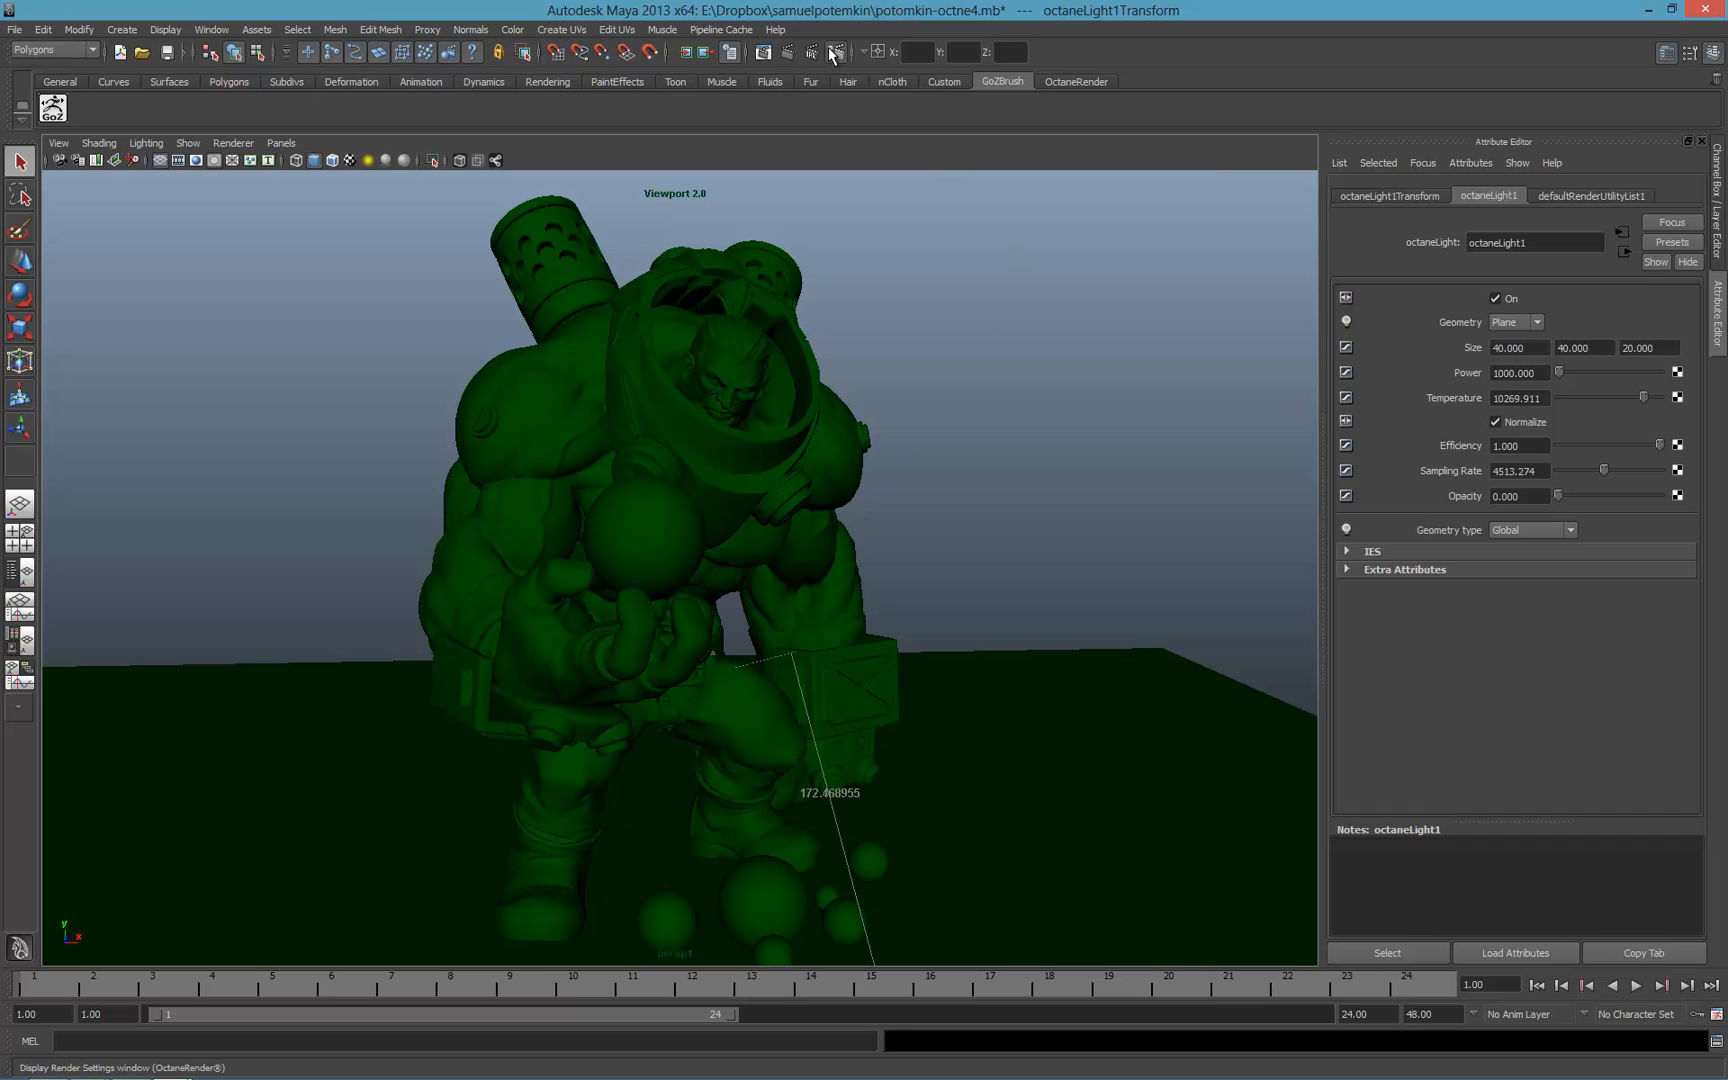
pyautogui.click(835, 52)
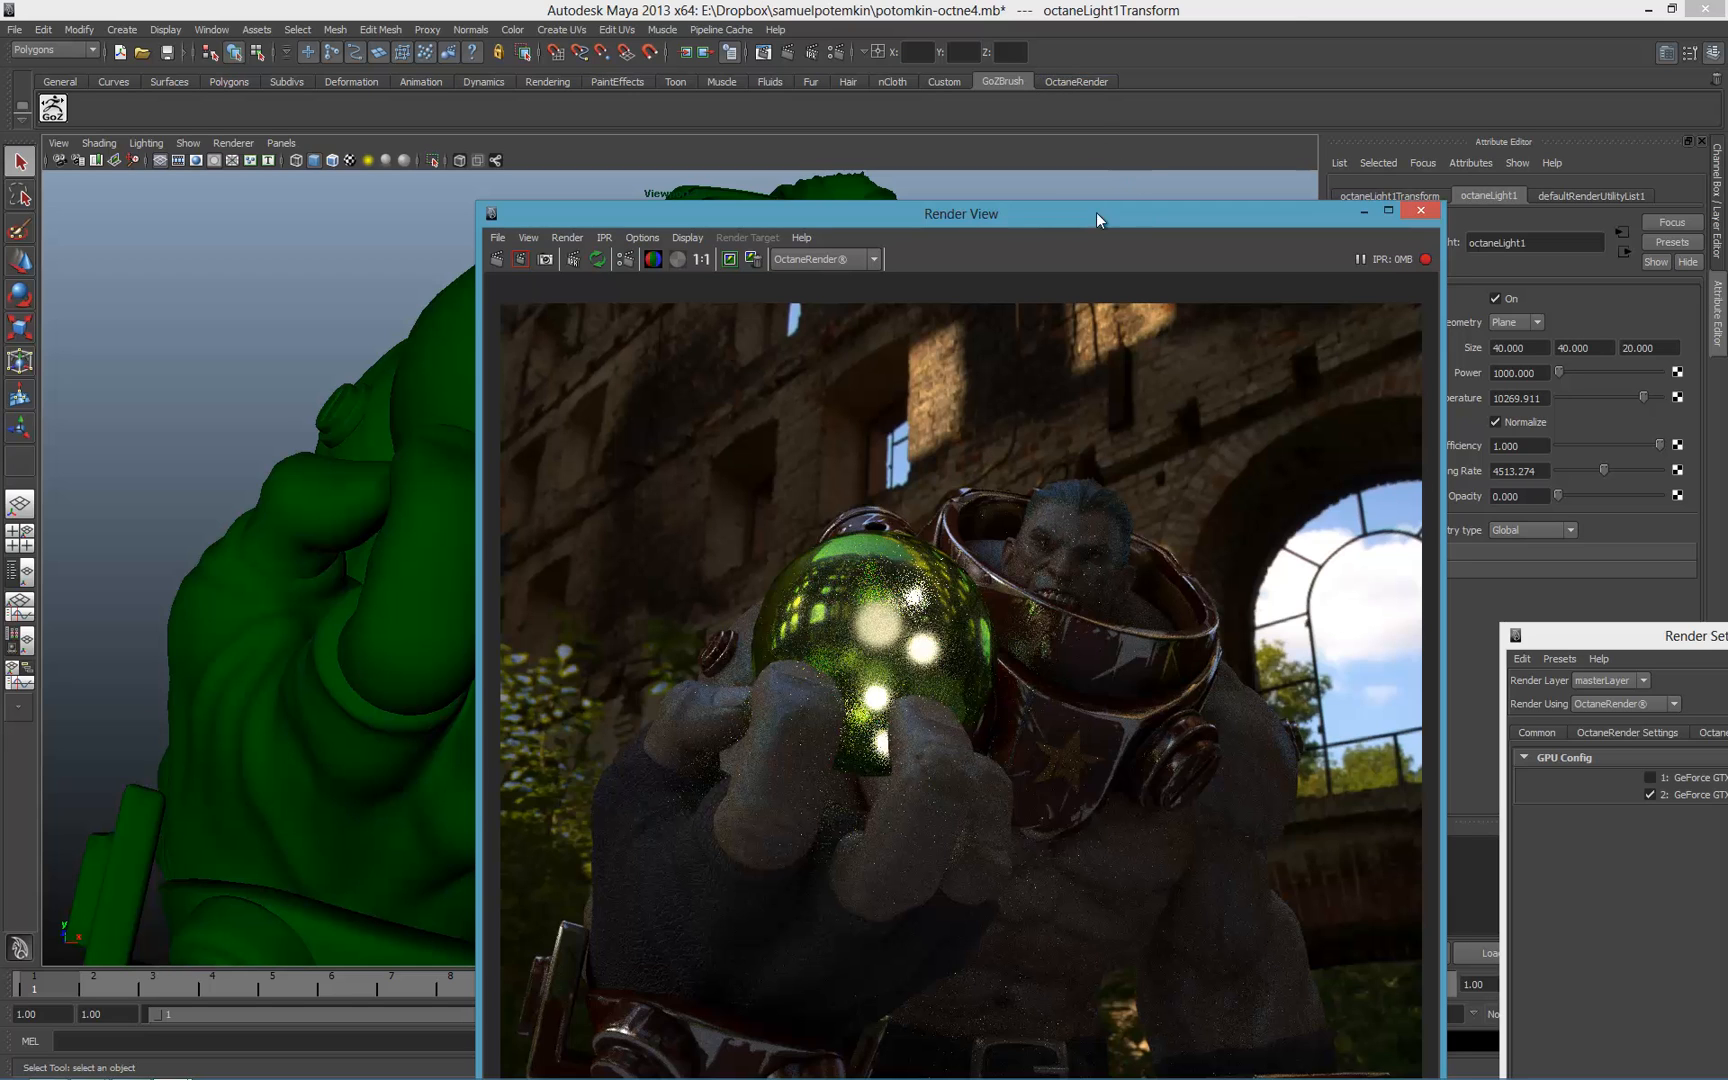
# - Move the Render View window left and open the Outliner from the hotbox
pyautogui.moveTo(961, 213); pyautogui.dragTo(699, 153)
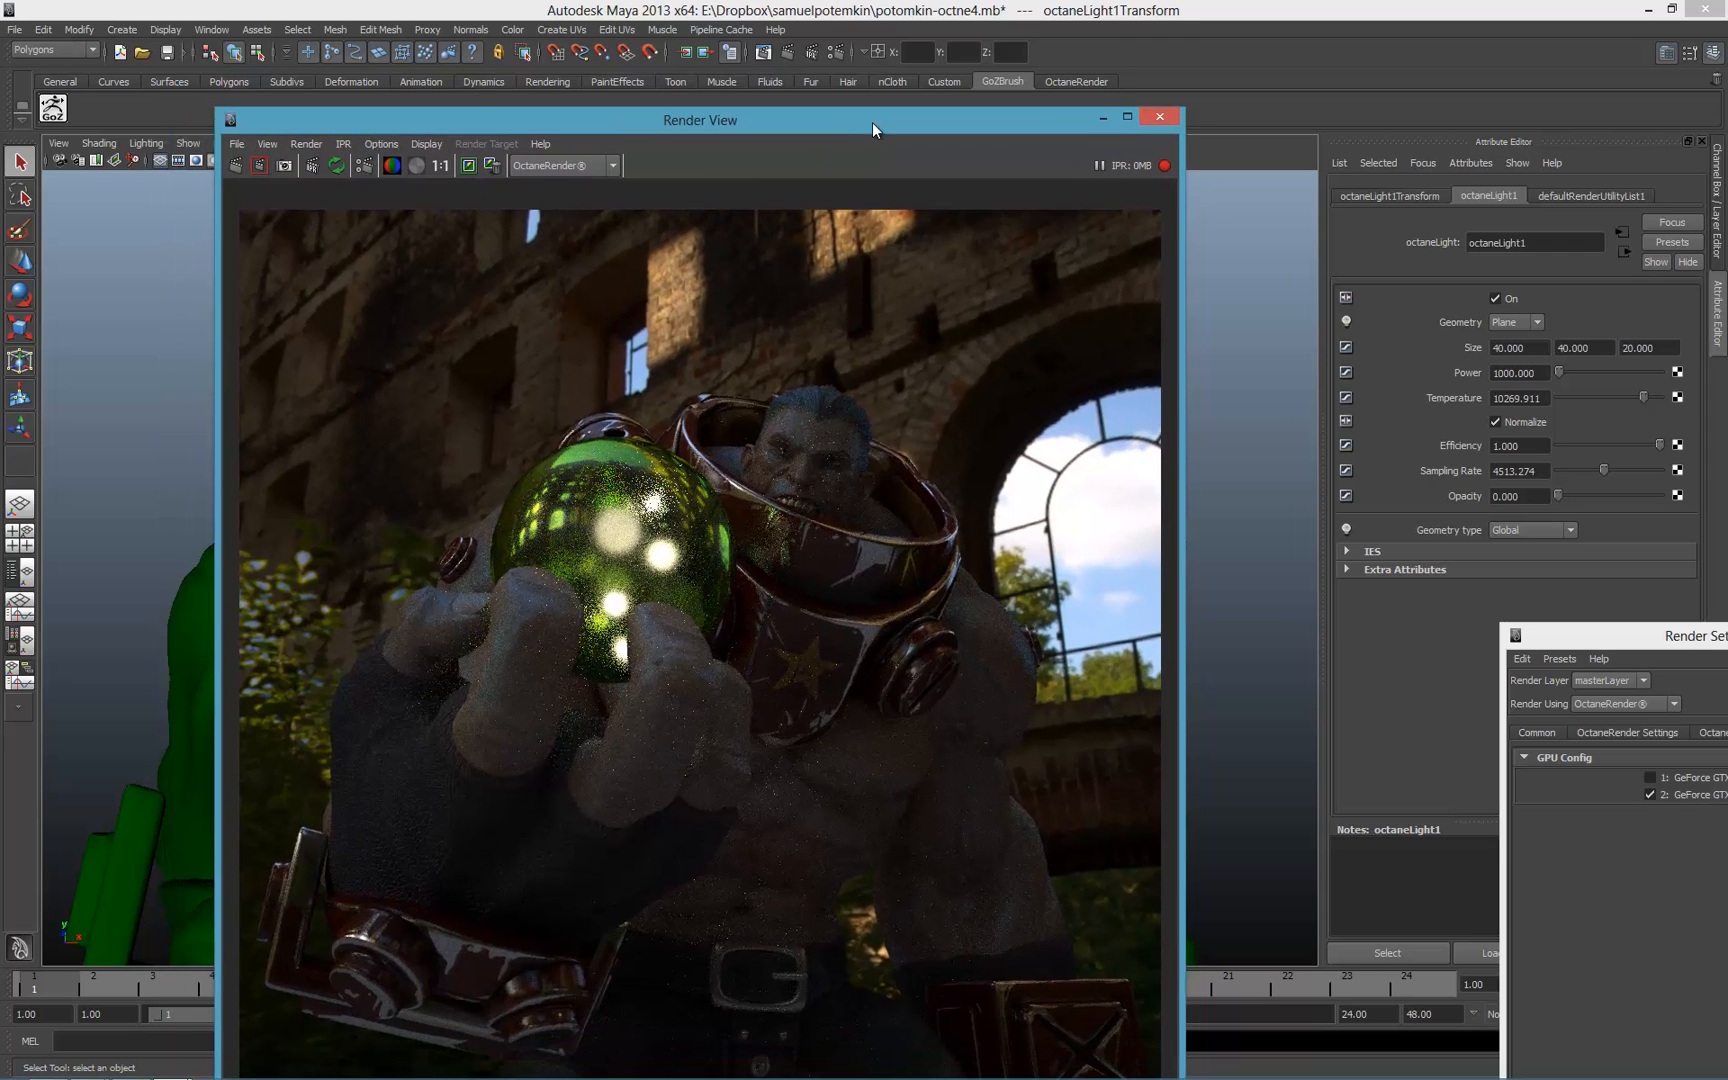
pyautogui.moveTo(699, 119); pyautogui.dragTo(634, 149)
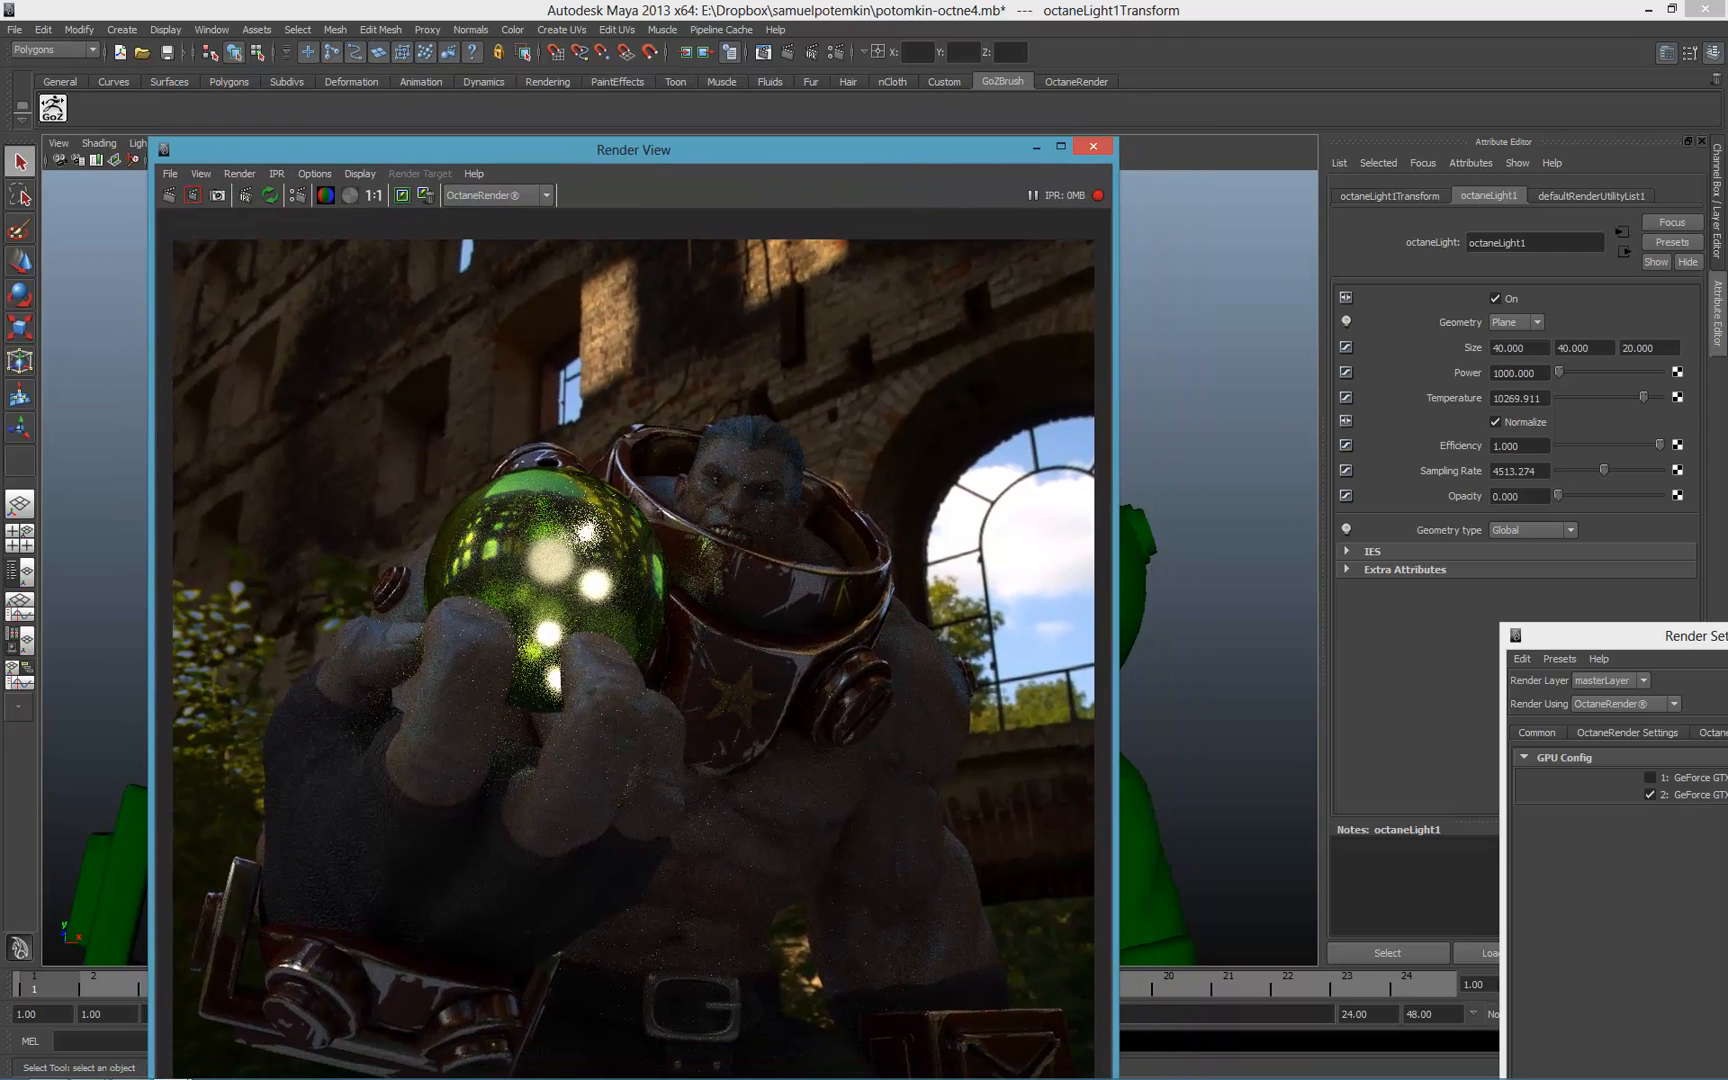
pyautogui.click(1179, 277)
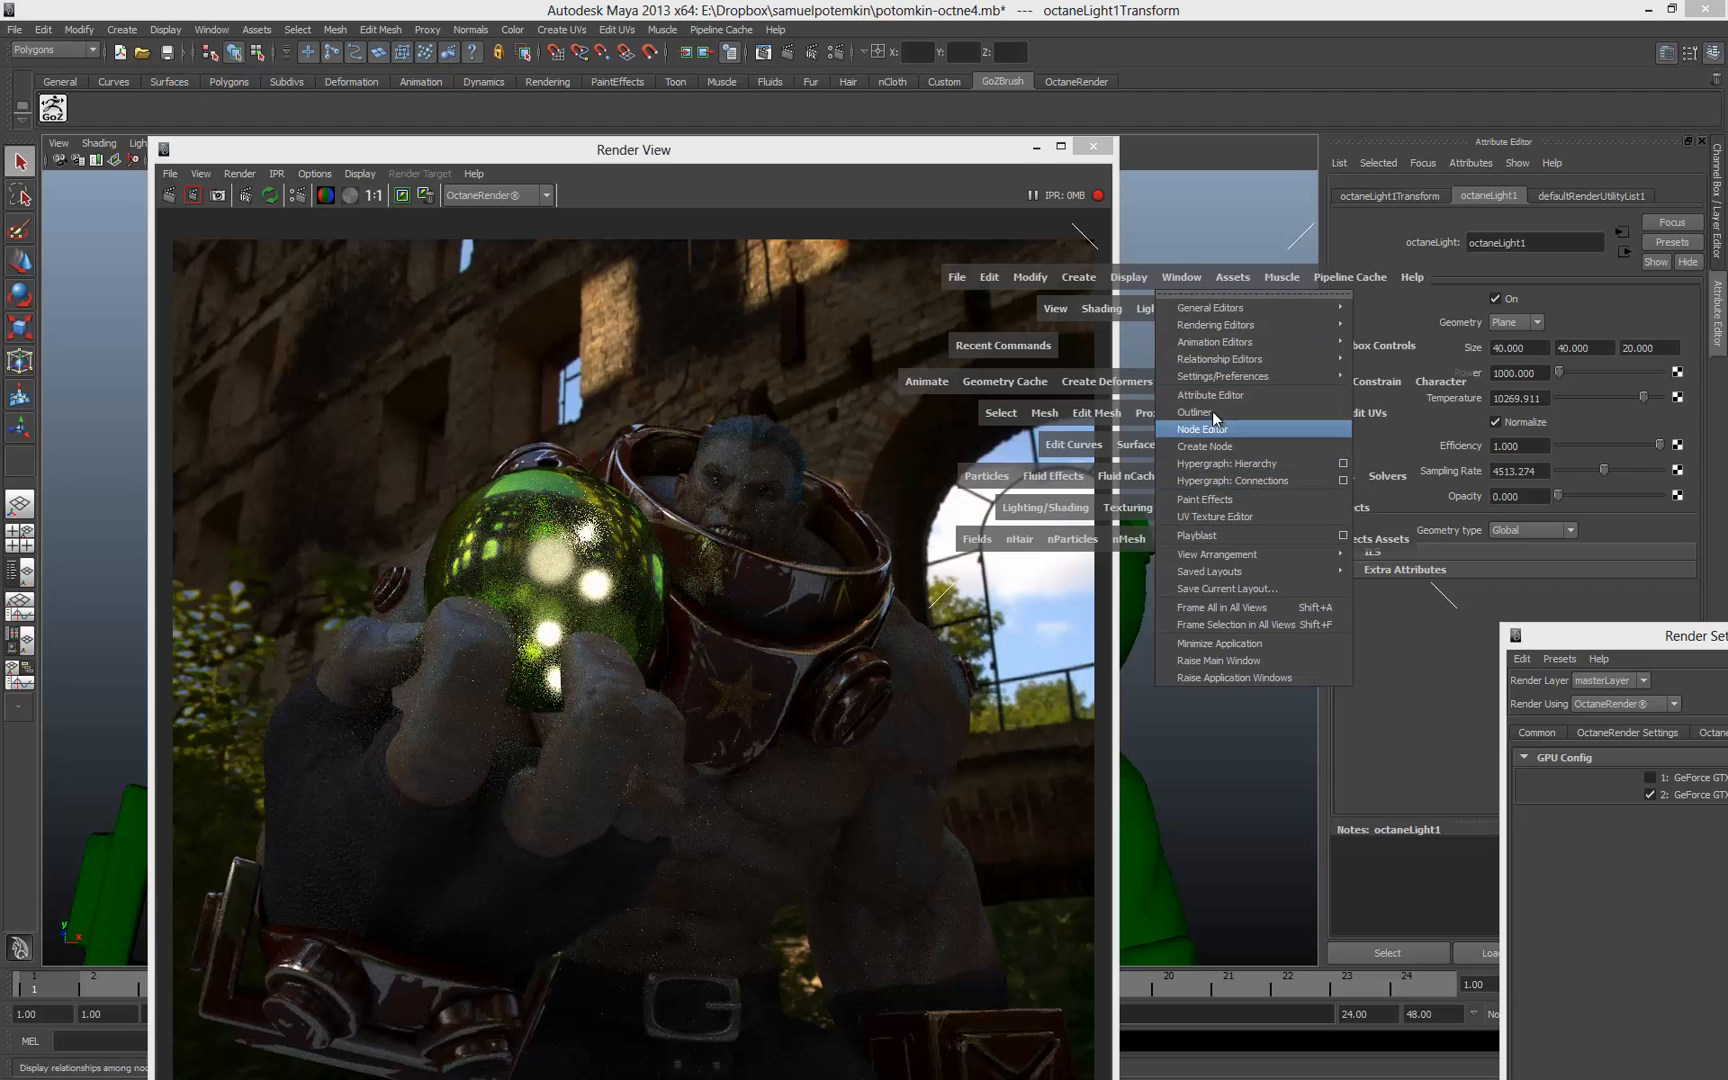
pyautogui.click(1195, 412)
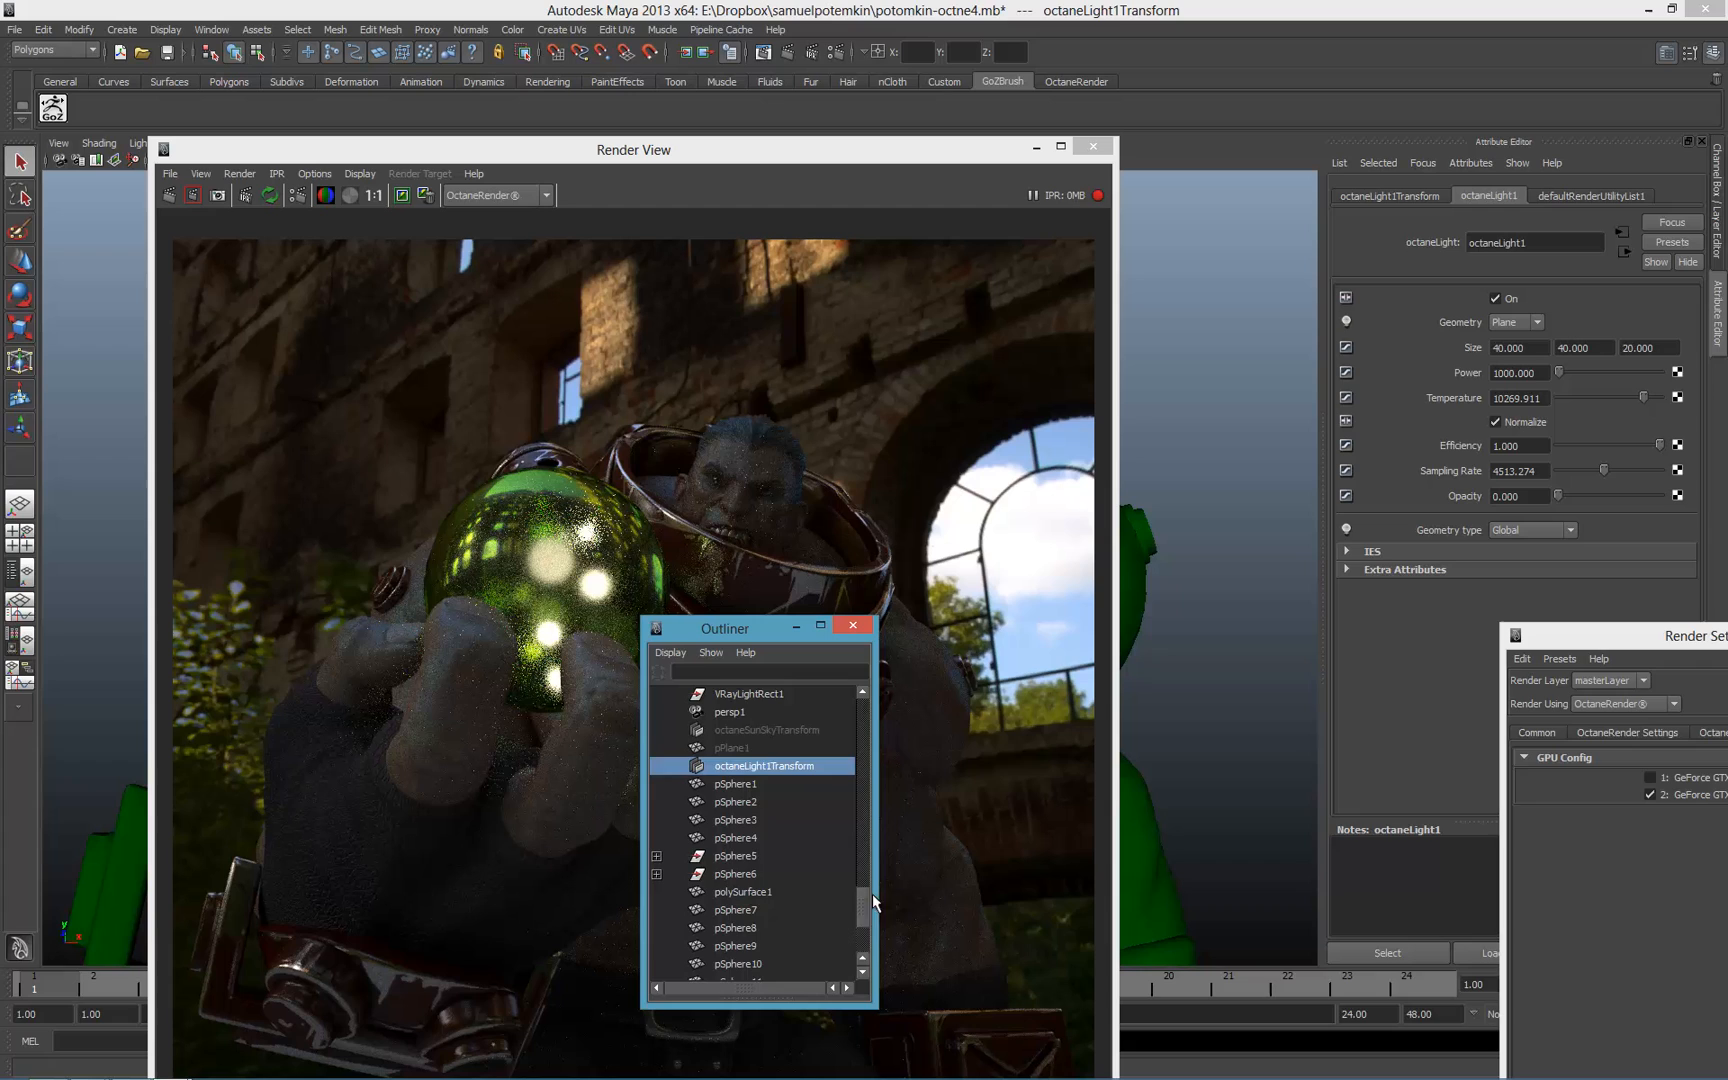
pyautogui.scroll(-3)
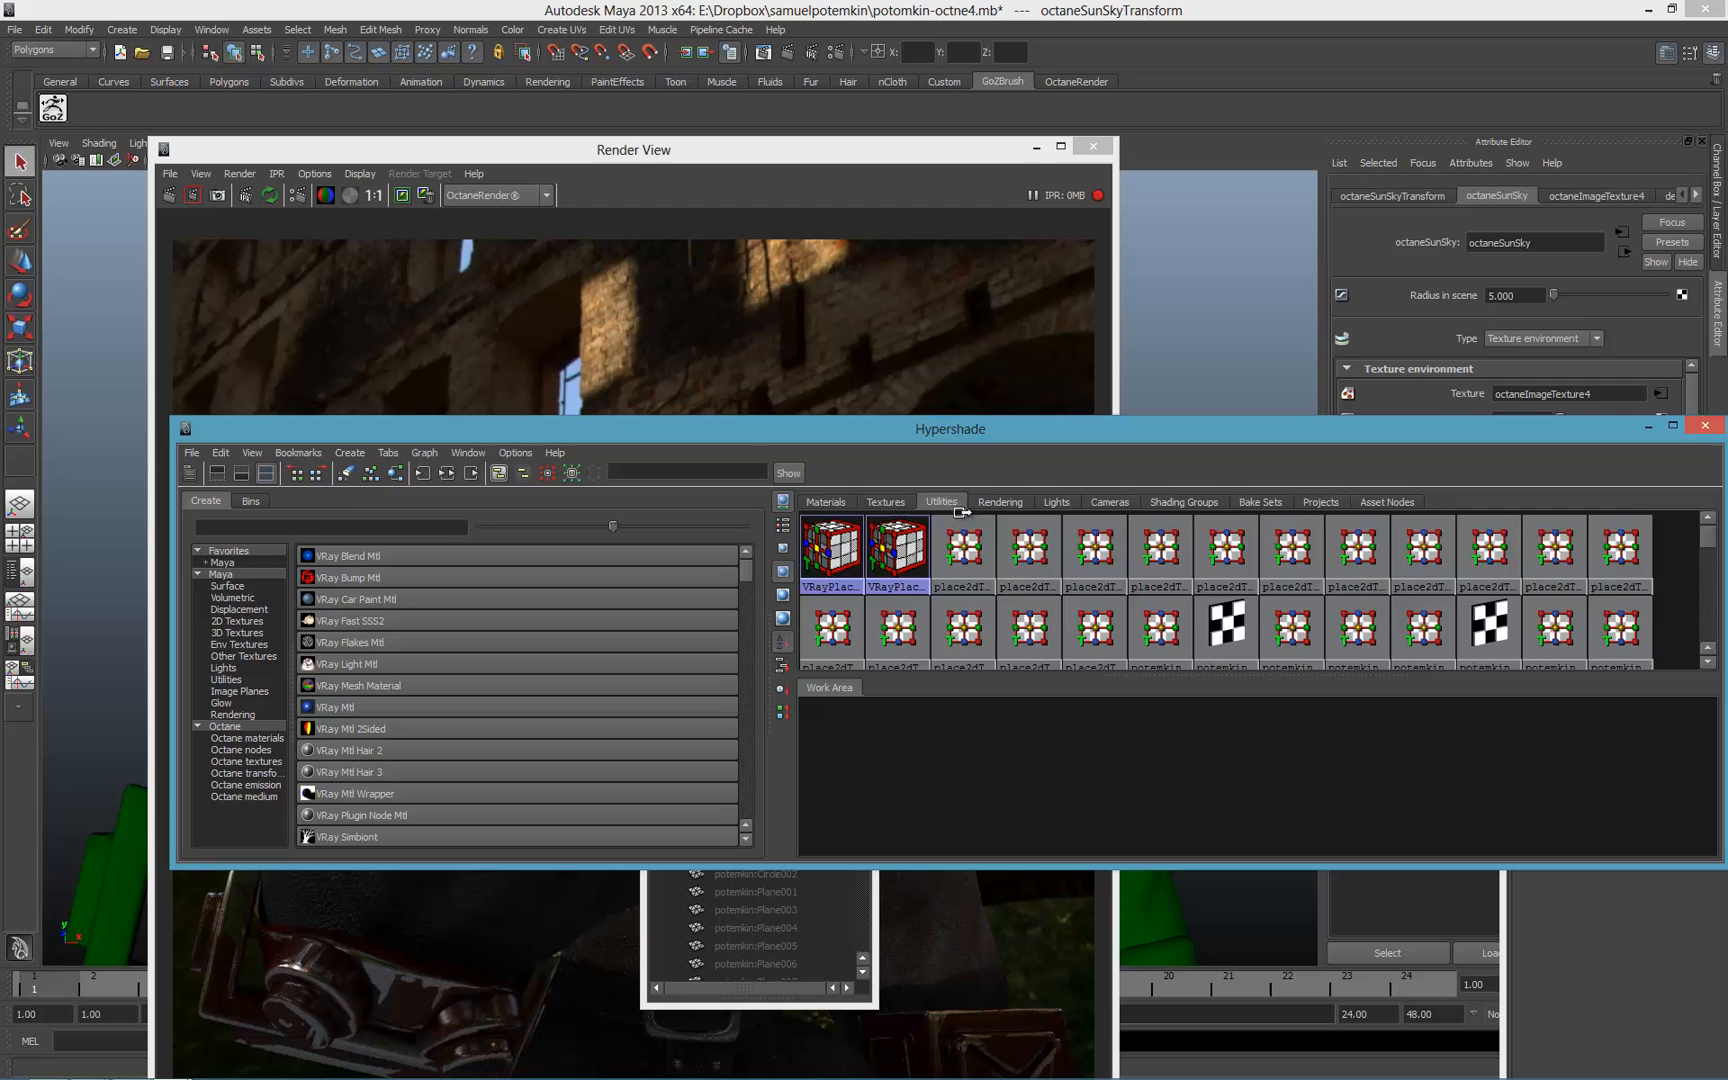
# - Set octaneLight1 Power to 5000 and graph the bare_metal material in Hypershade
pyautogui.click(962, 604)
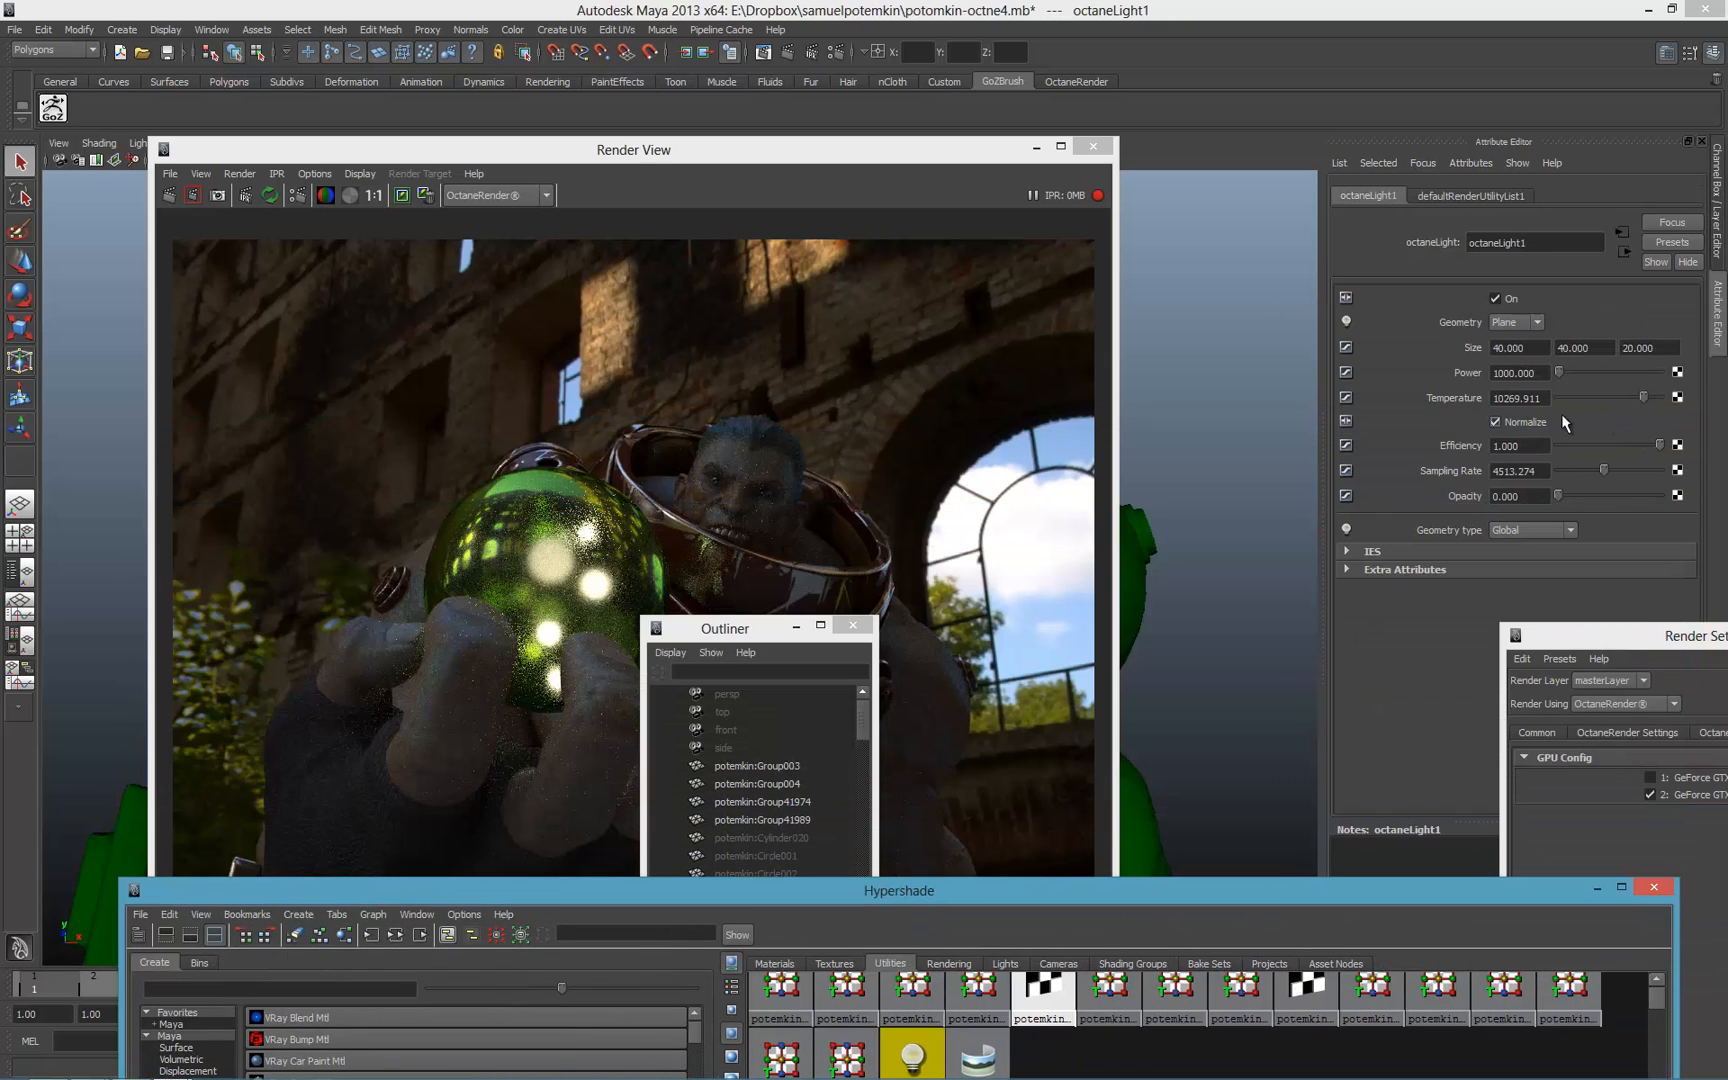
pyautogui.write('50')
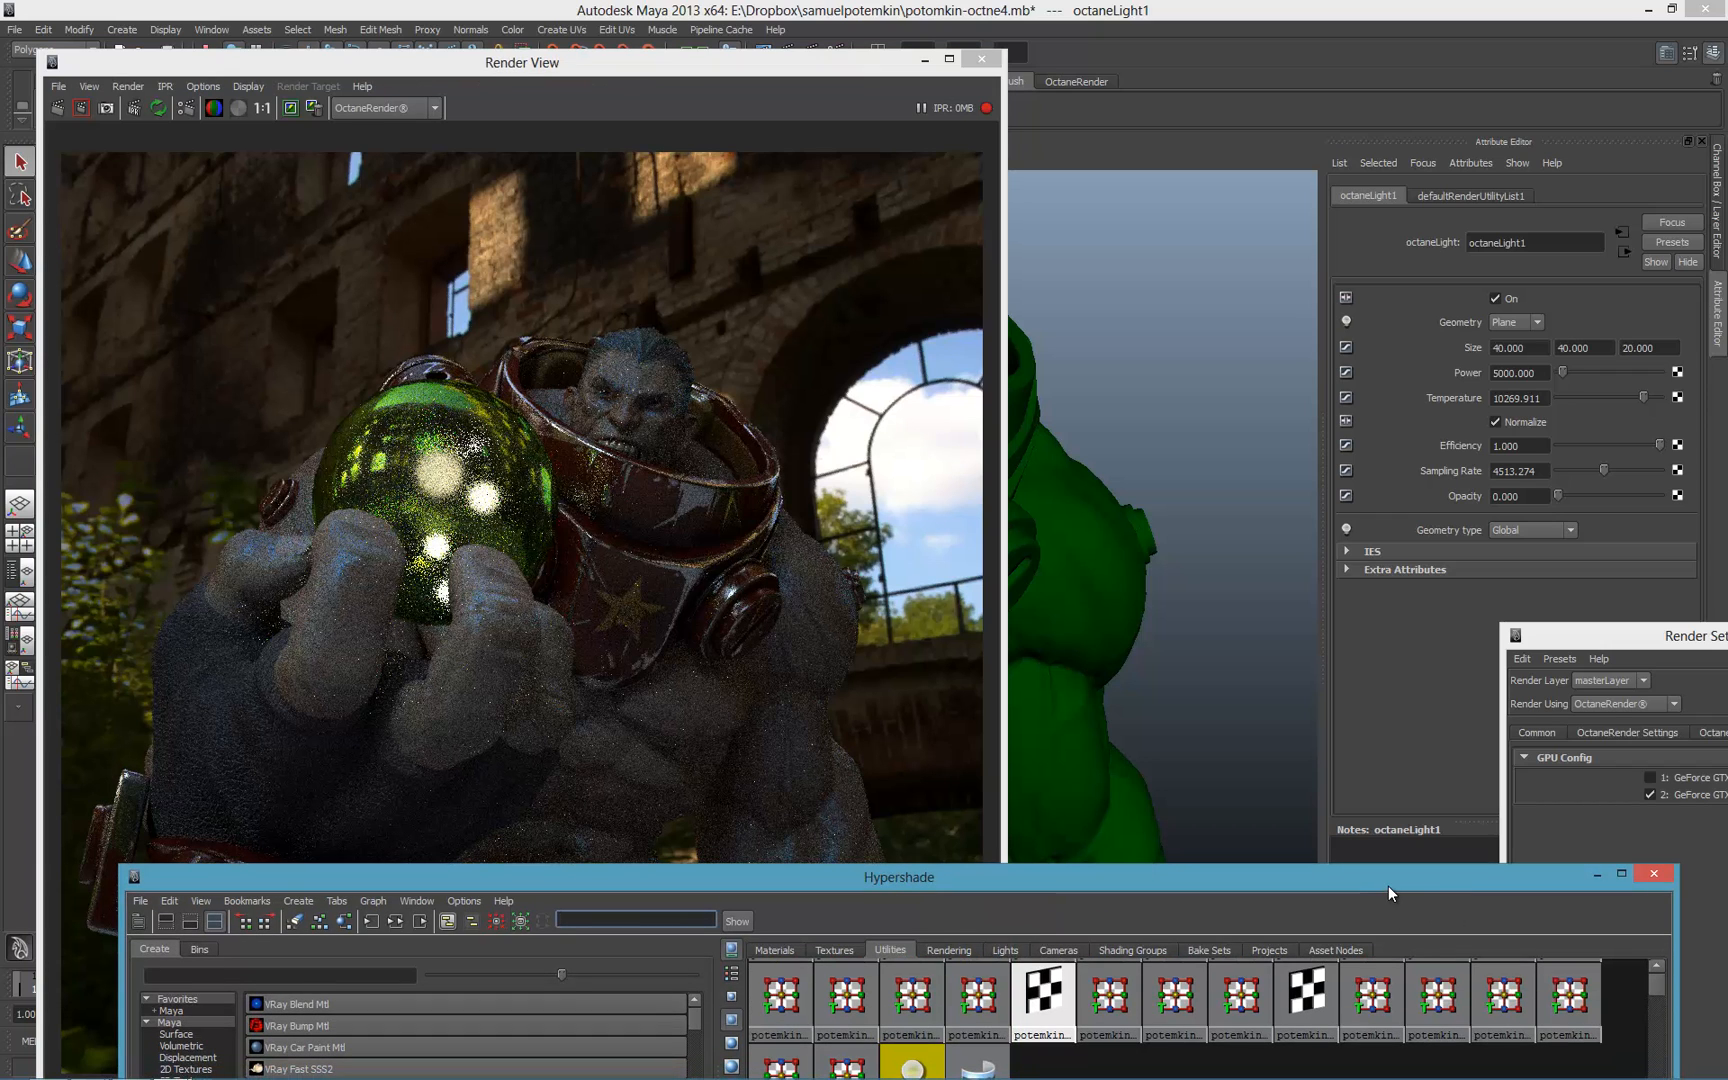
pyautogui.moveTo(898, 876); pyautogui.dragTo(839, 559)
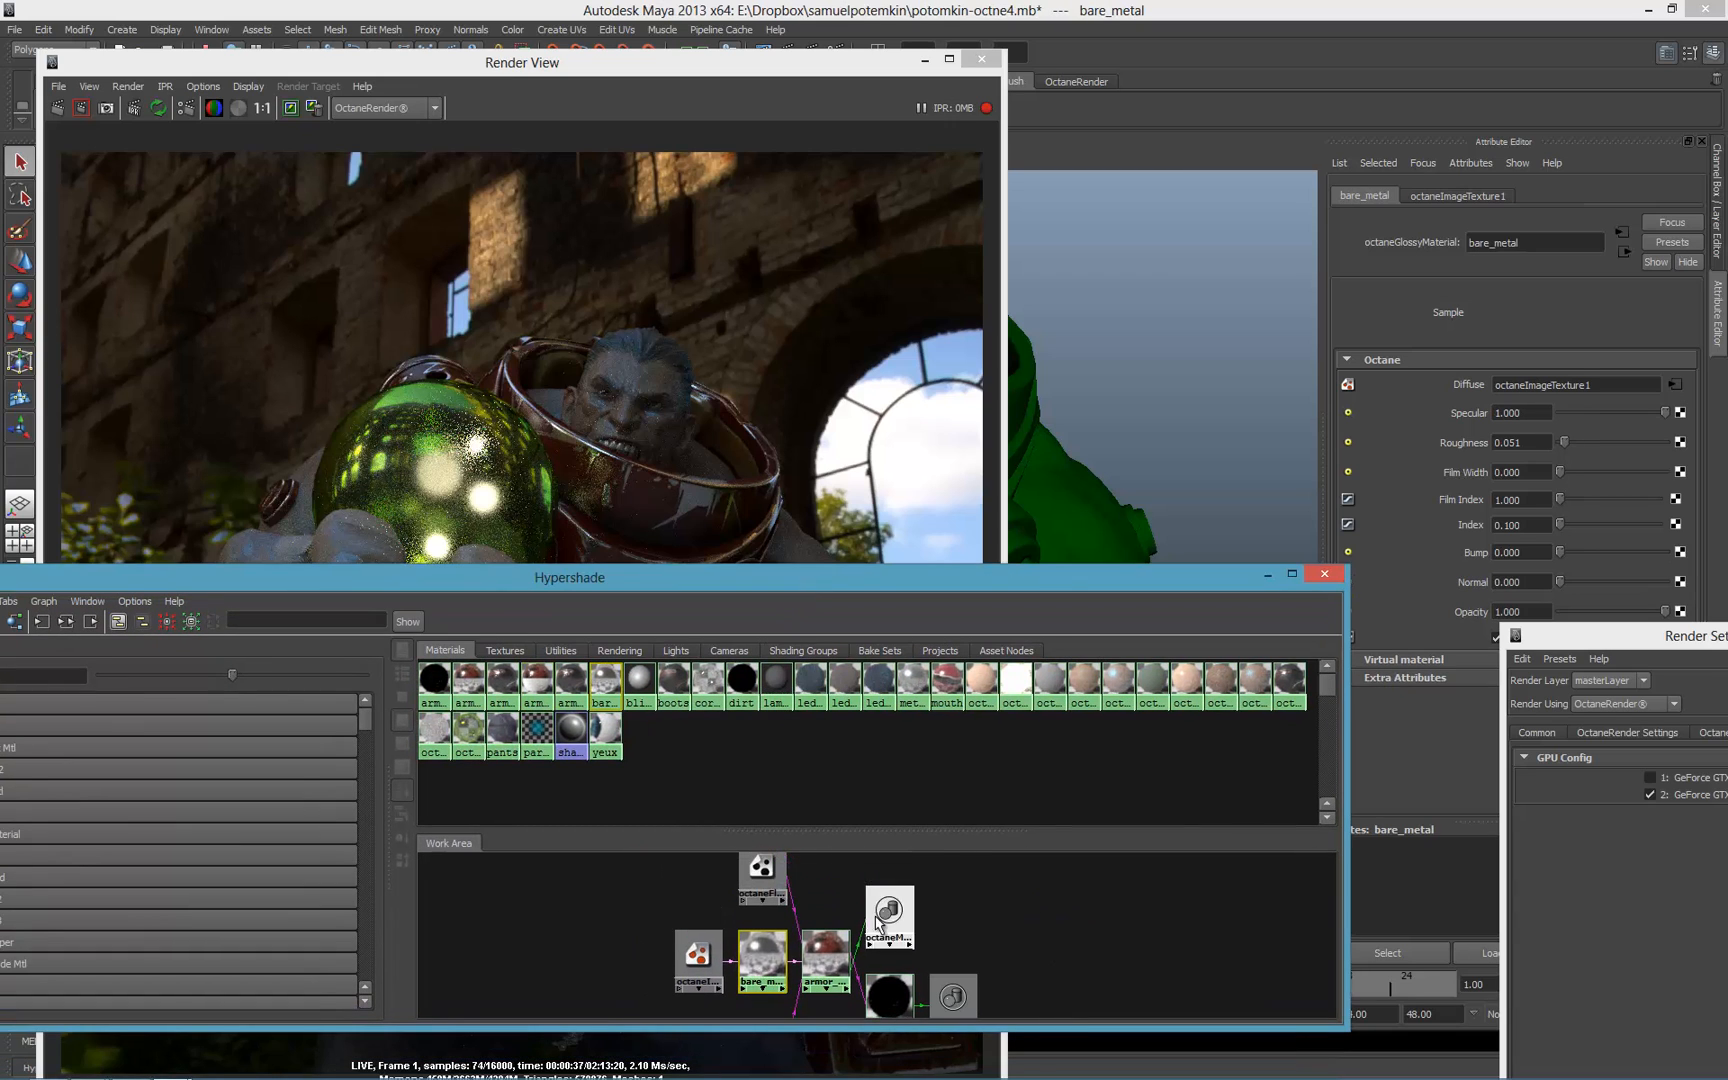
# - Inspect the armor dirt mask and bare_metal's diffuse image texture, then list diffuse texture nodes
pyautogui.click(760, 871)
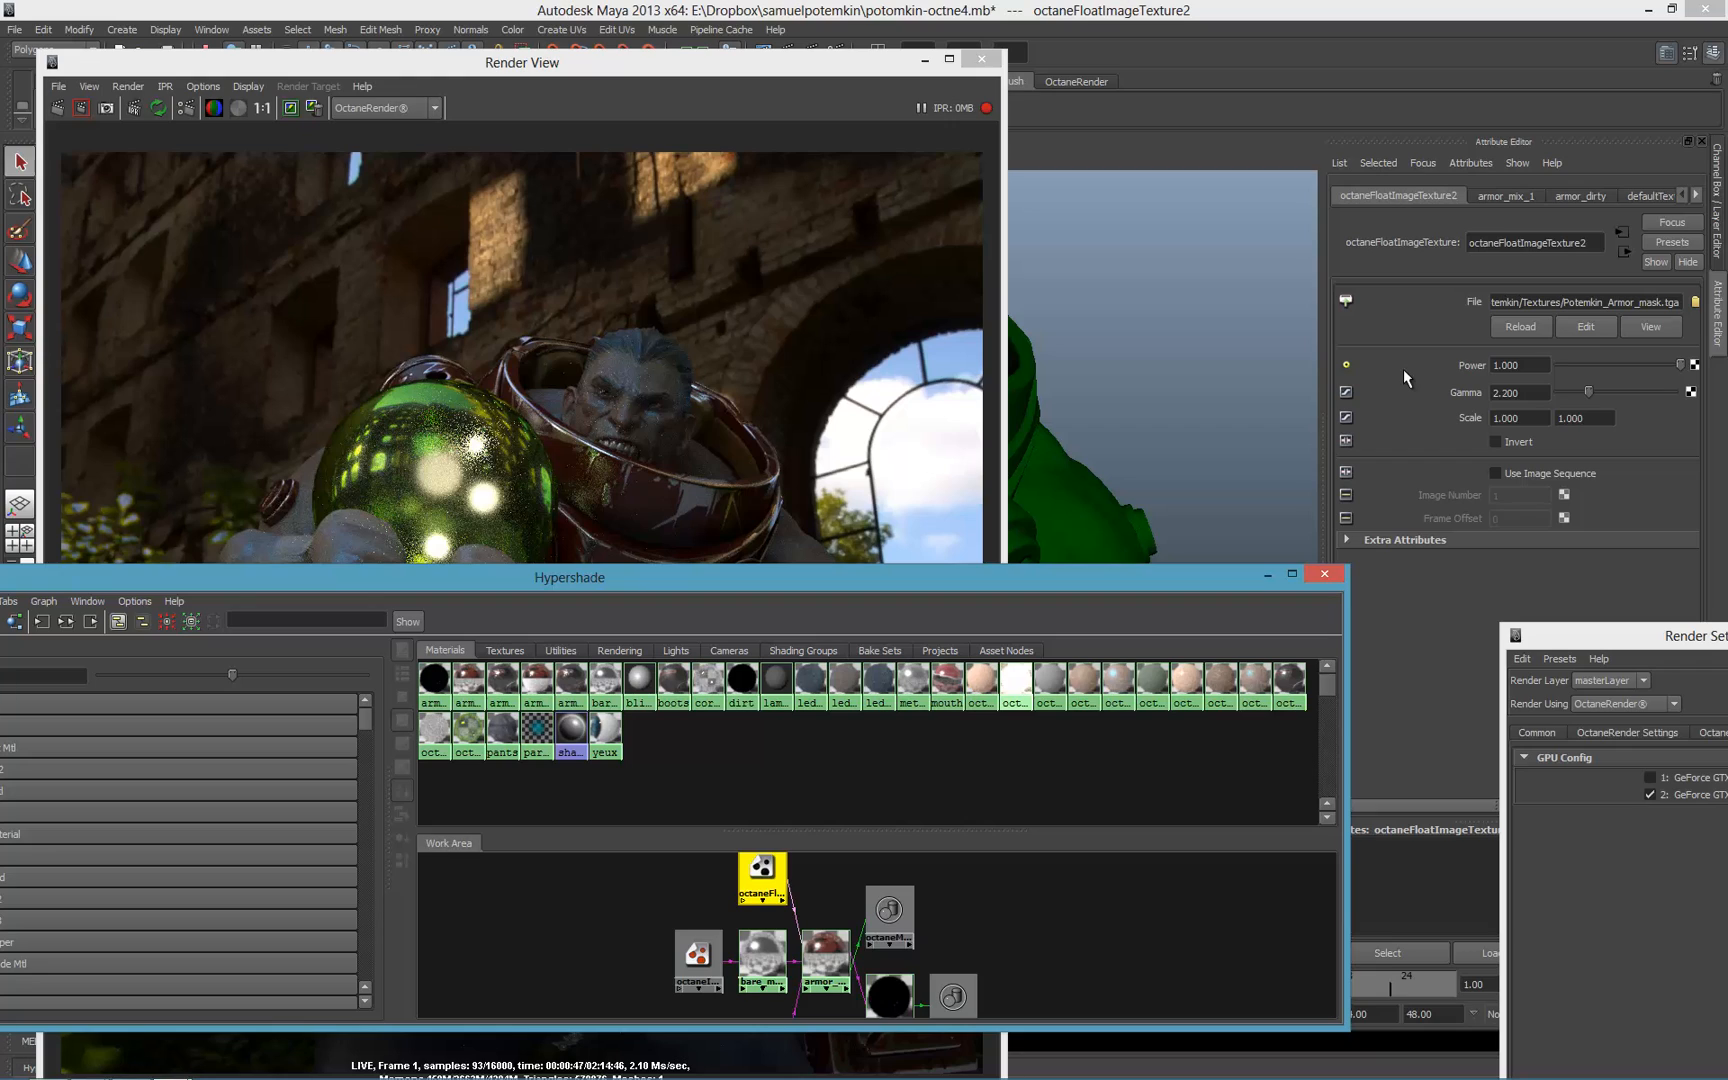
pyautogui.moveTo(1236, 403)
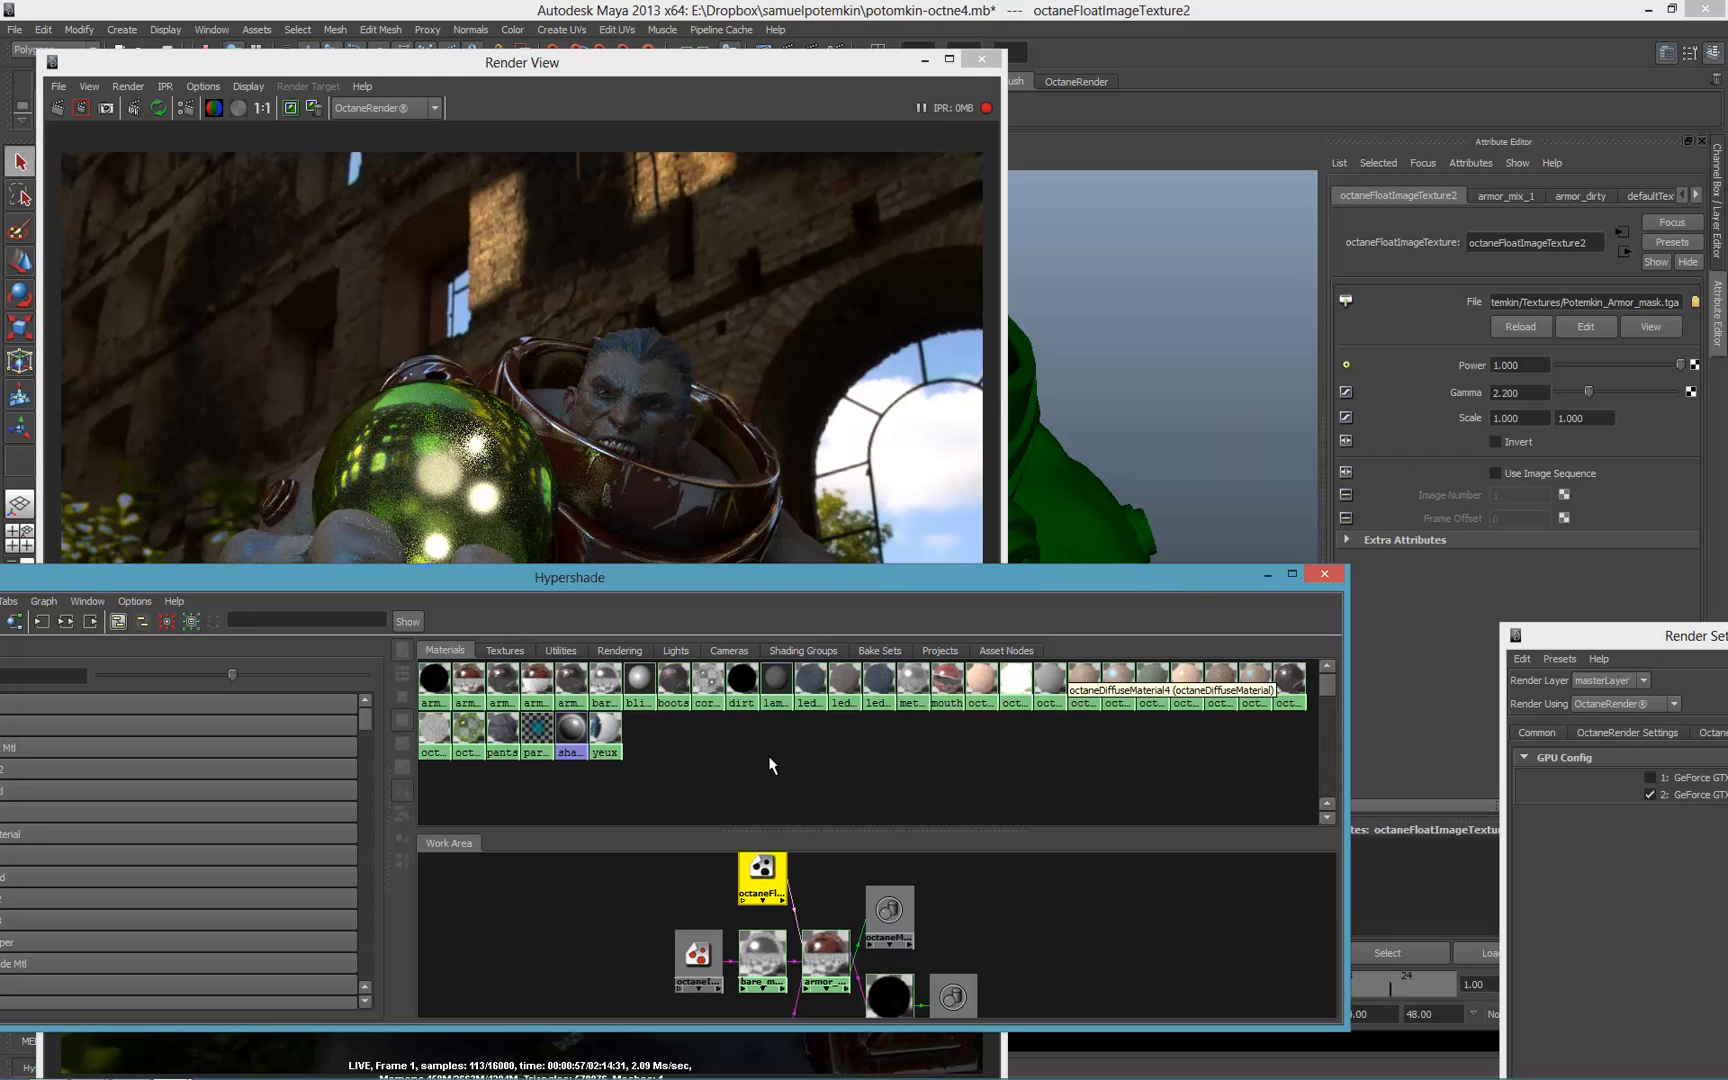
pyautogui.write('0.000')
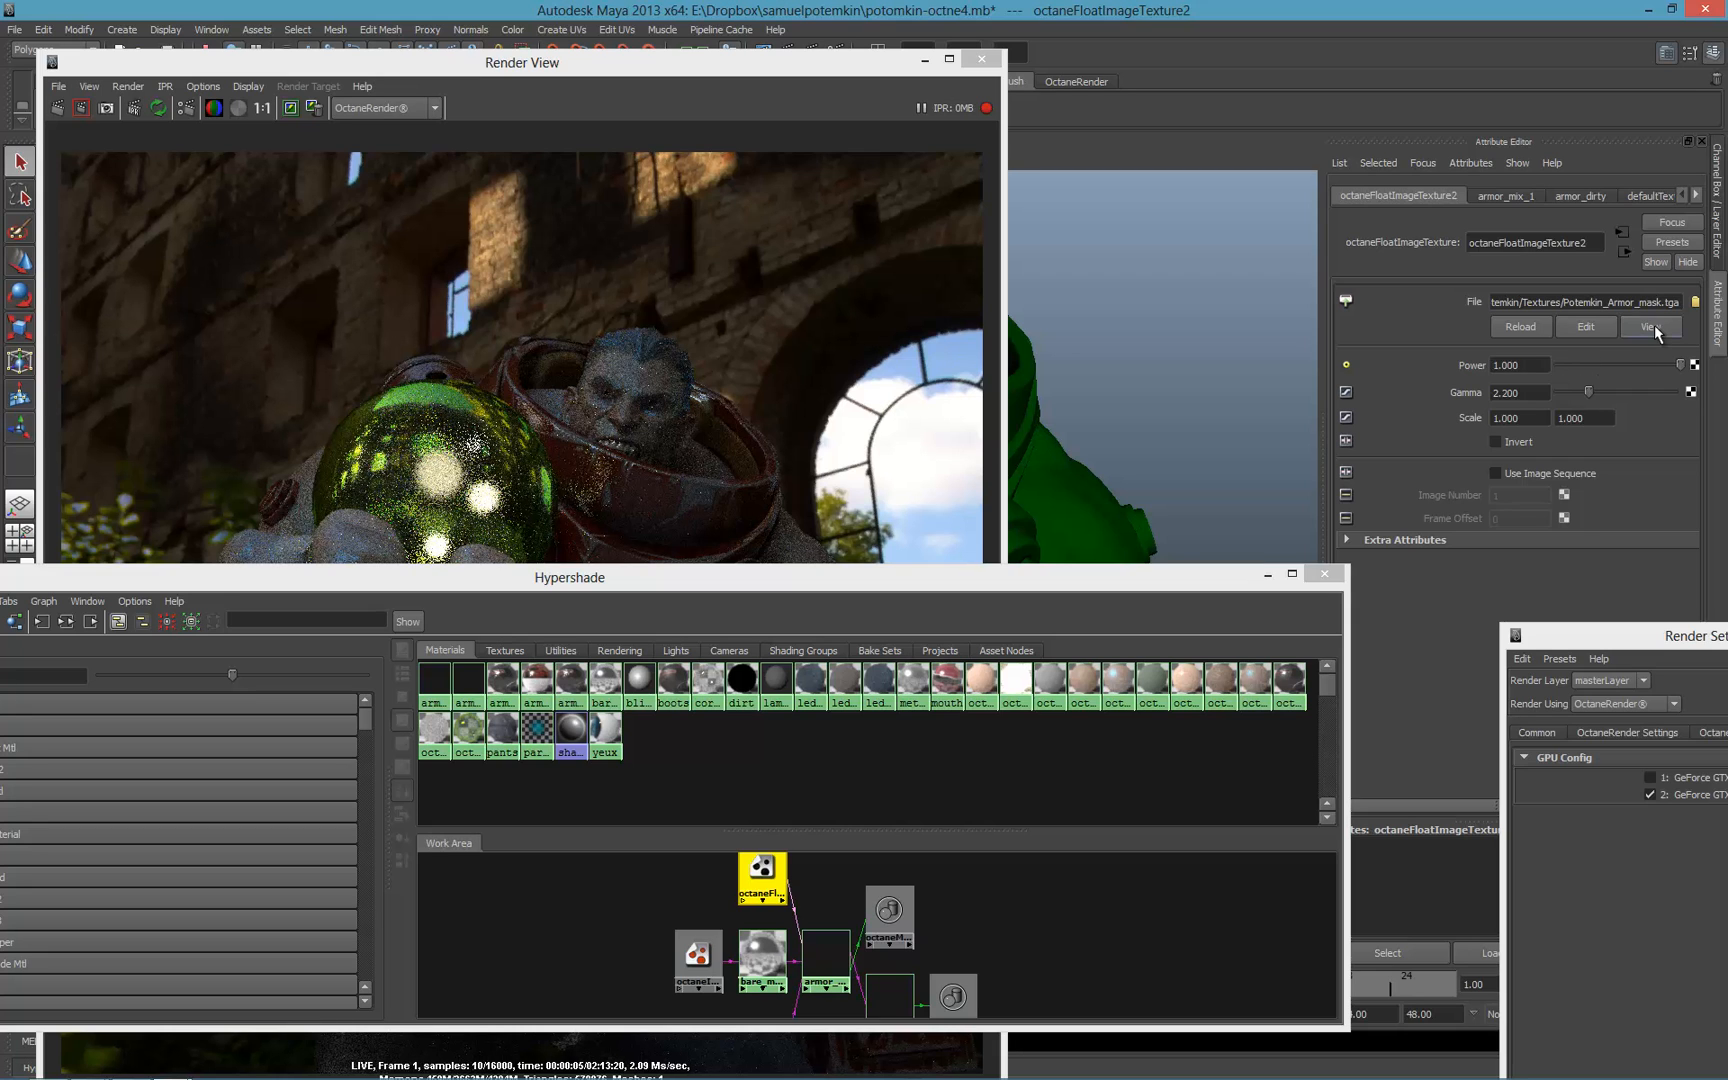
pyautogui.click(1646, 326)
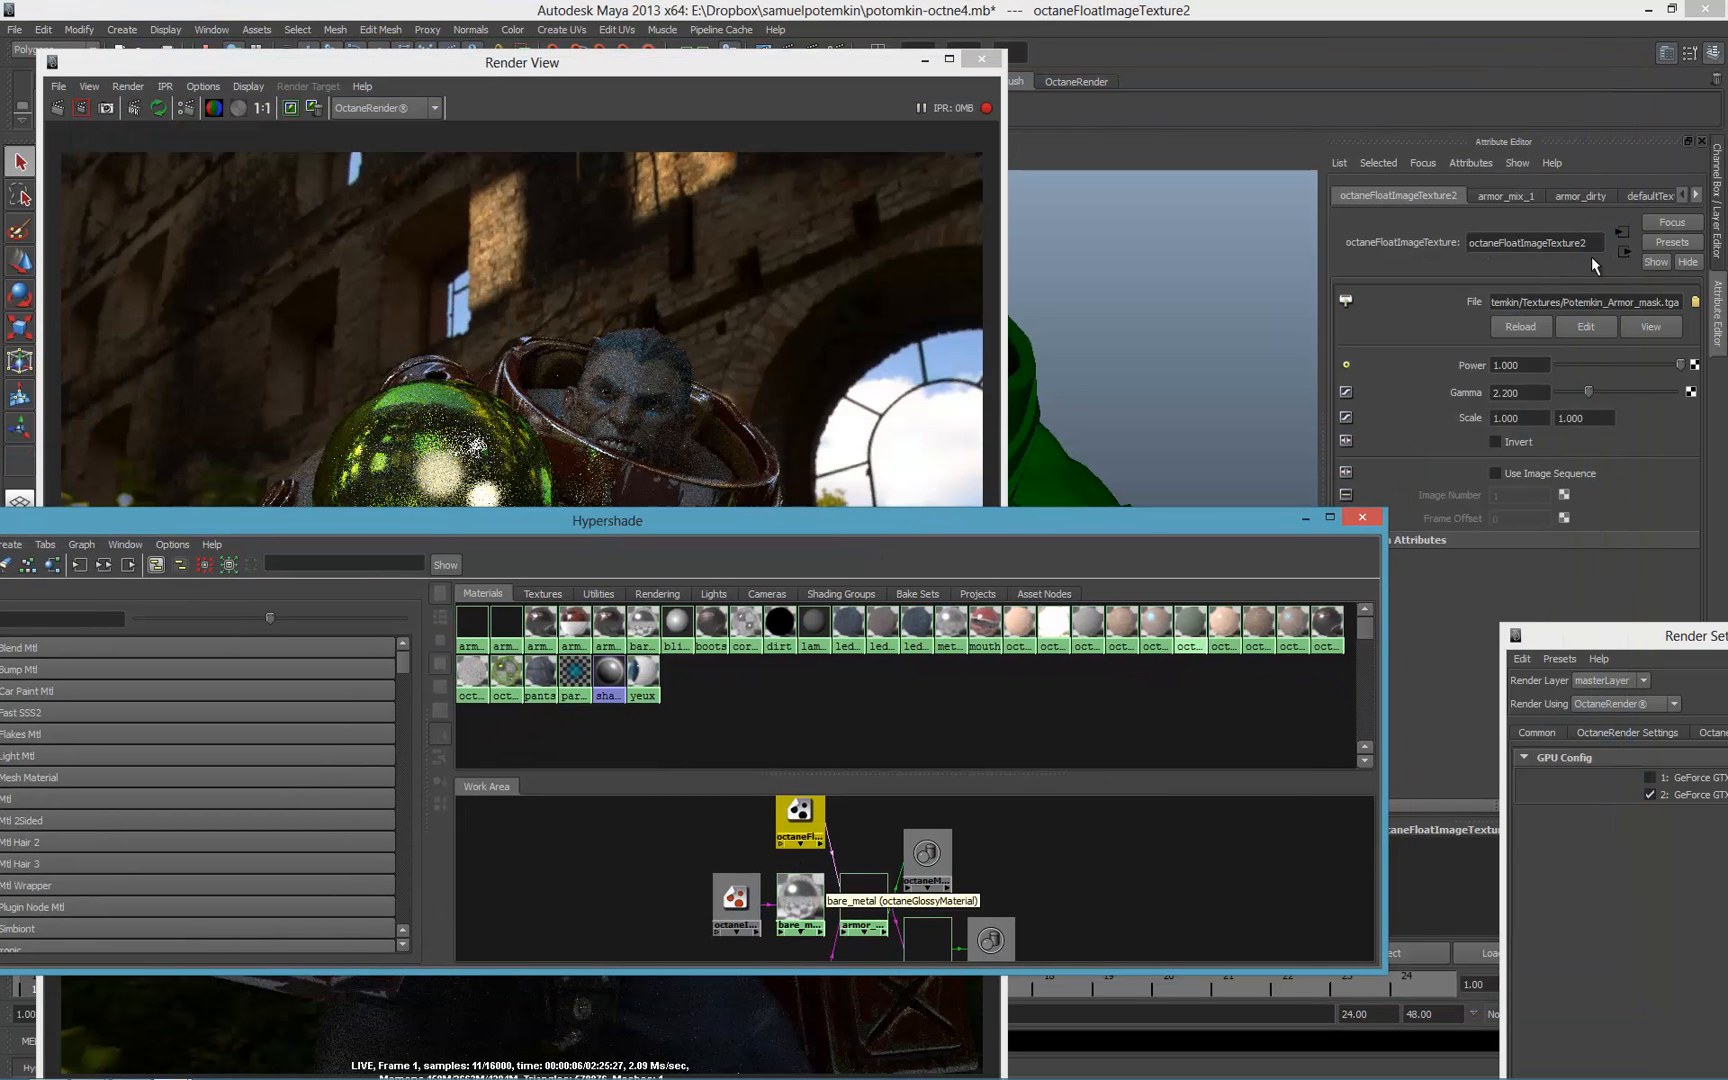
pyautogui.click(799, 896)
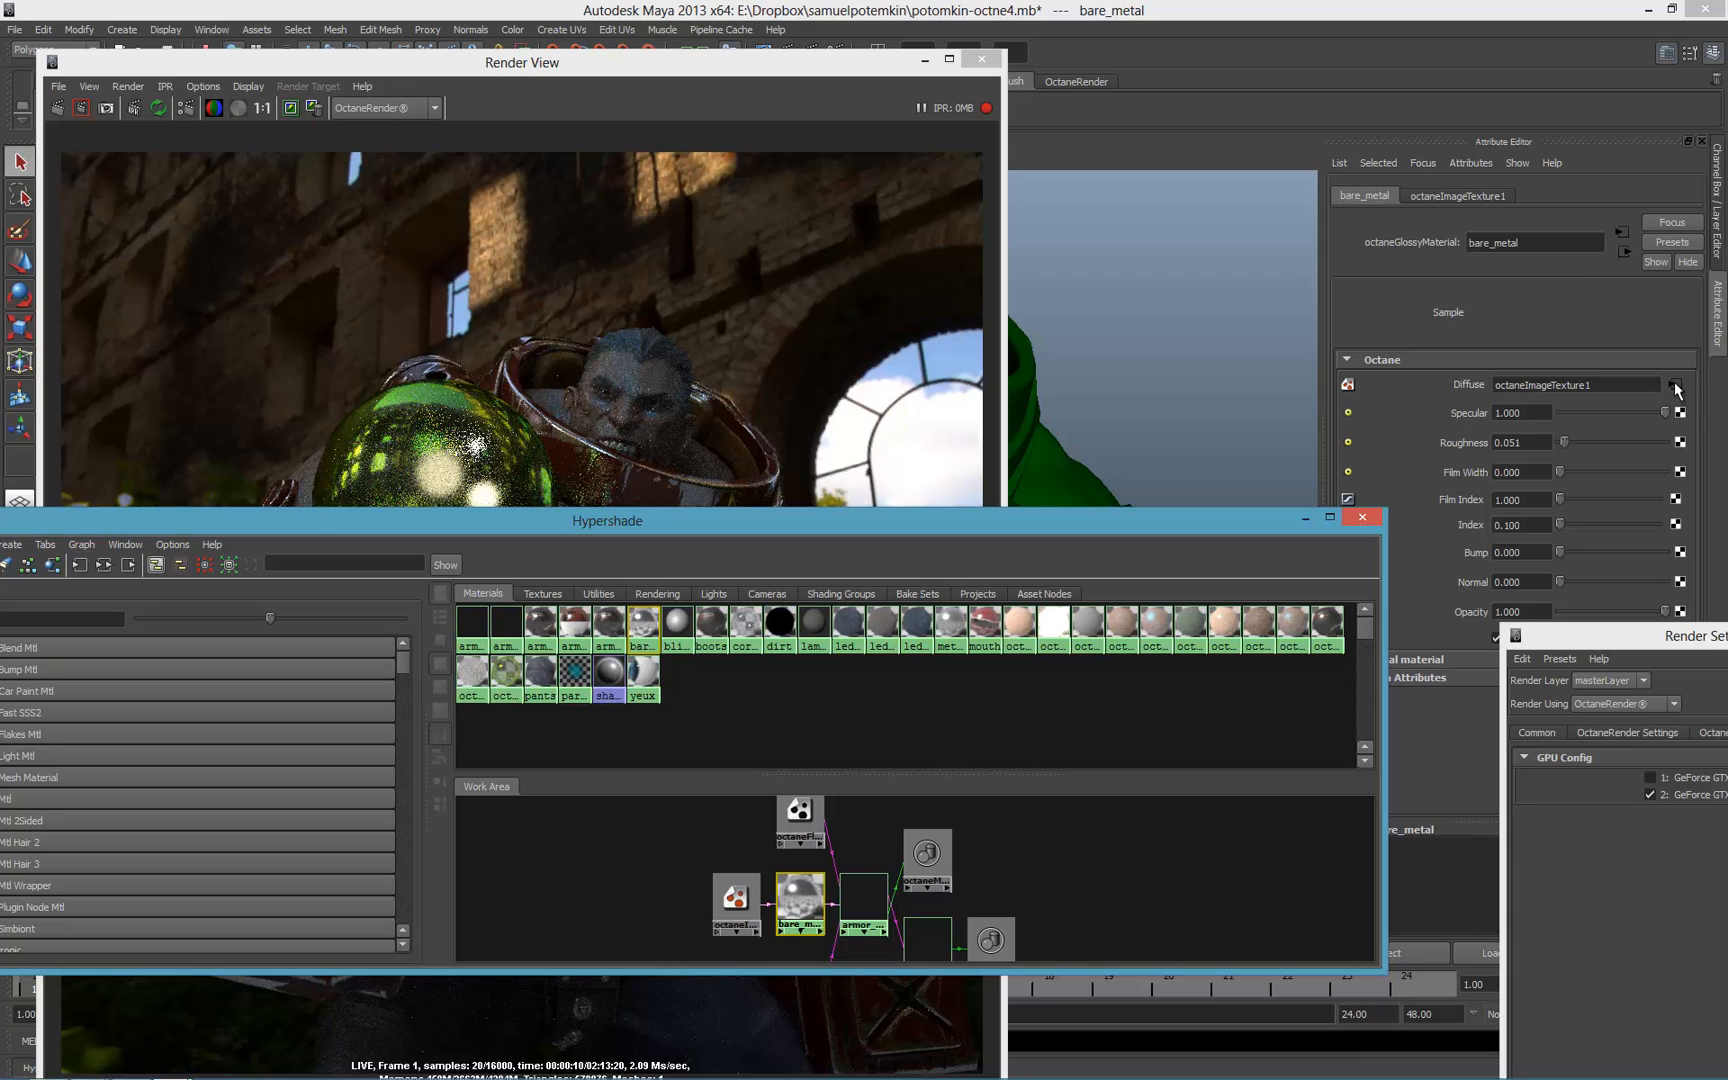
pyautogui.click(1677, 385)
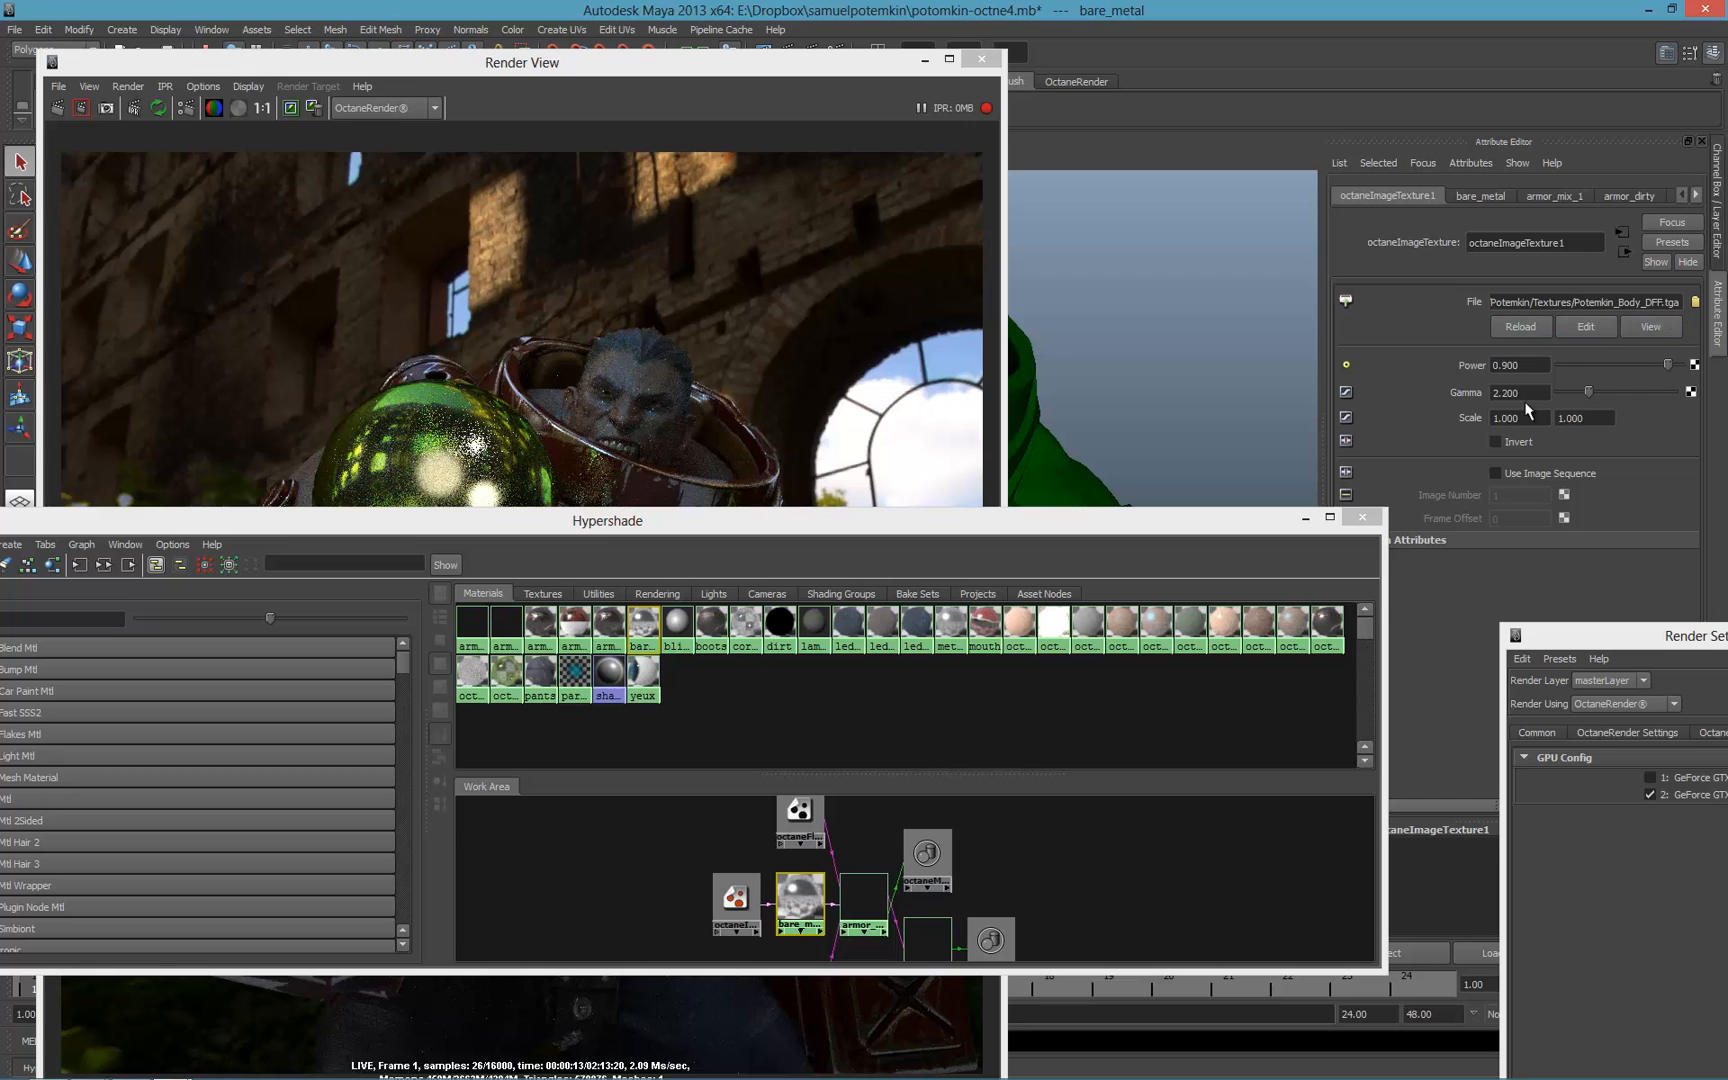
pyautogui.click(1495, 442)
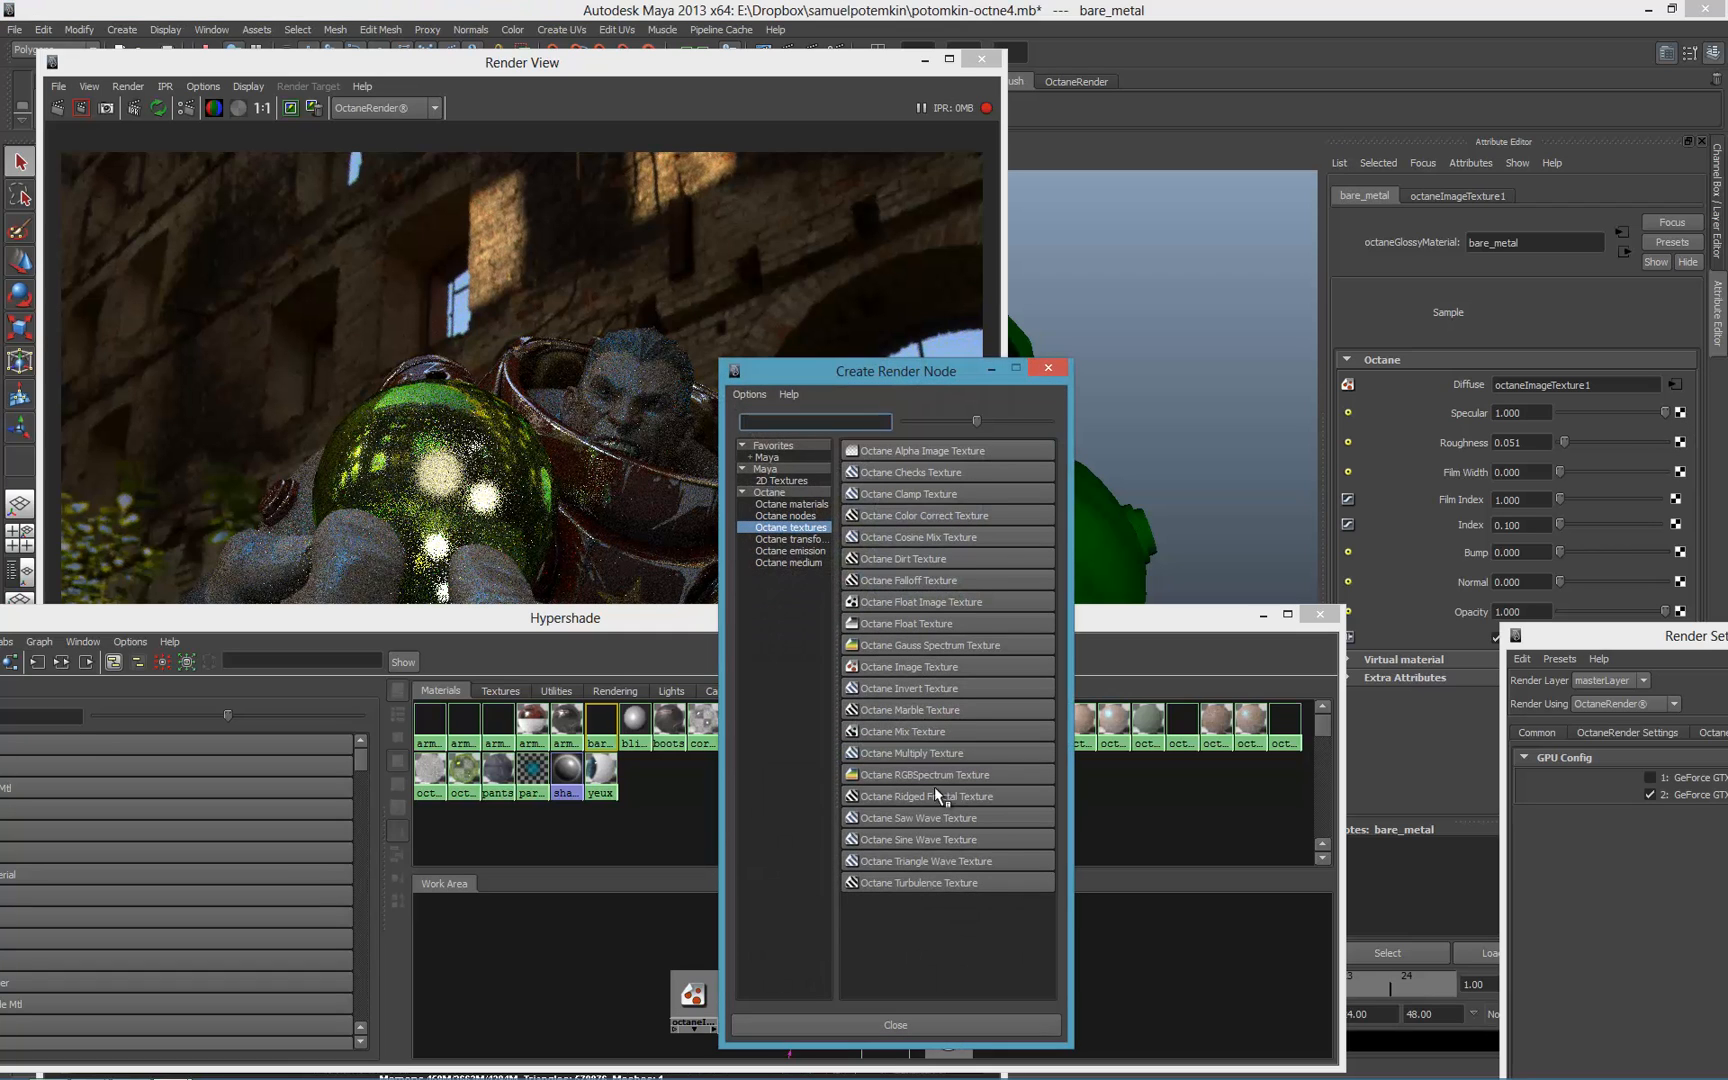
pyautogui.moveTo(970, 652)
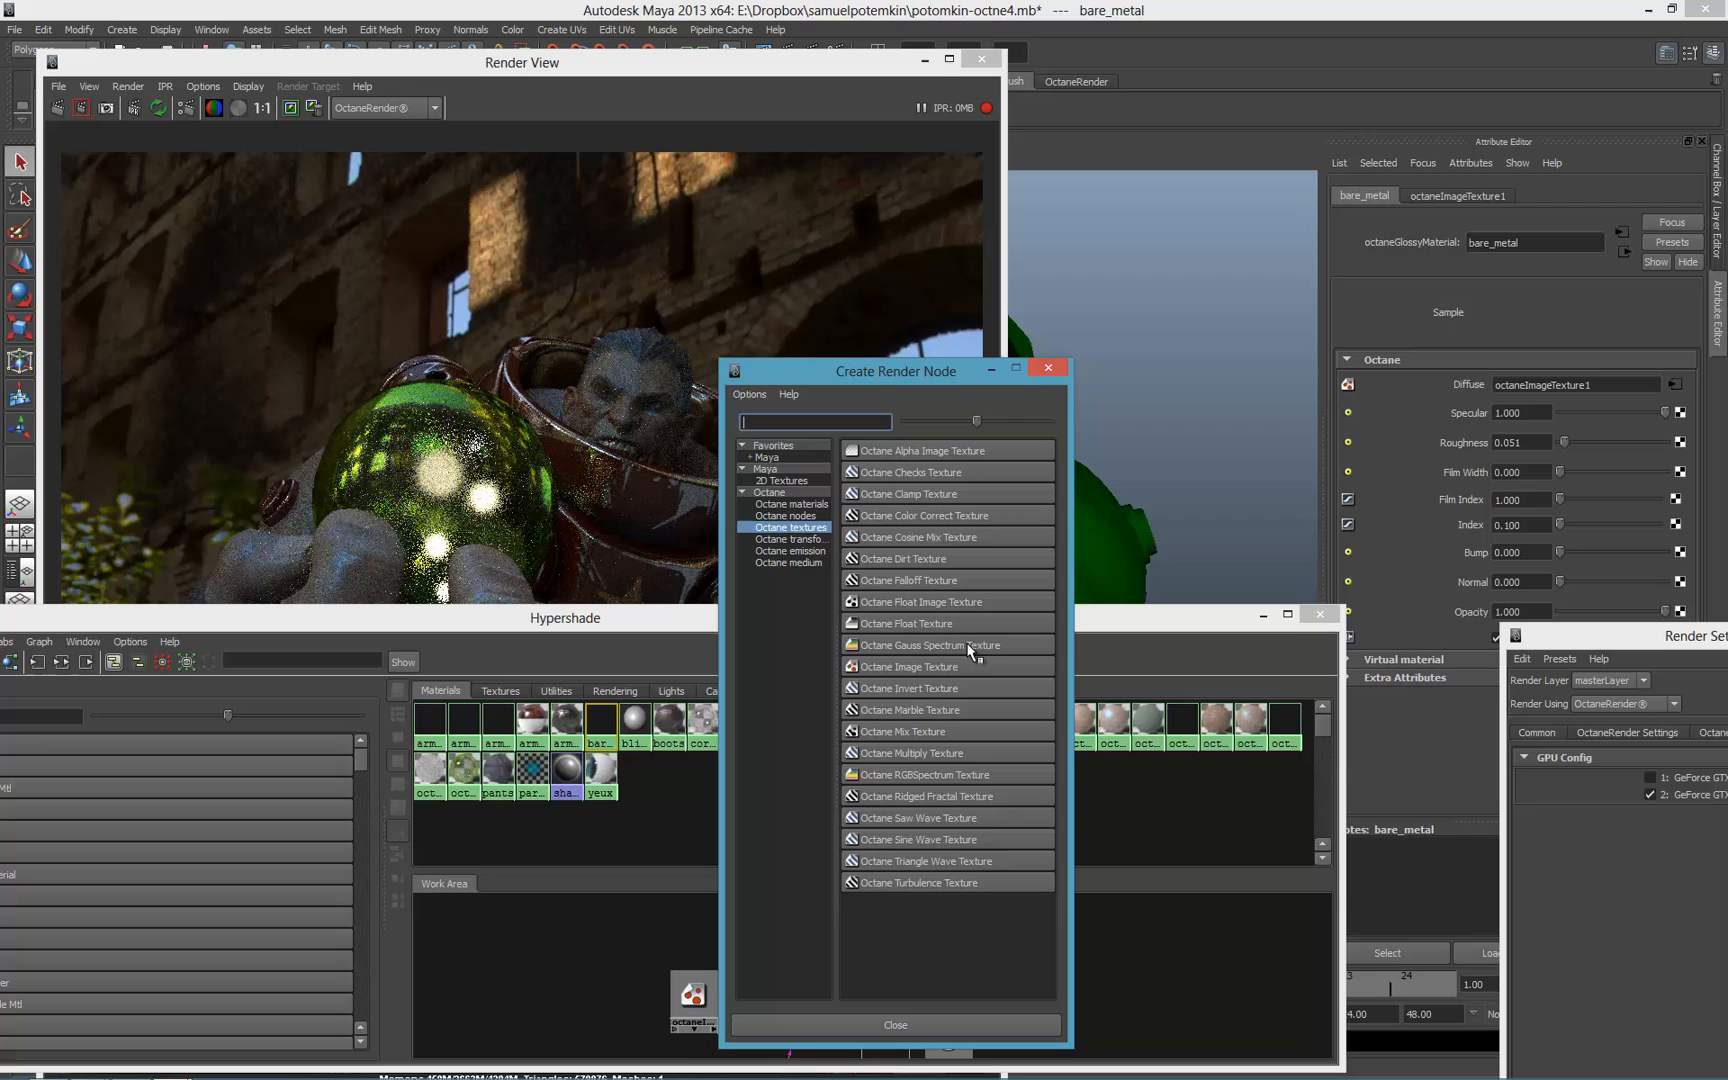
pyautogui.moveTo(1012, 771)
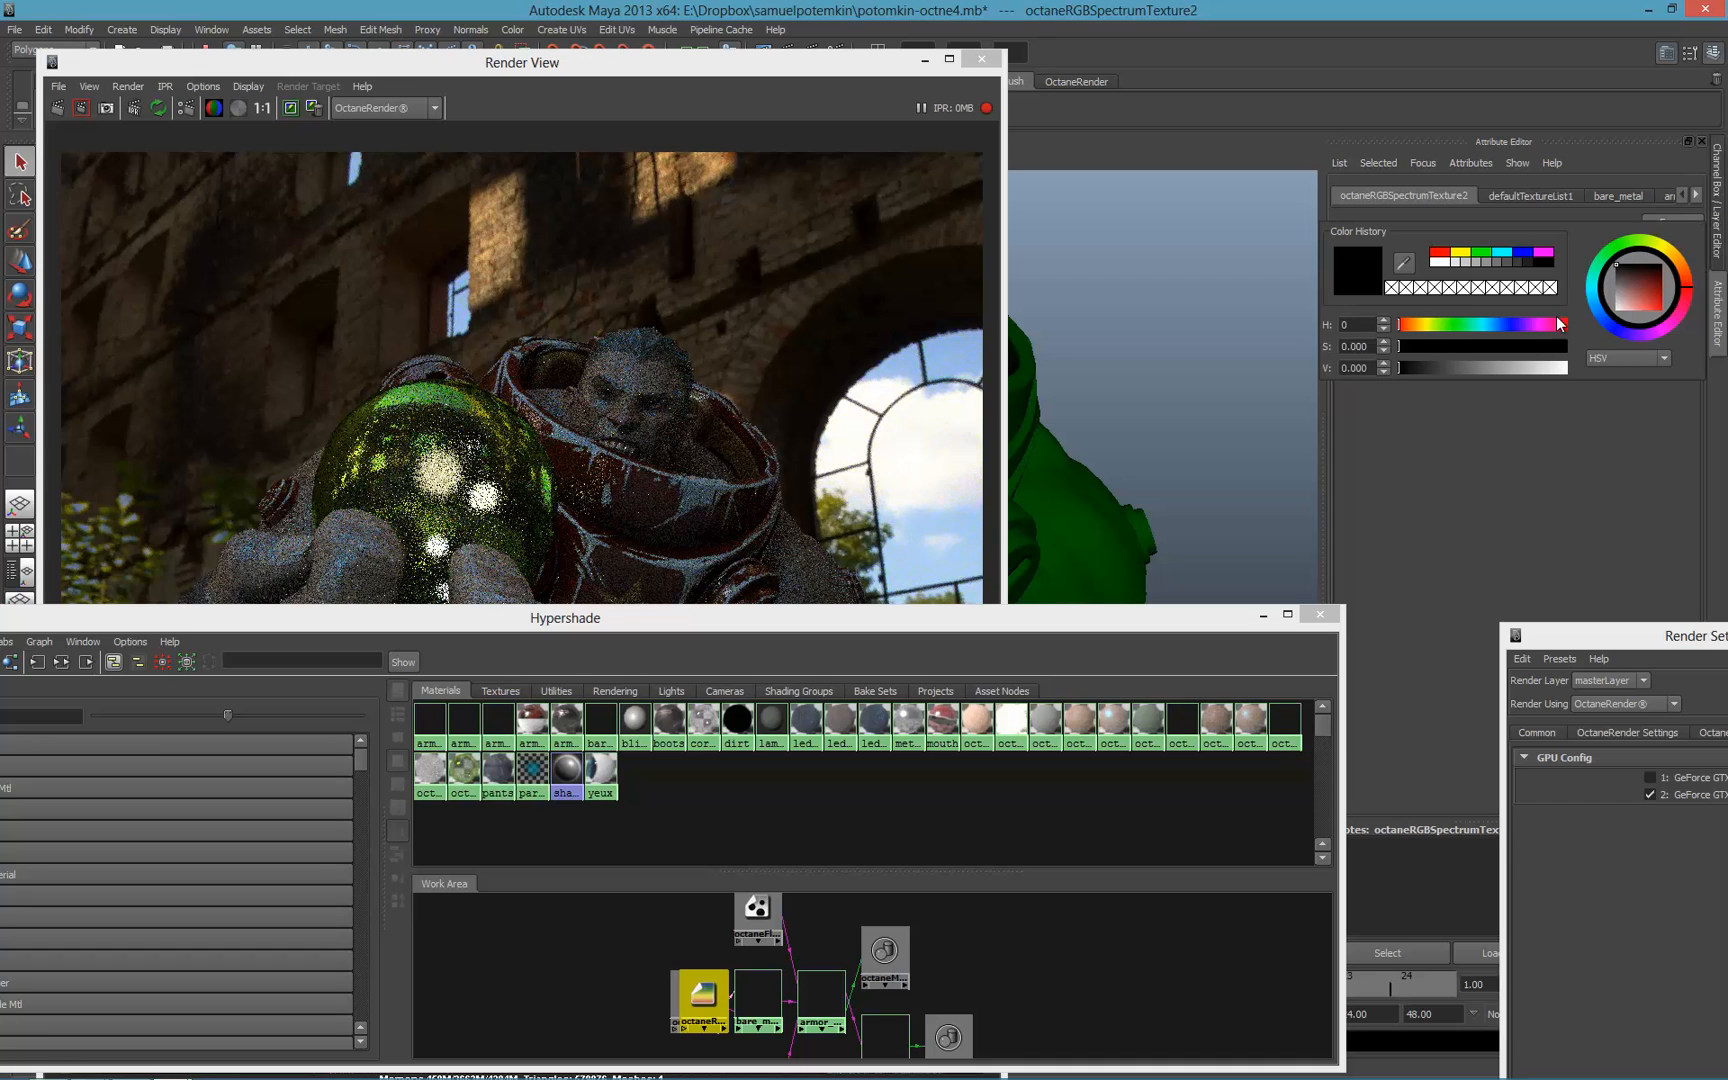
# - Set the Octane RGBSpectrum texture colour to blue and select octaneImageTexture1
pyautogui.click(1664, 309)
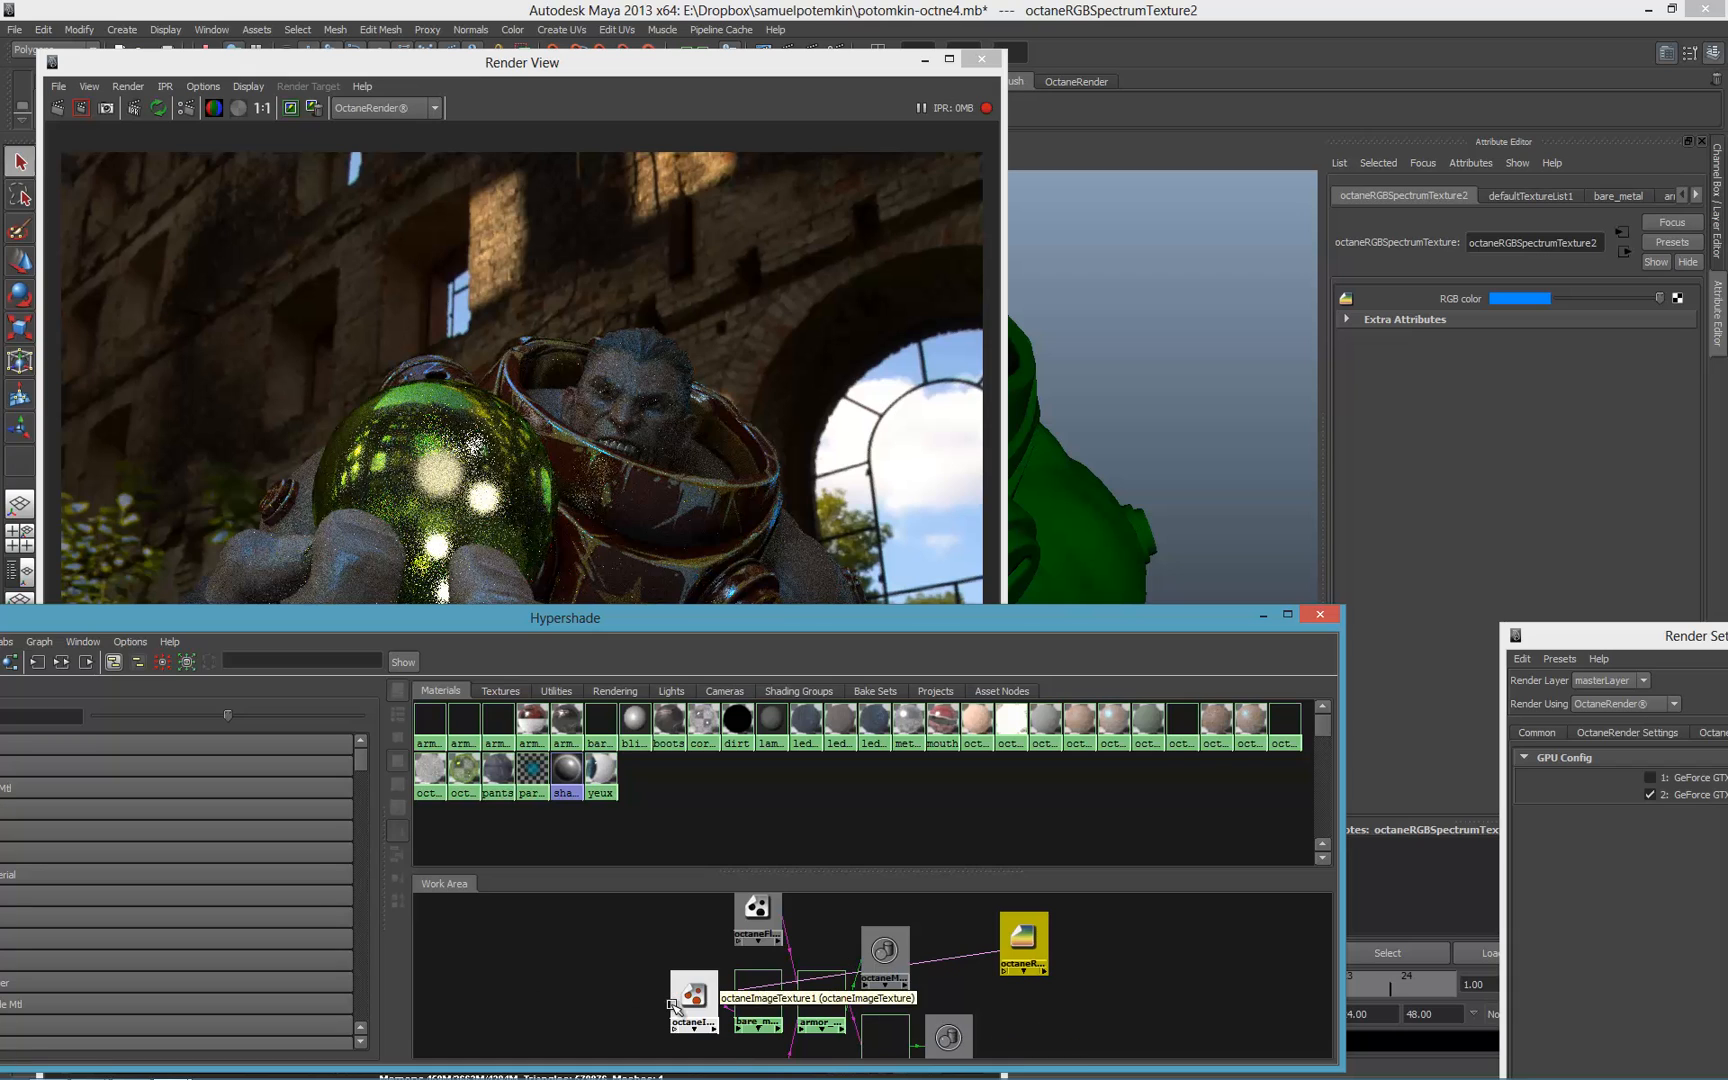
pyautogui.click(691, 1003)
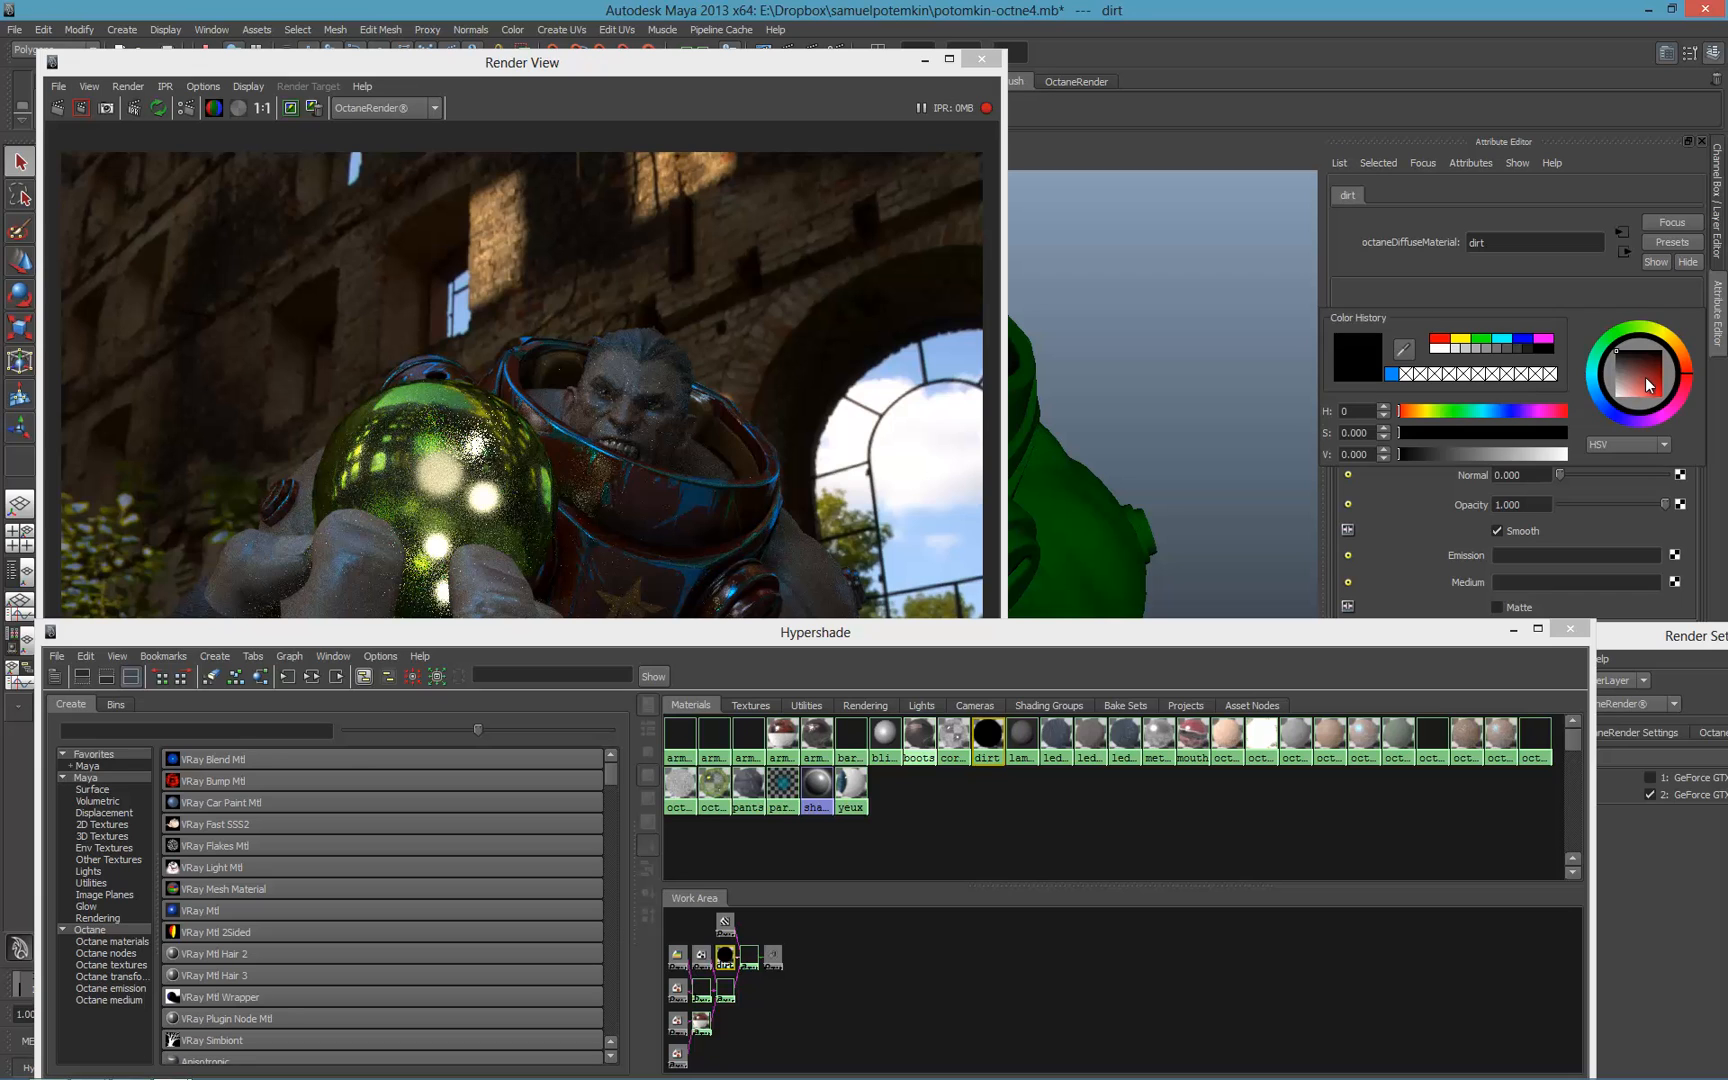
# - Make the dirt material's diffuse colour green and select octaneDirtTexture1
pyautogui.click(1681, 336)
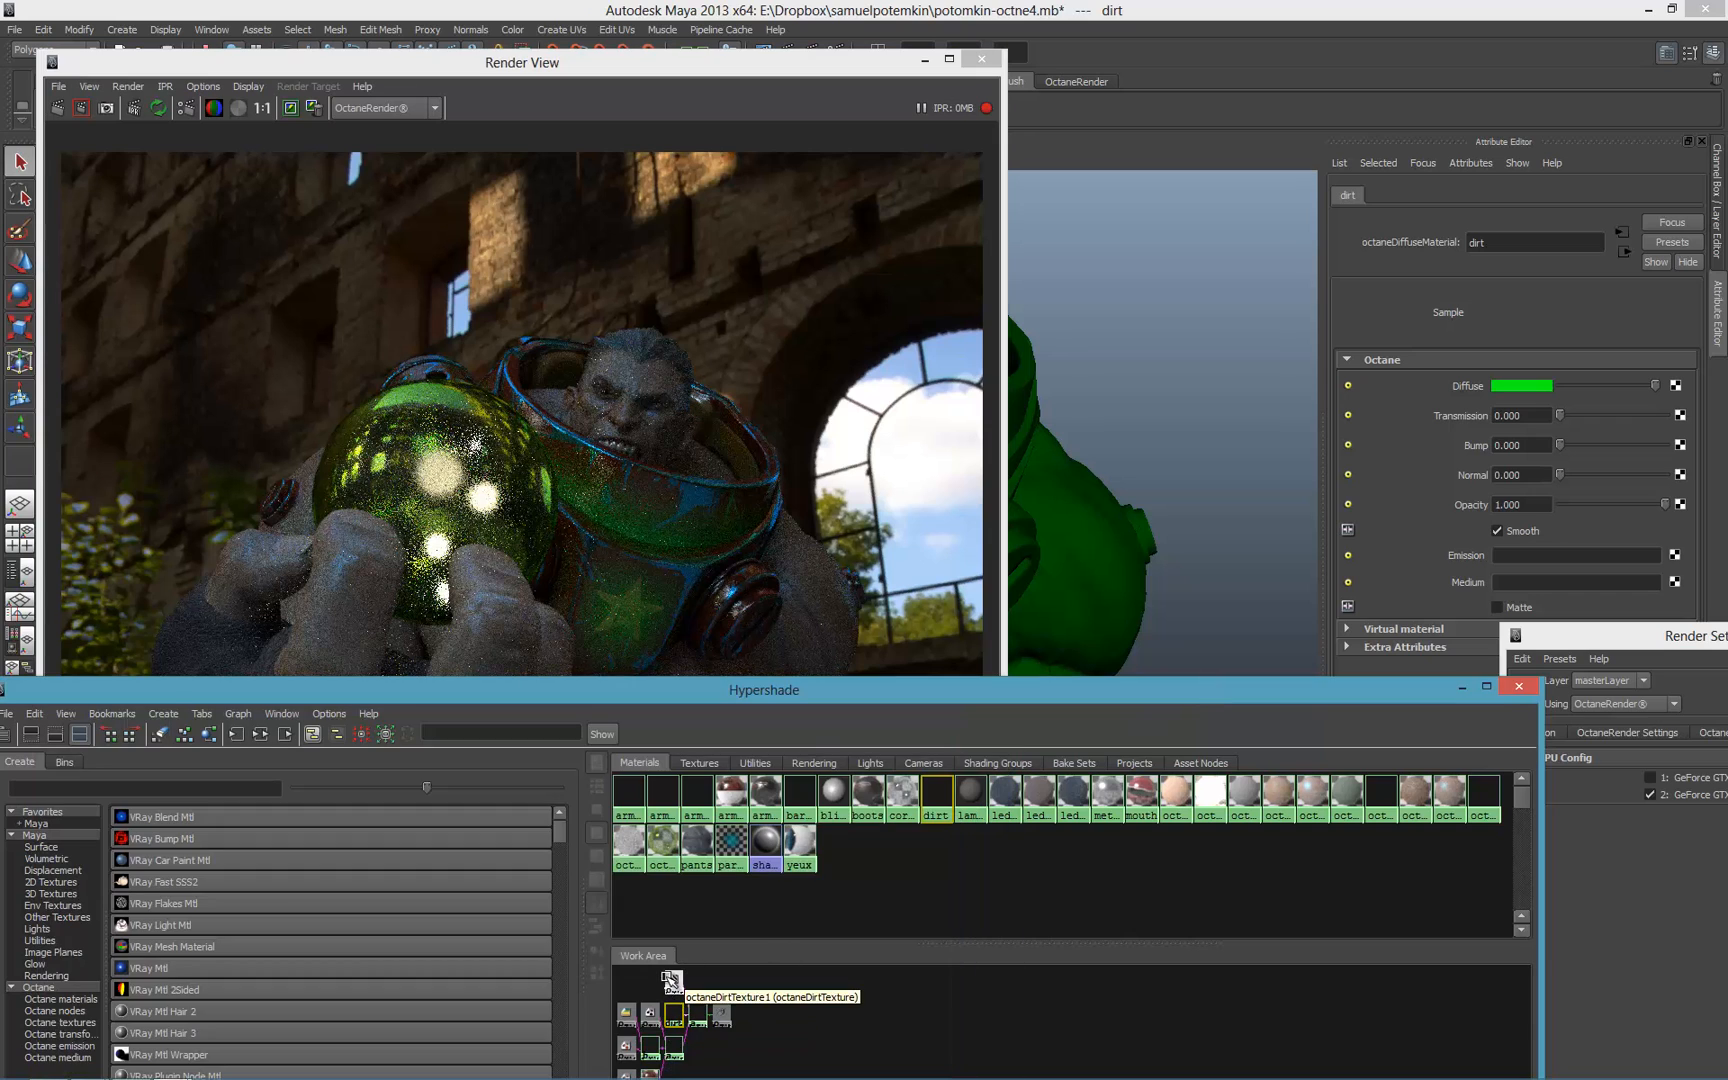
pyautogui.click(672, 1014)
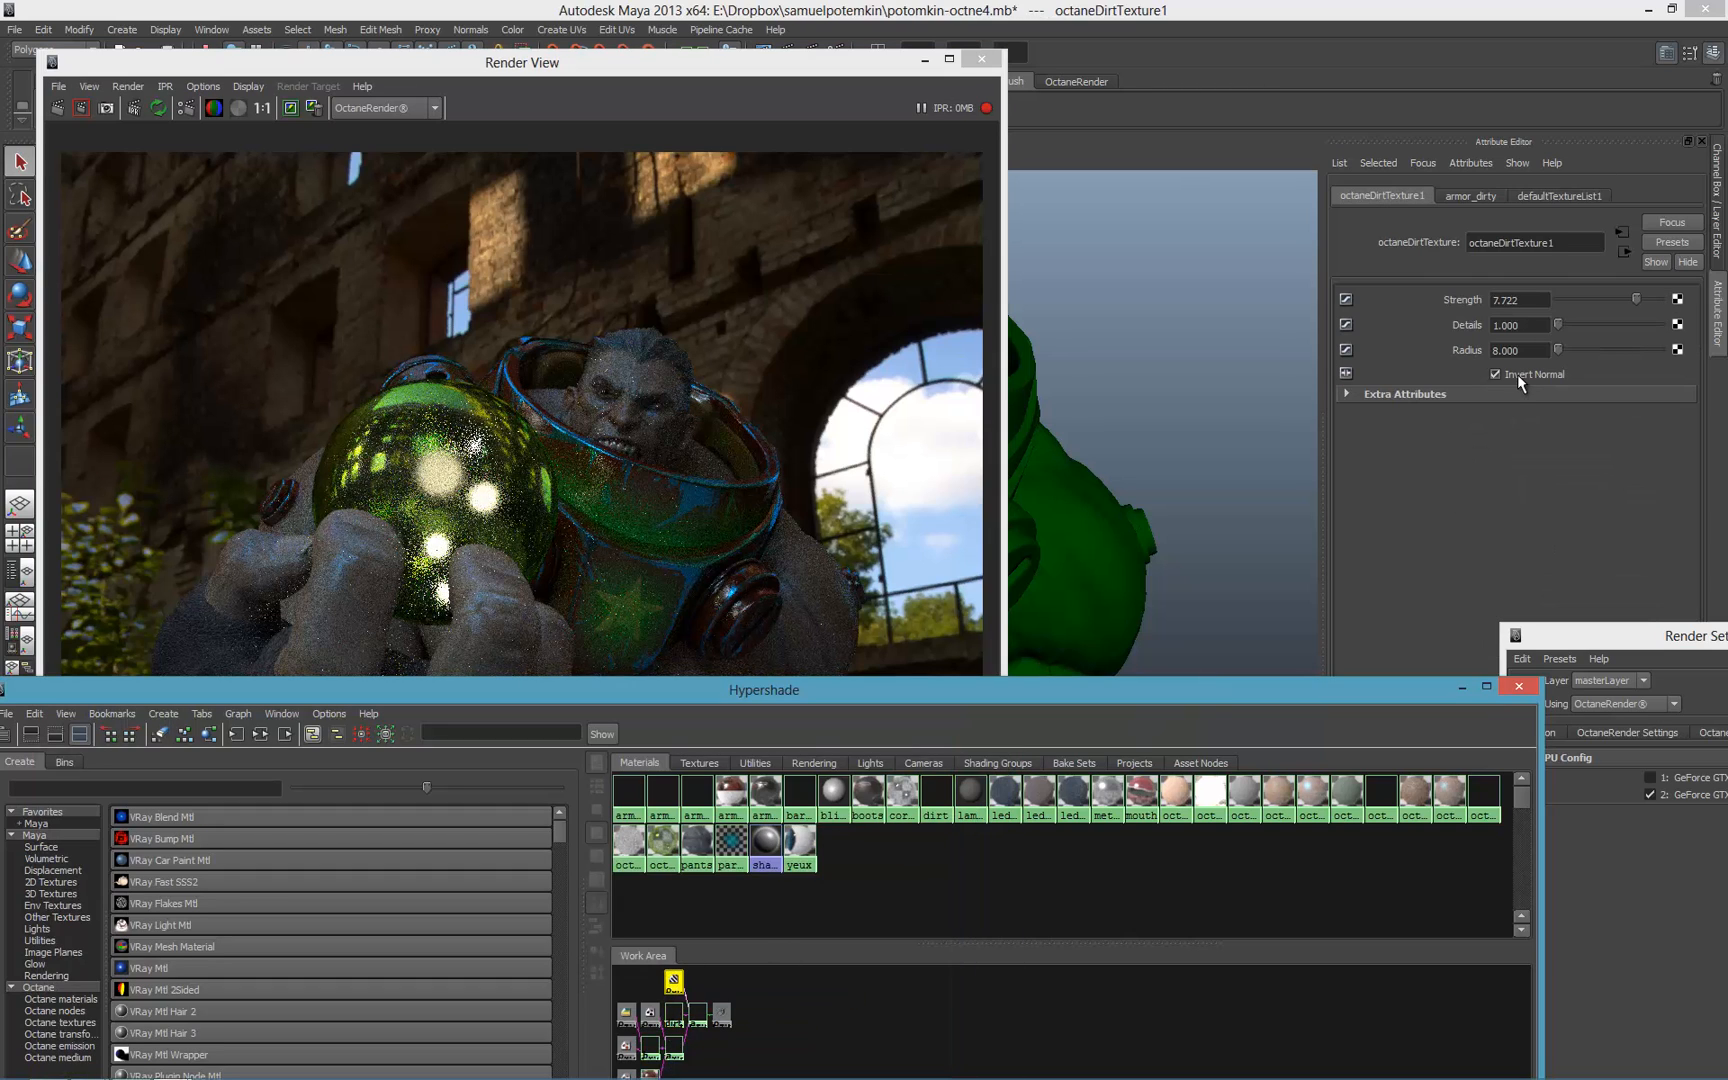
# - Uncheck Invert Normal, set dirt Details to 100, Radius 10, and Strength about 3.6
pyautogui.click(1495, 374)
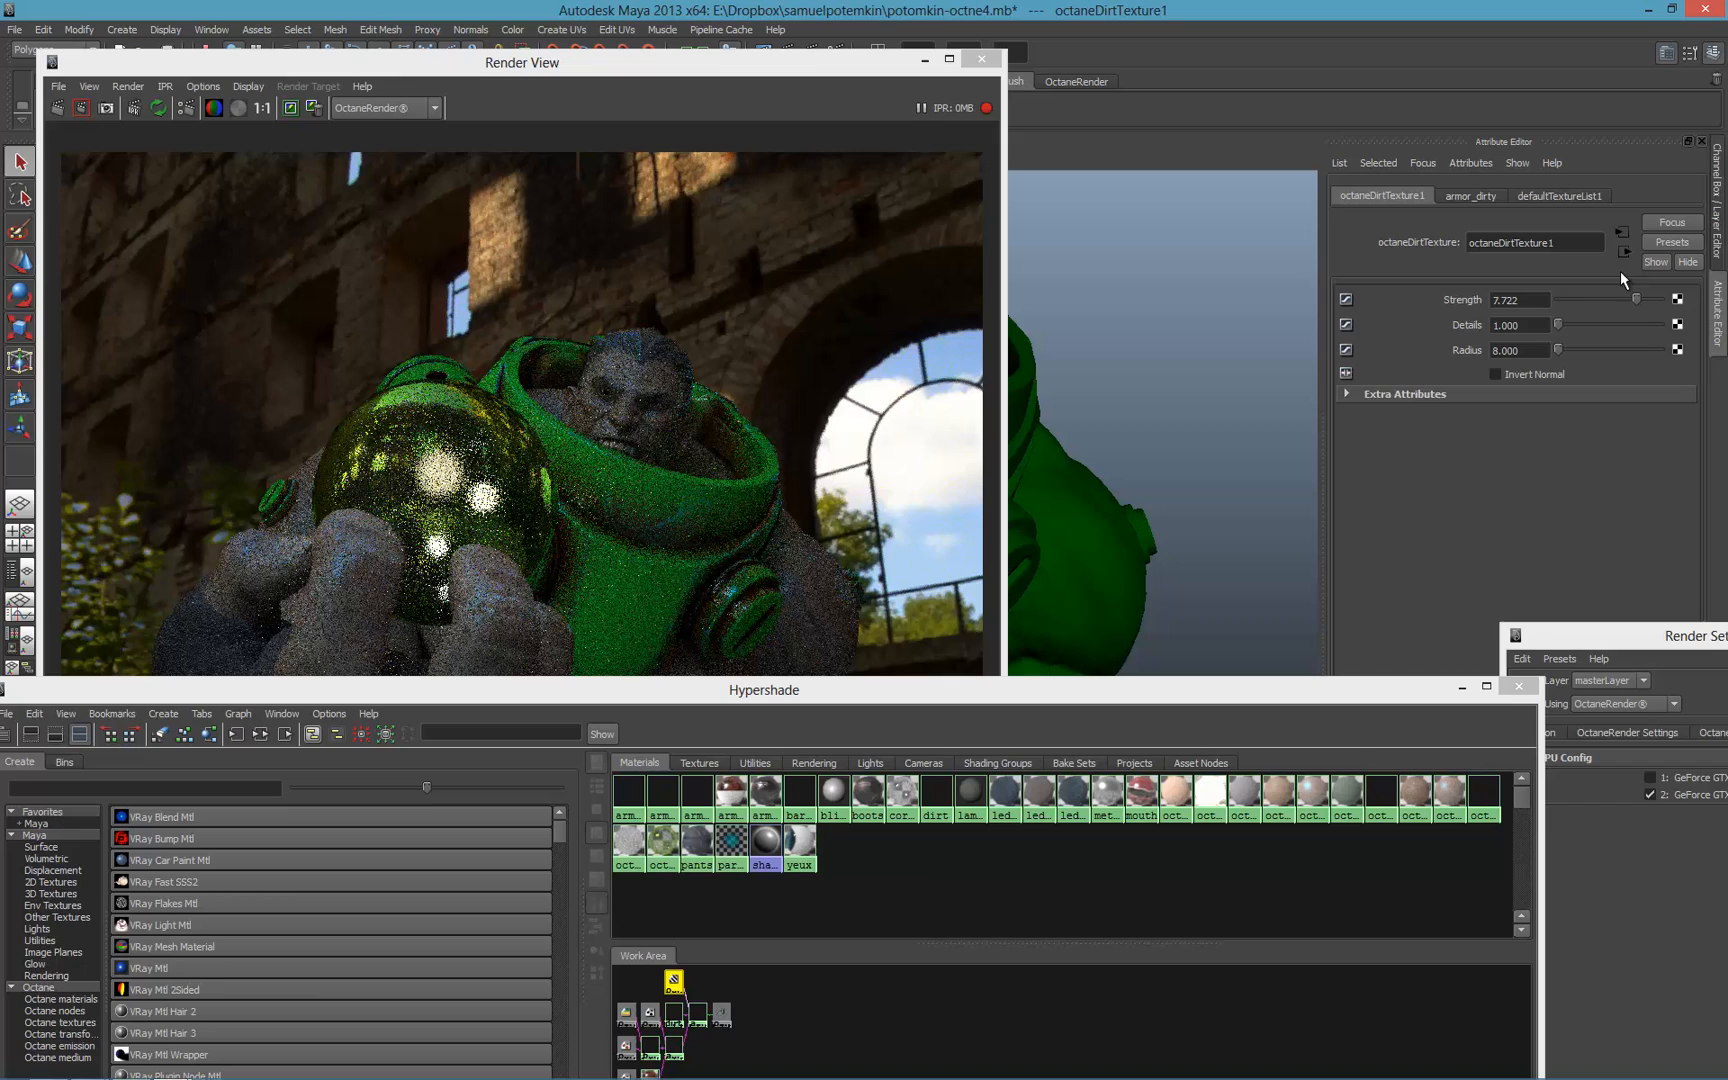
pyautogui.moveTo(1642, 299); pyautogui.dragTo(1598, 299)
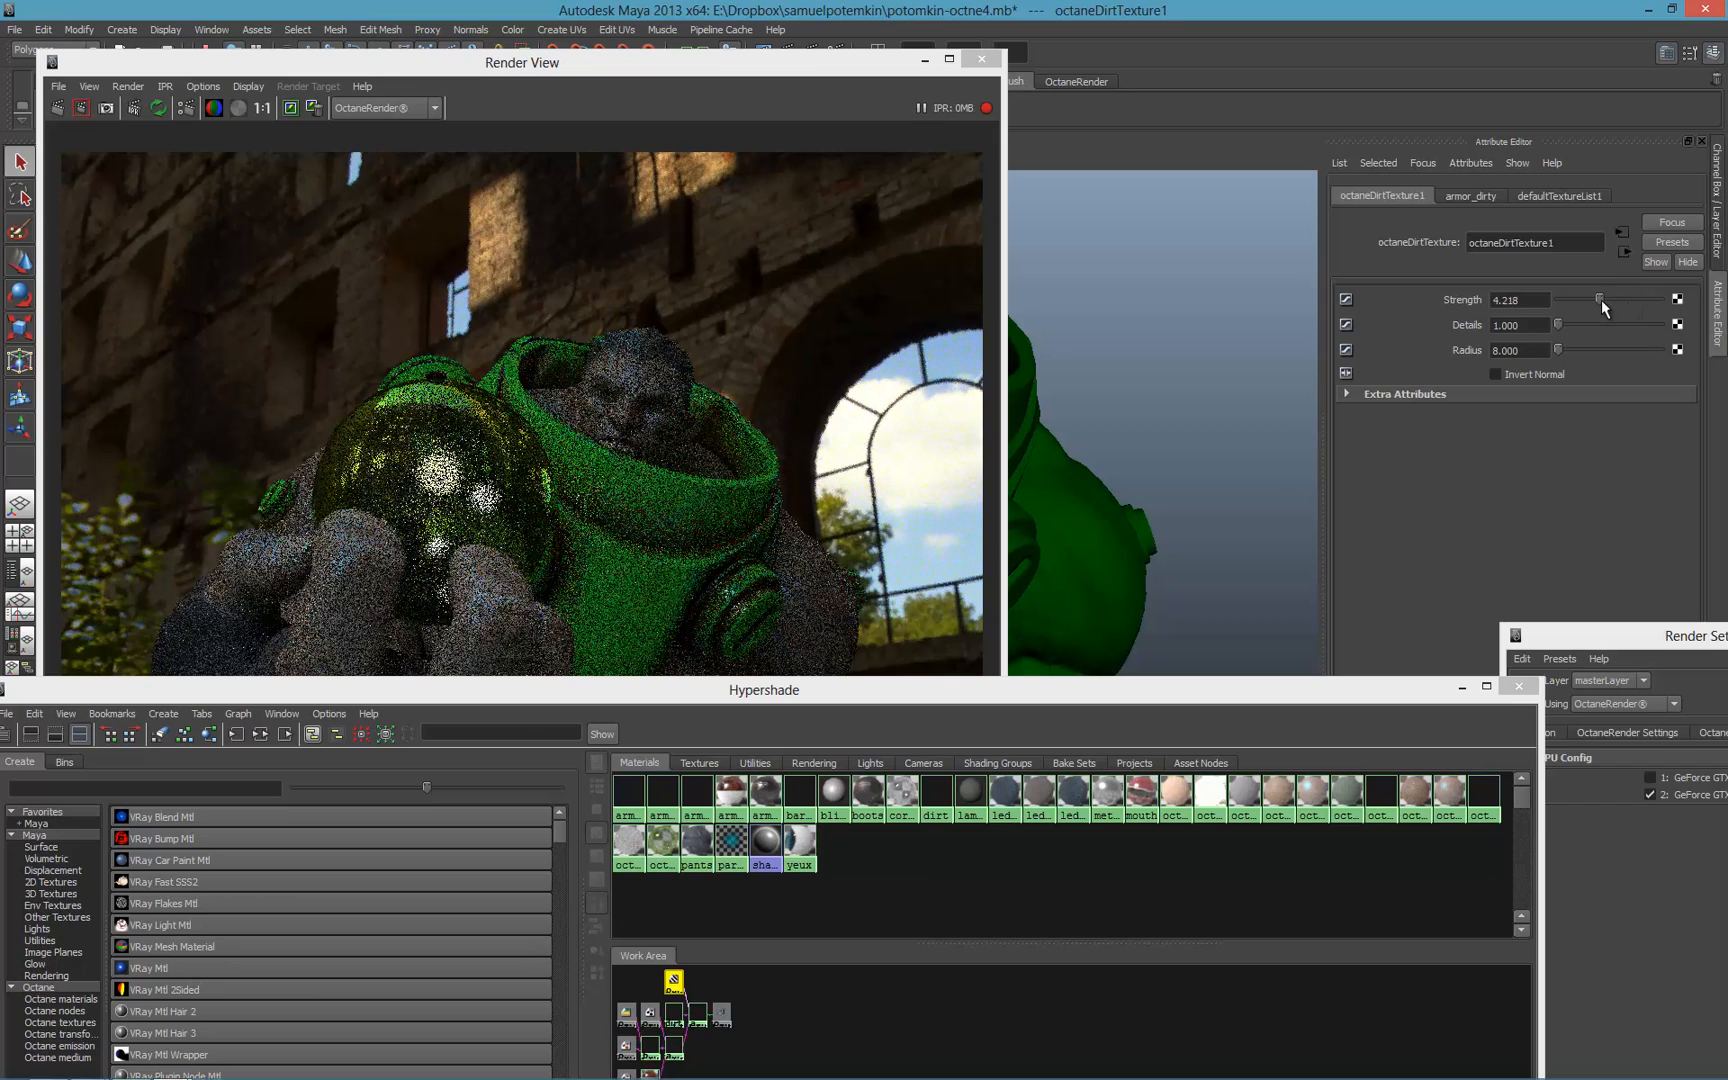
pyautogui.moveTo(1599, 299); pyautogui.dragTo(1634, 299)
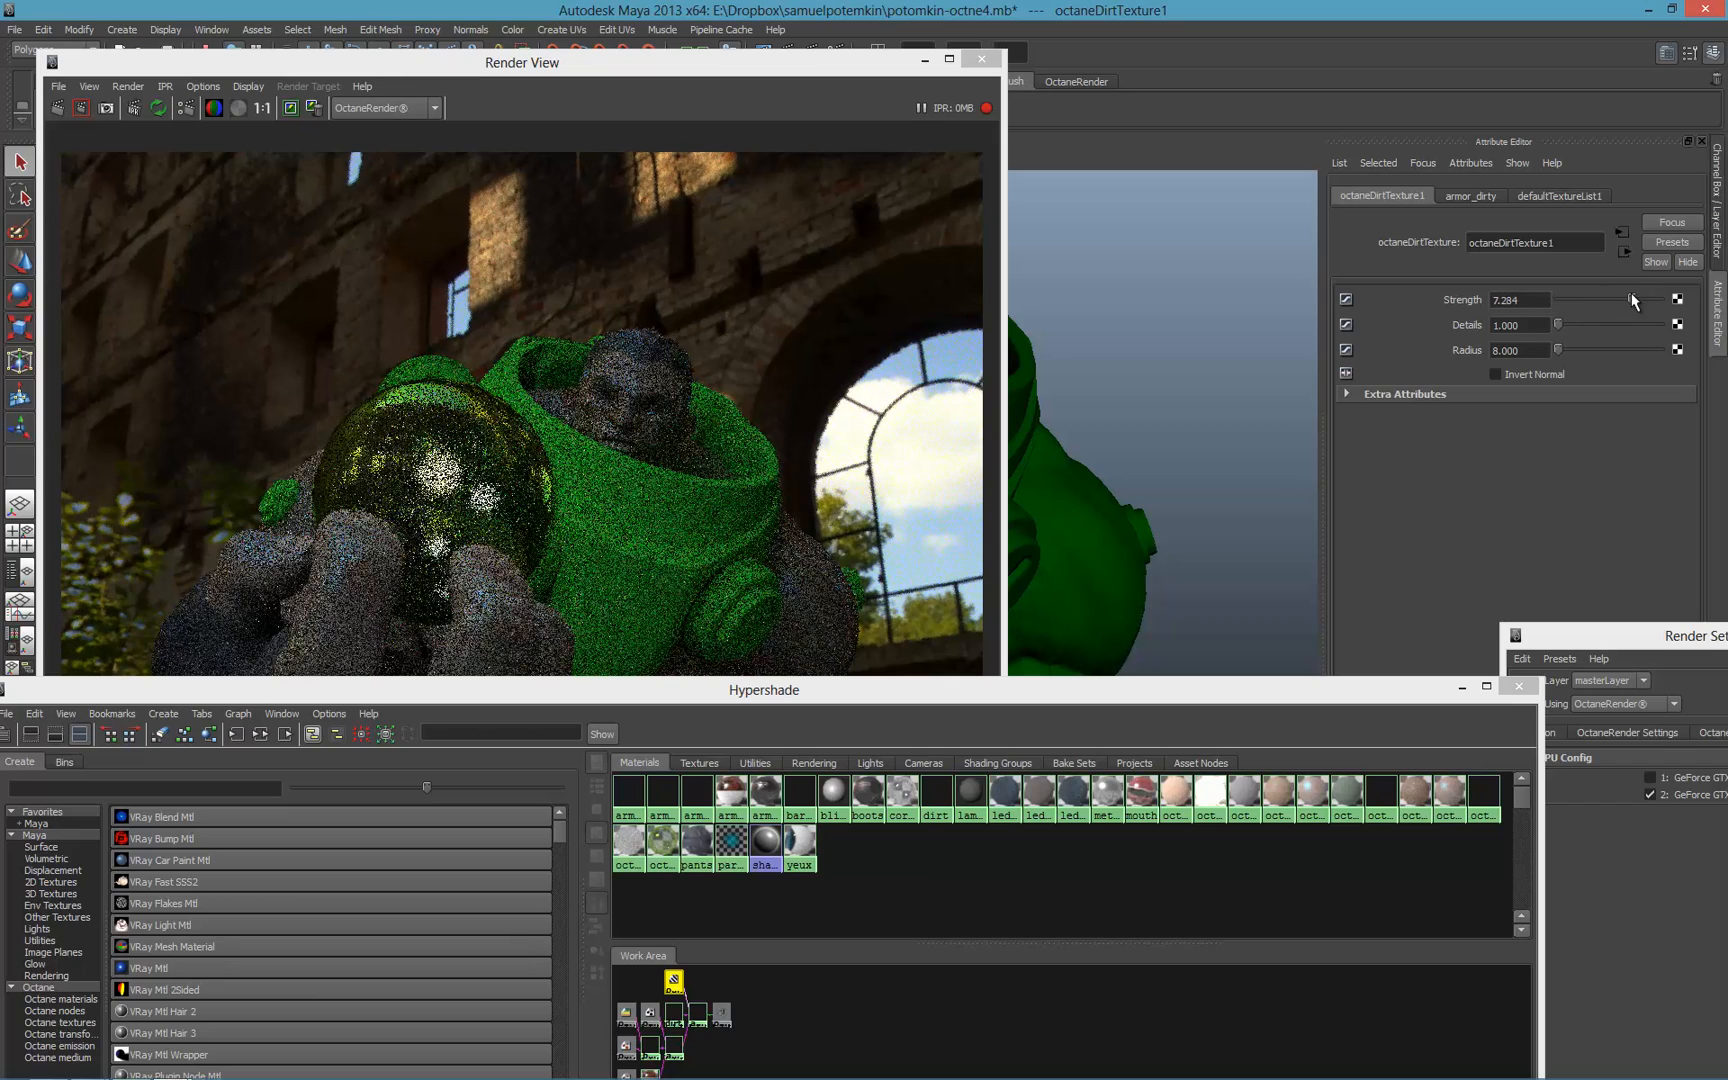
pyautogui.moveTo(1554, 325); pyautogui.dragTo(1617, 325)
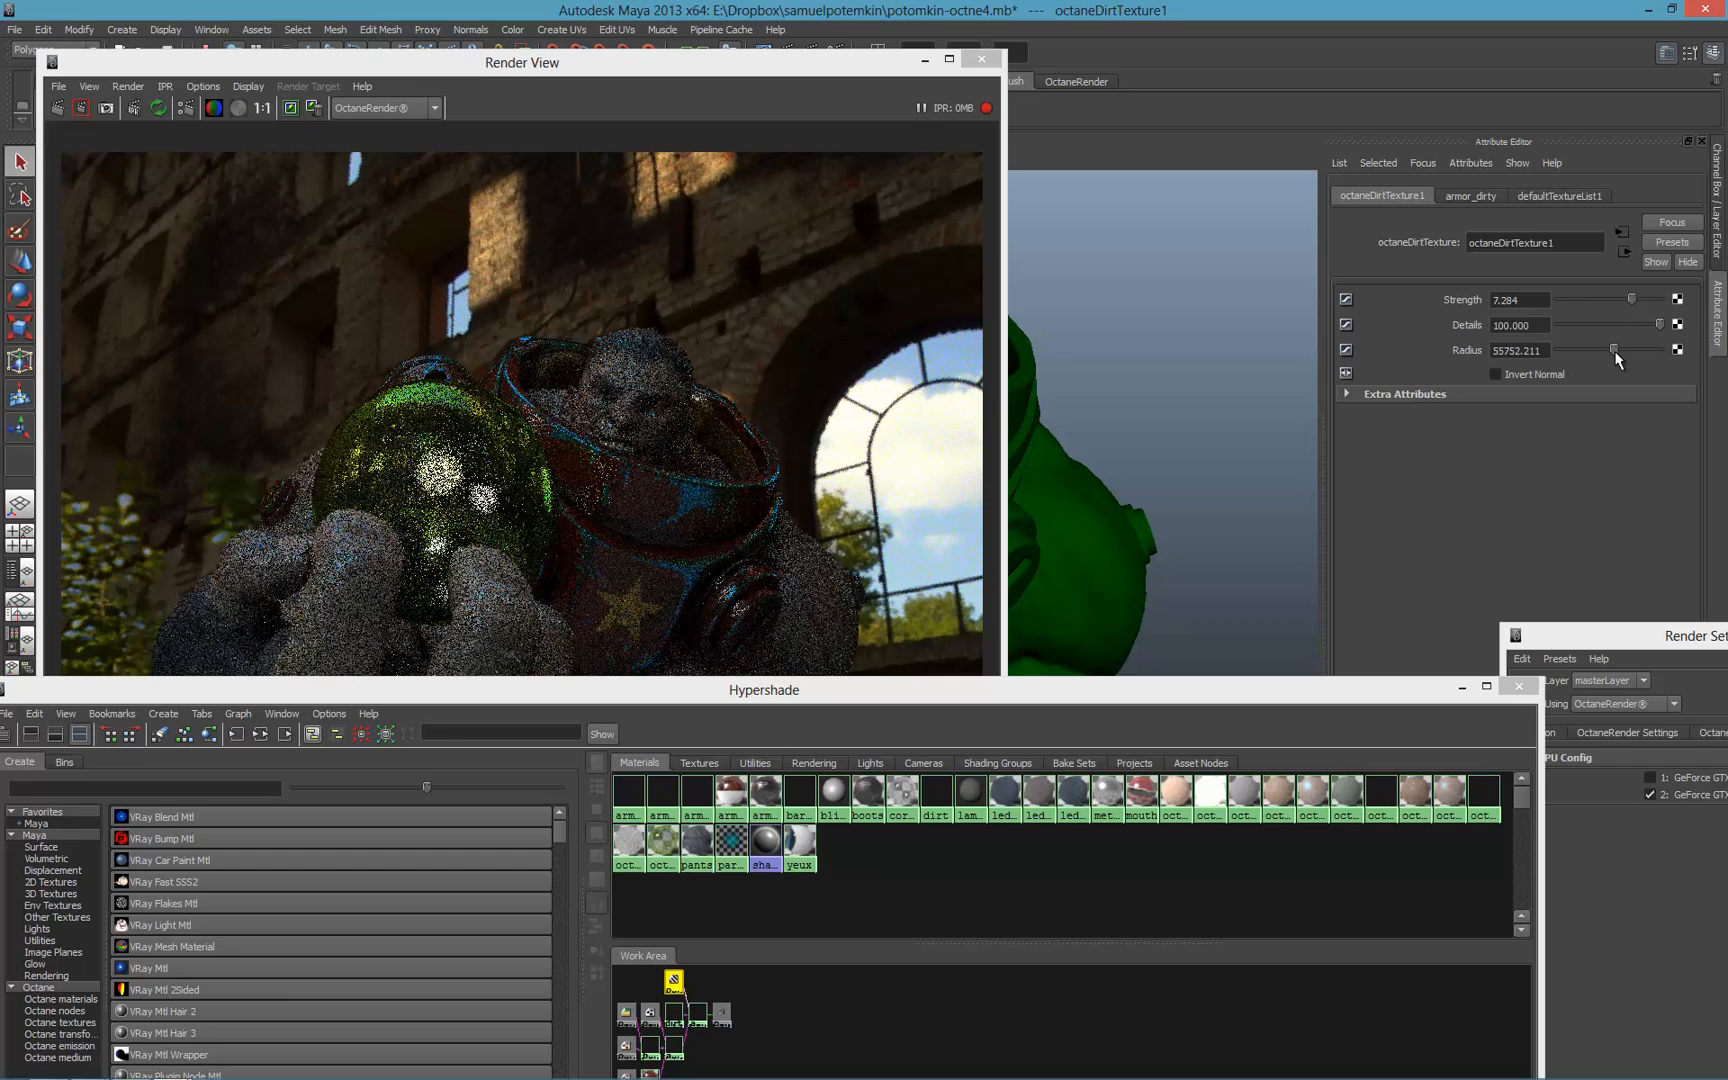
pyautogui.moveTo(1642, 349); pyautogui.dragTo(1563, 349)
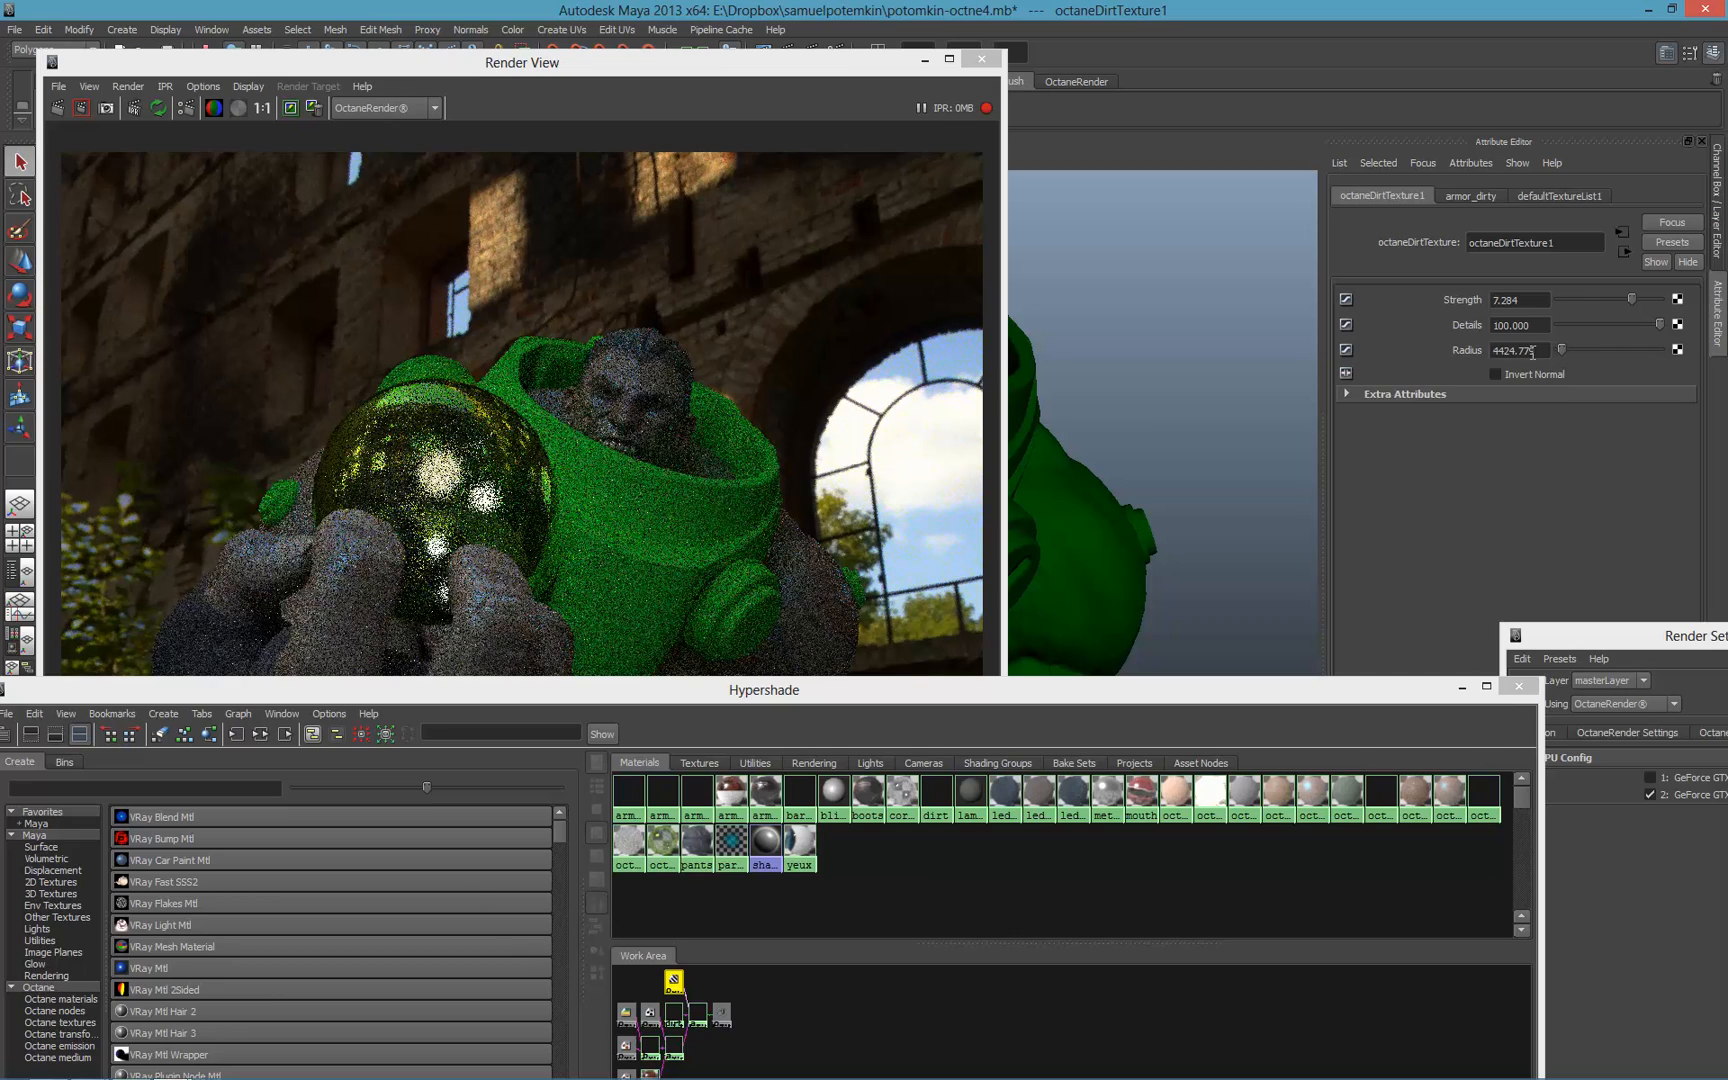
pyautogui.write('10.000')
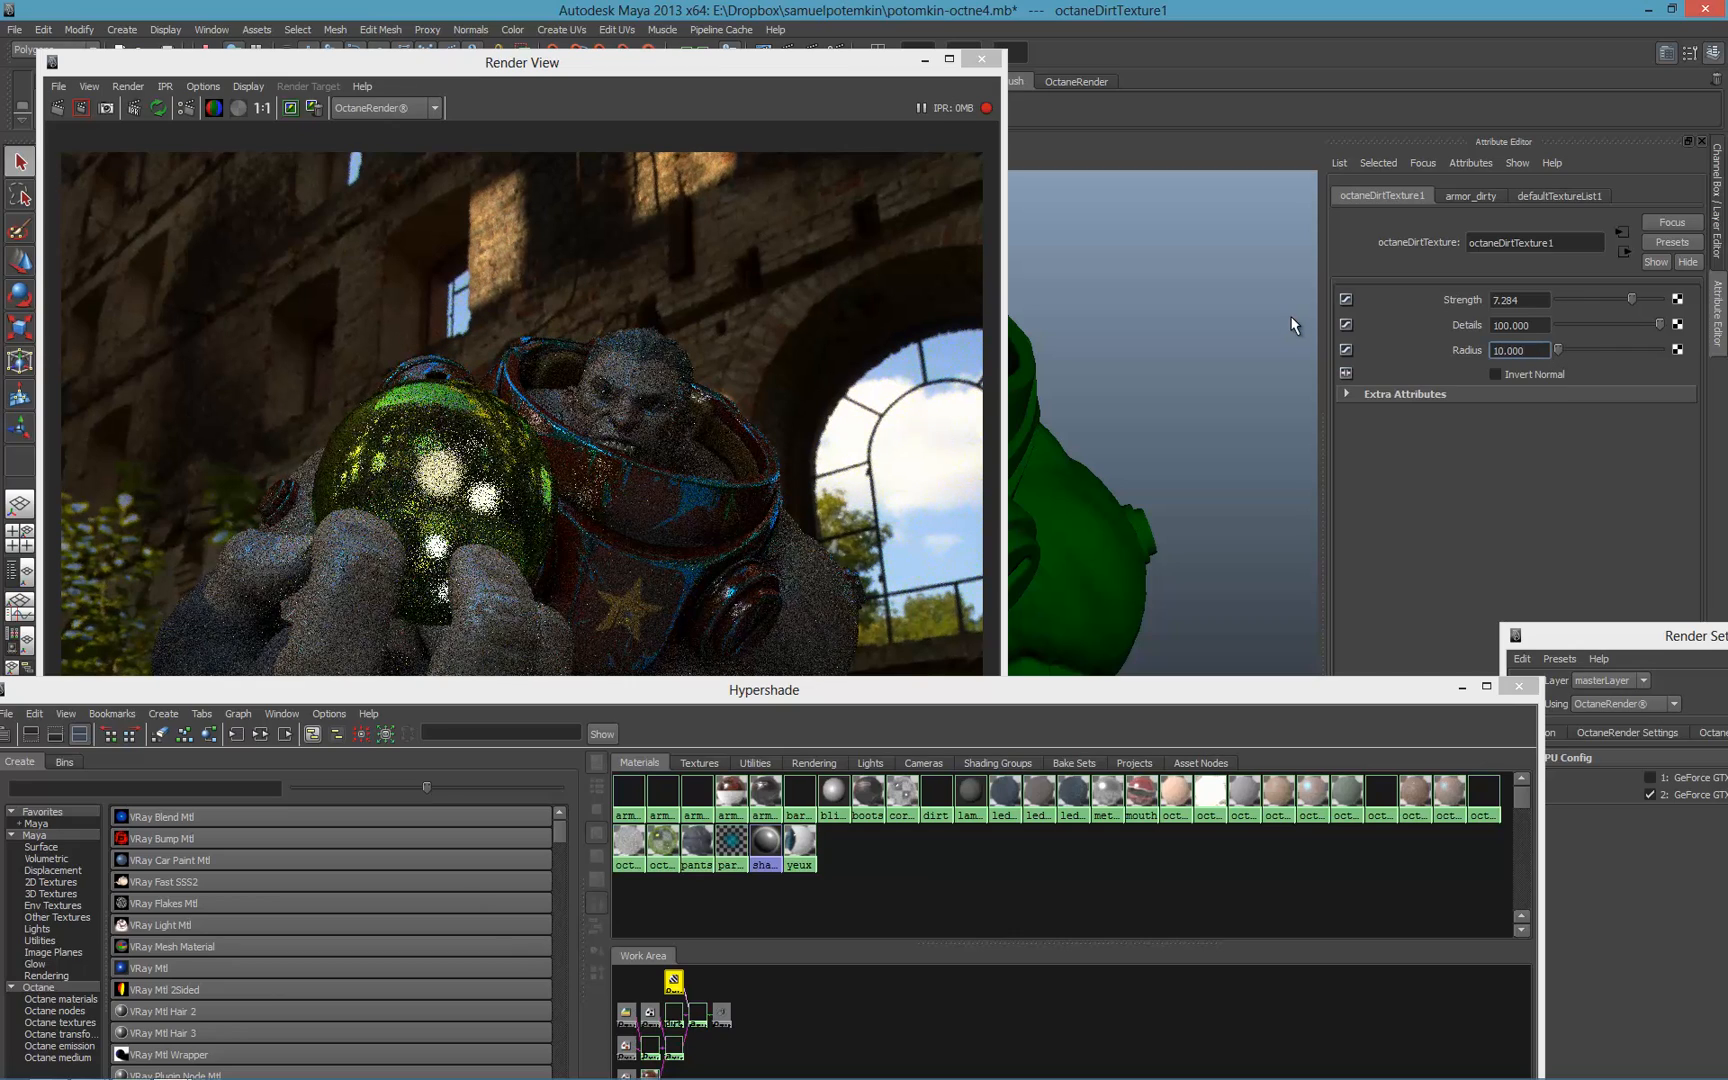
pyautogui.moveTo(1631, 299); pyautogui.dragTo(1587, 299)
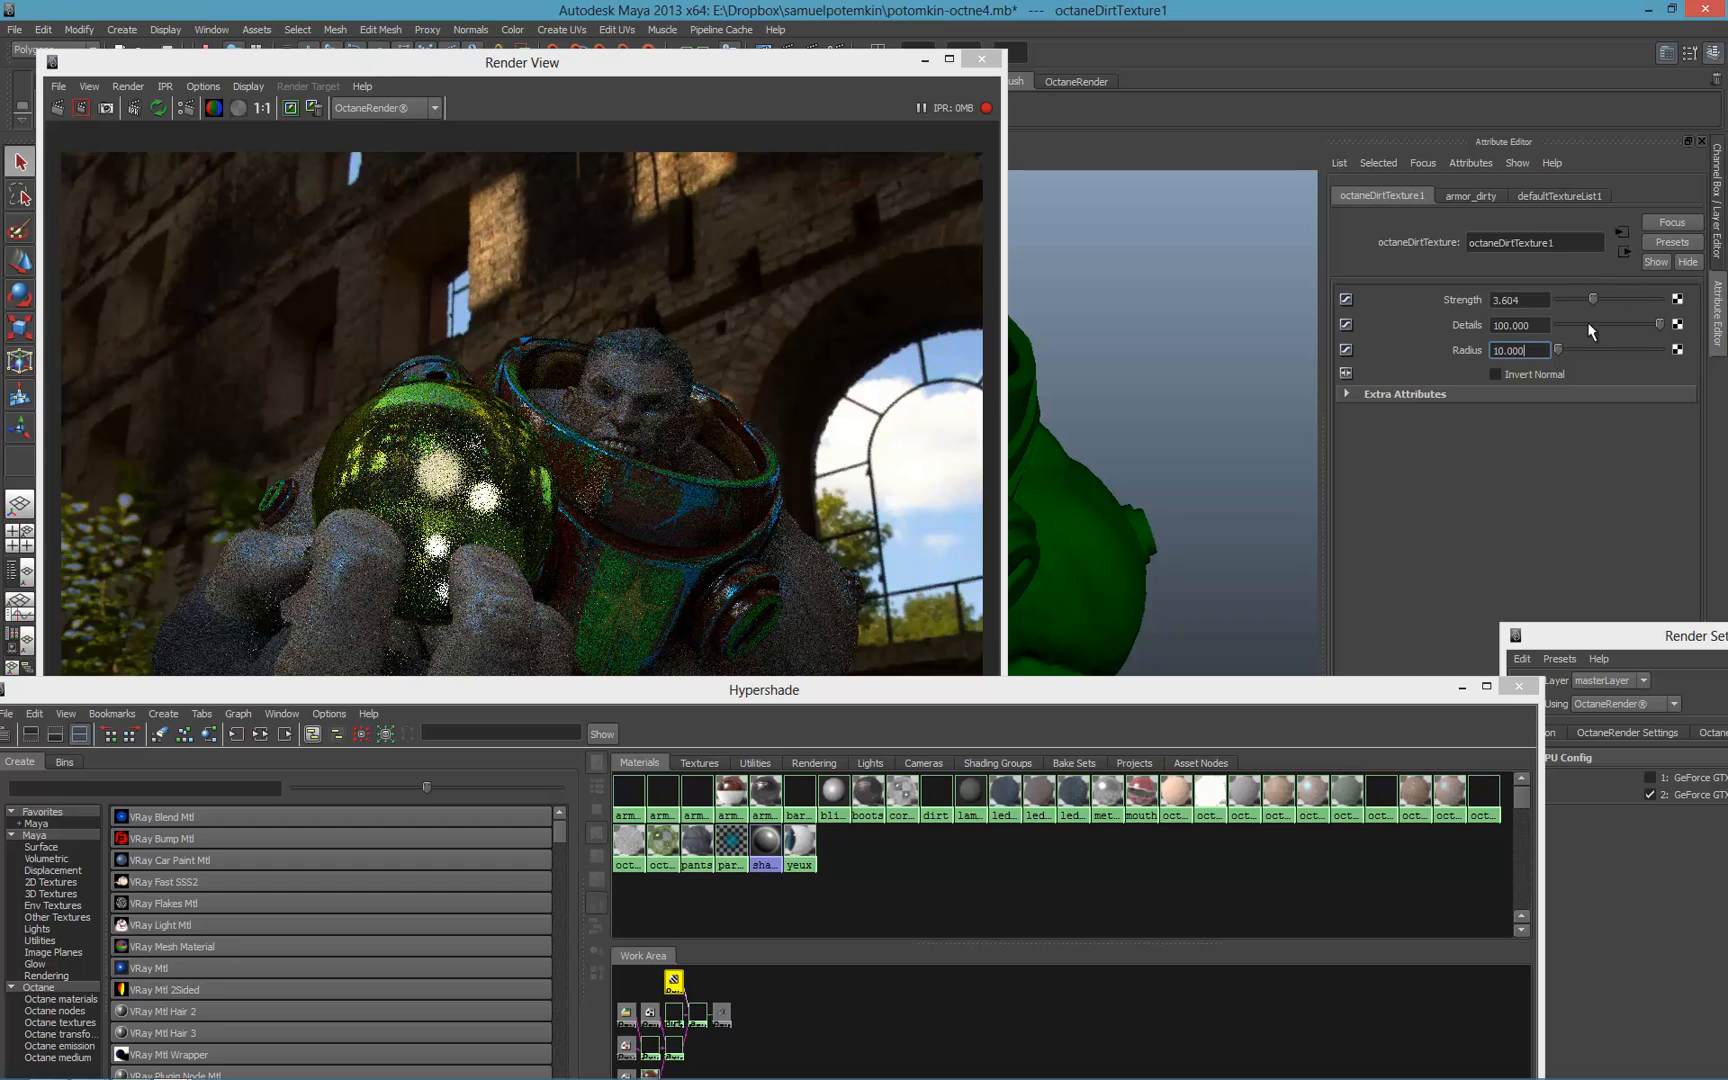
pyautogui.moveTo(1642, 324); pyautogui.dragTo(1576, 324)
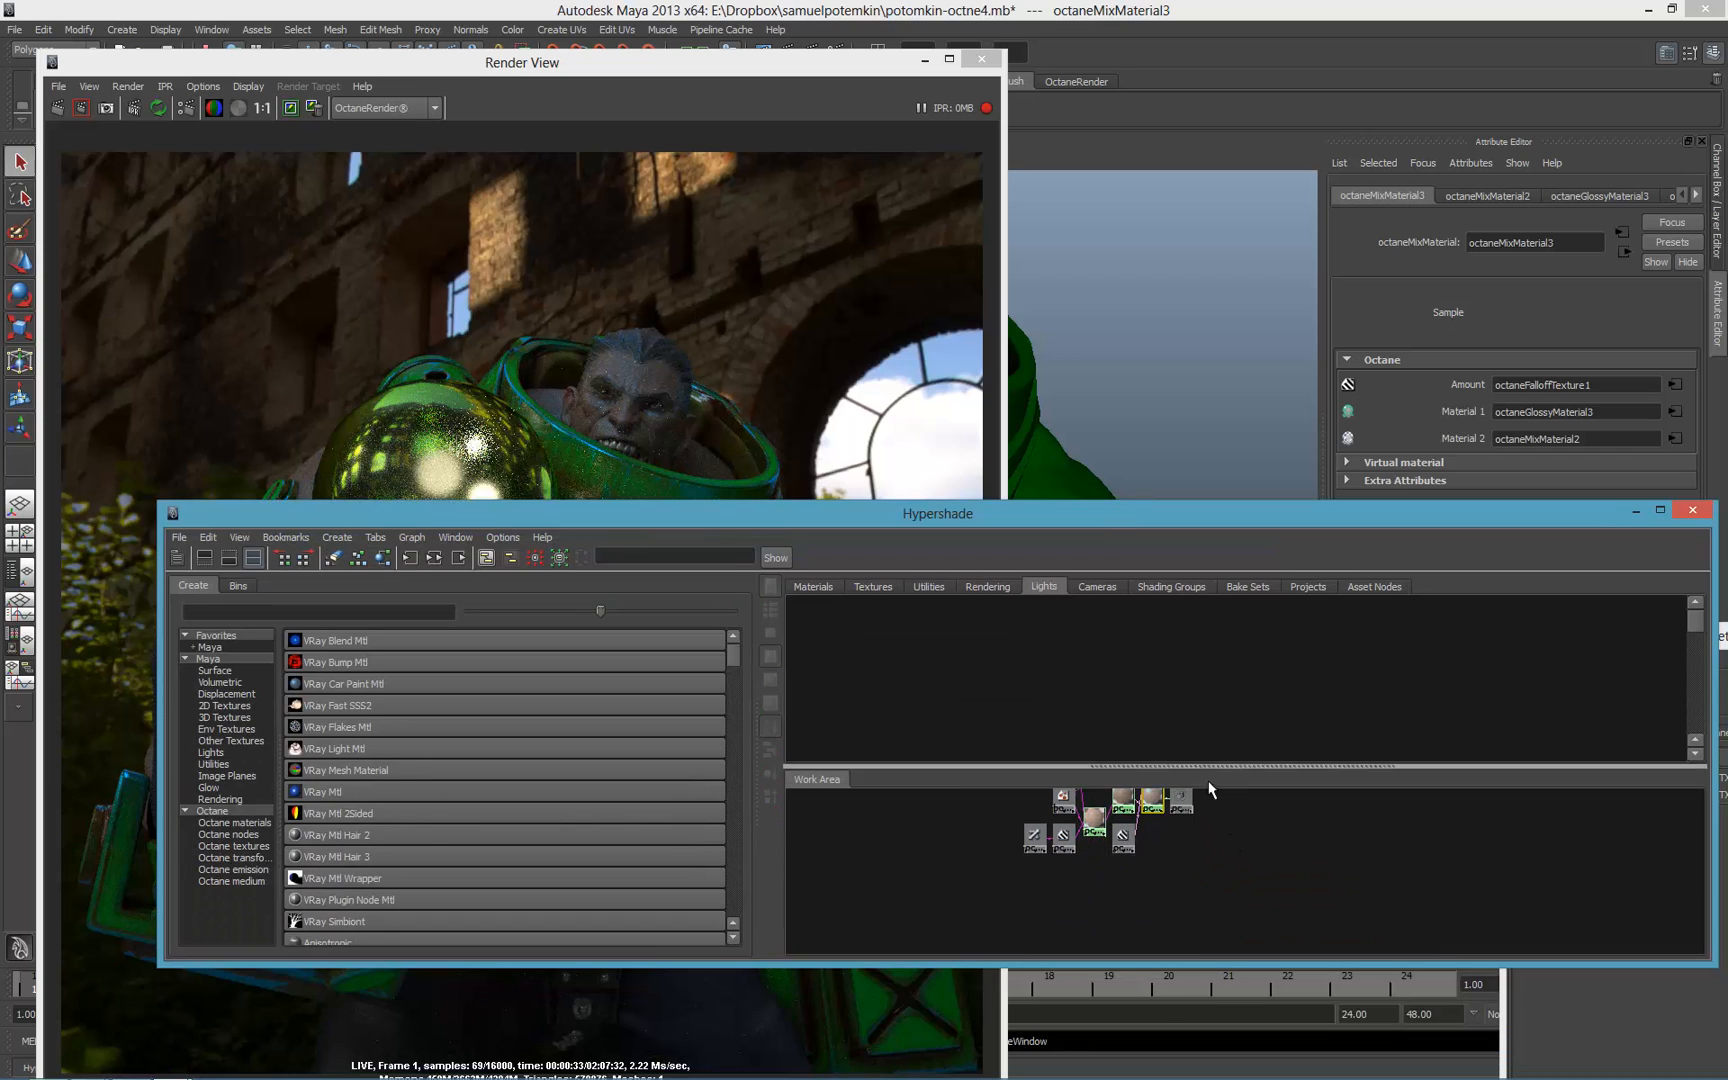
# - Select octaneLight1 under Hypershade Utilities and set its Power to 10000
pyautogui.click(928, 585)
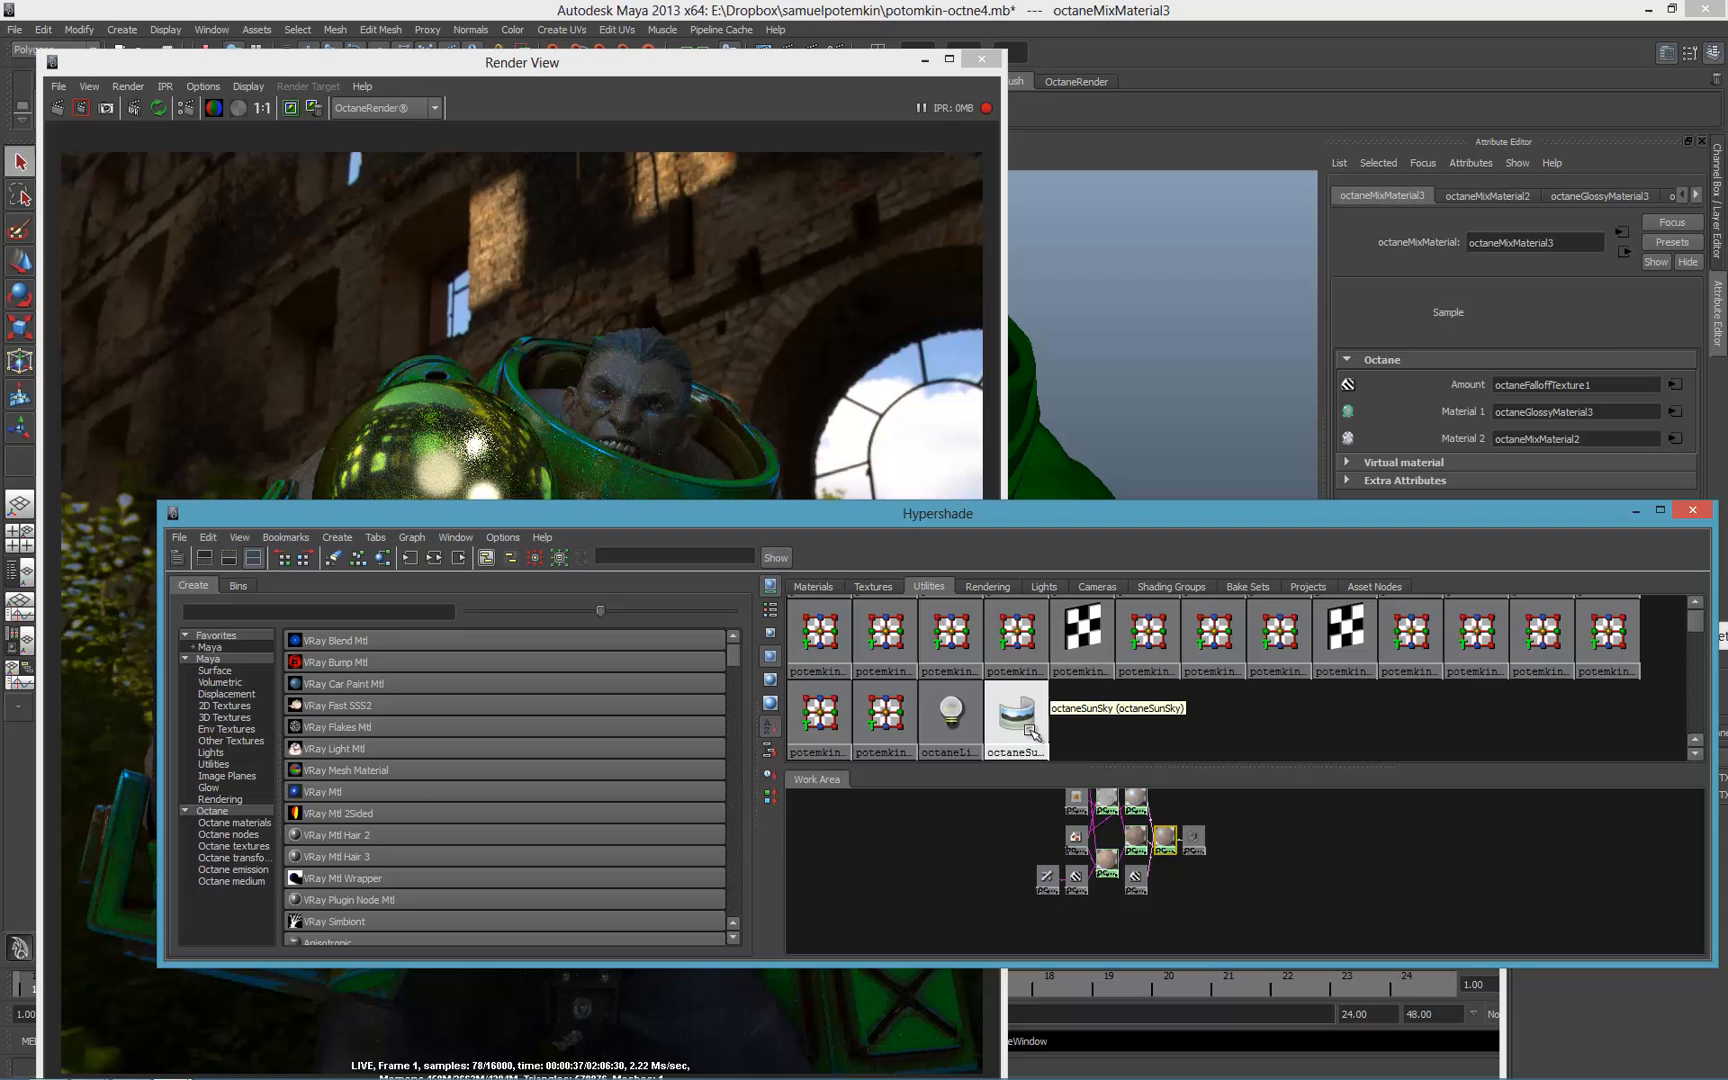
pyautogui.click(946, 711)
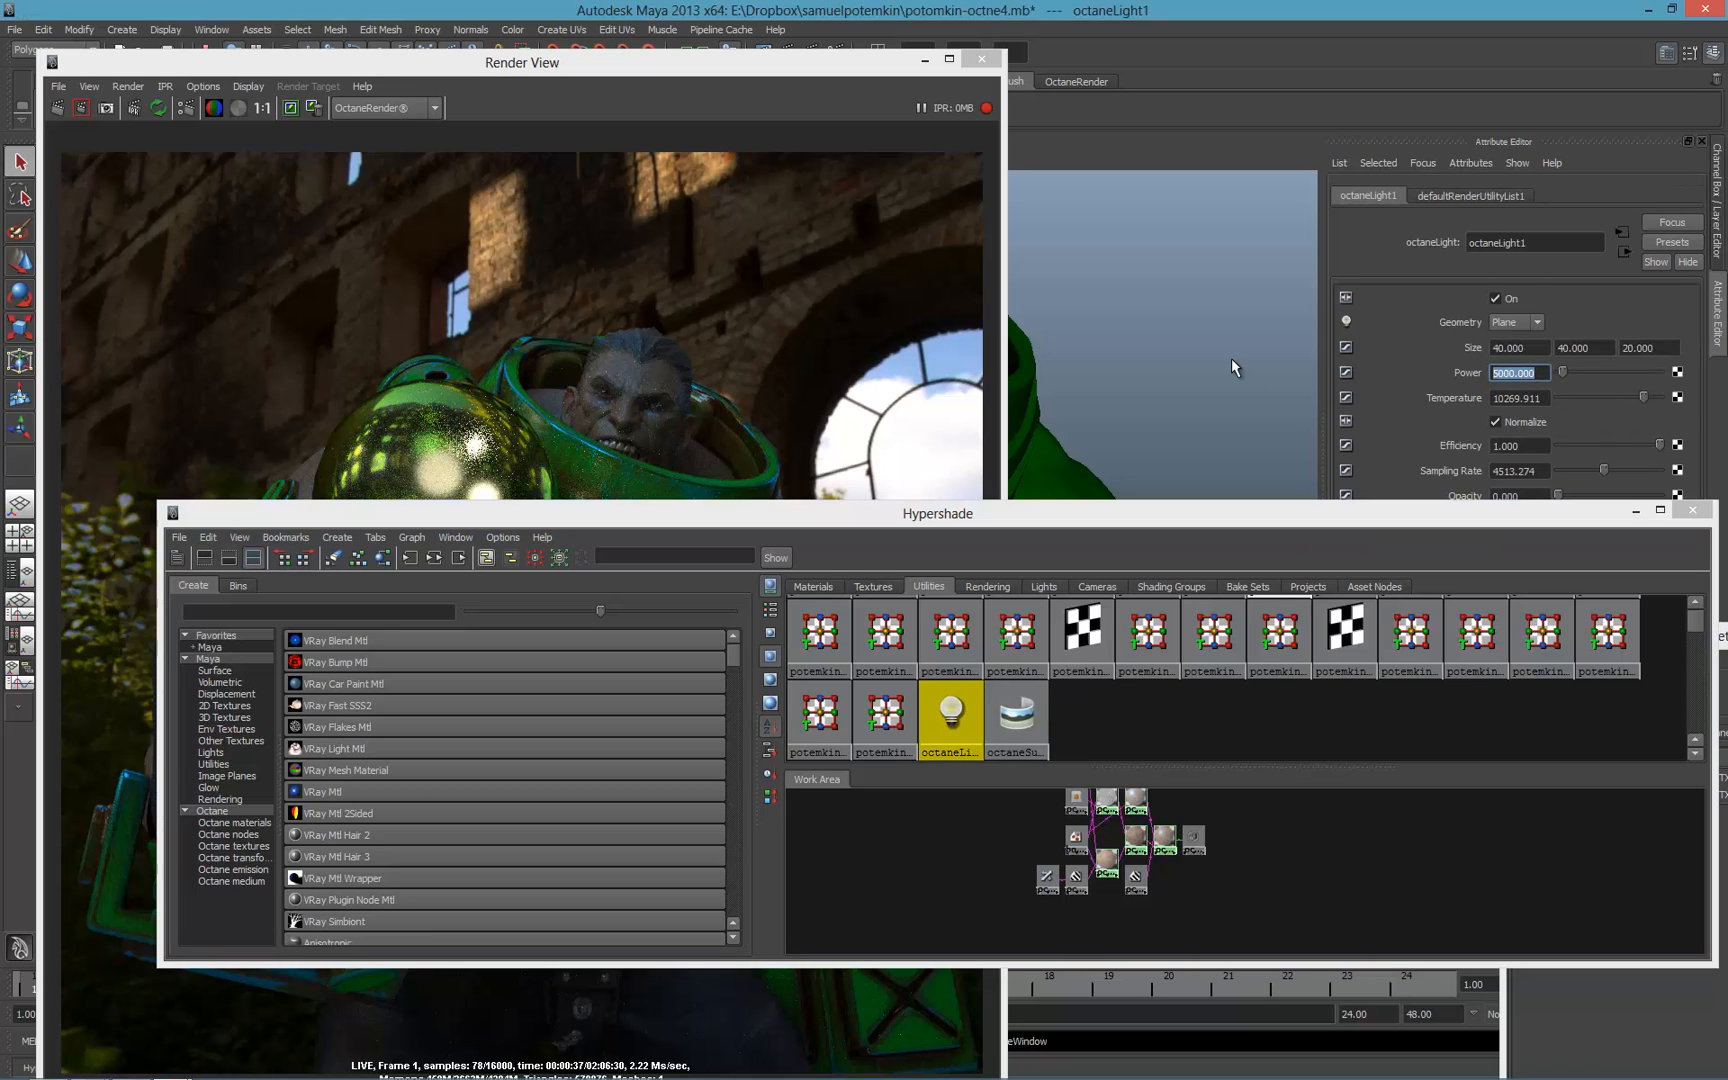
pyautogui.write('10000.000')
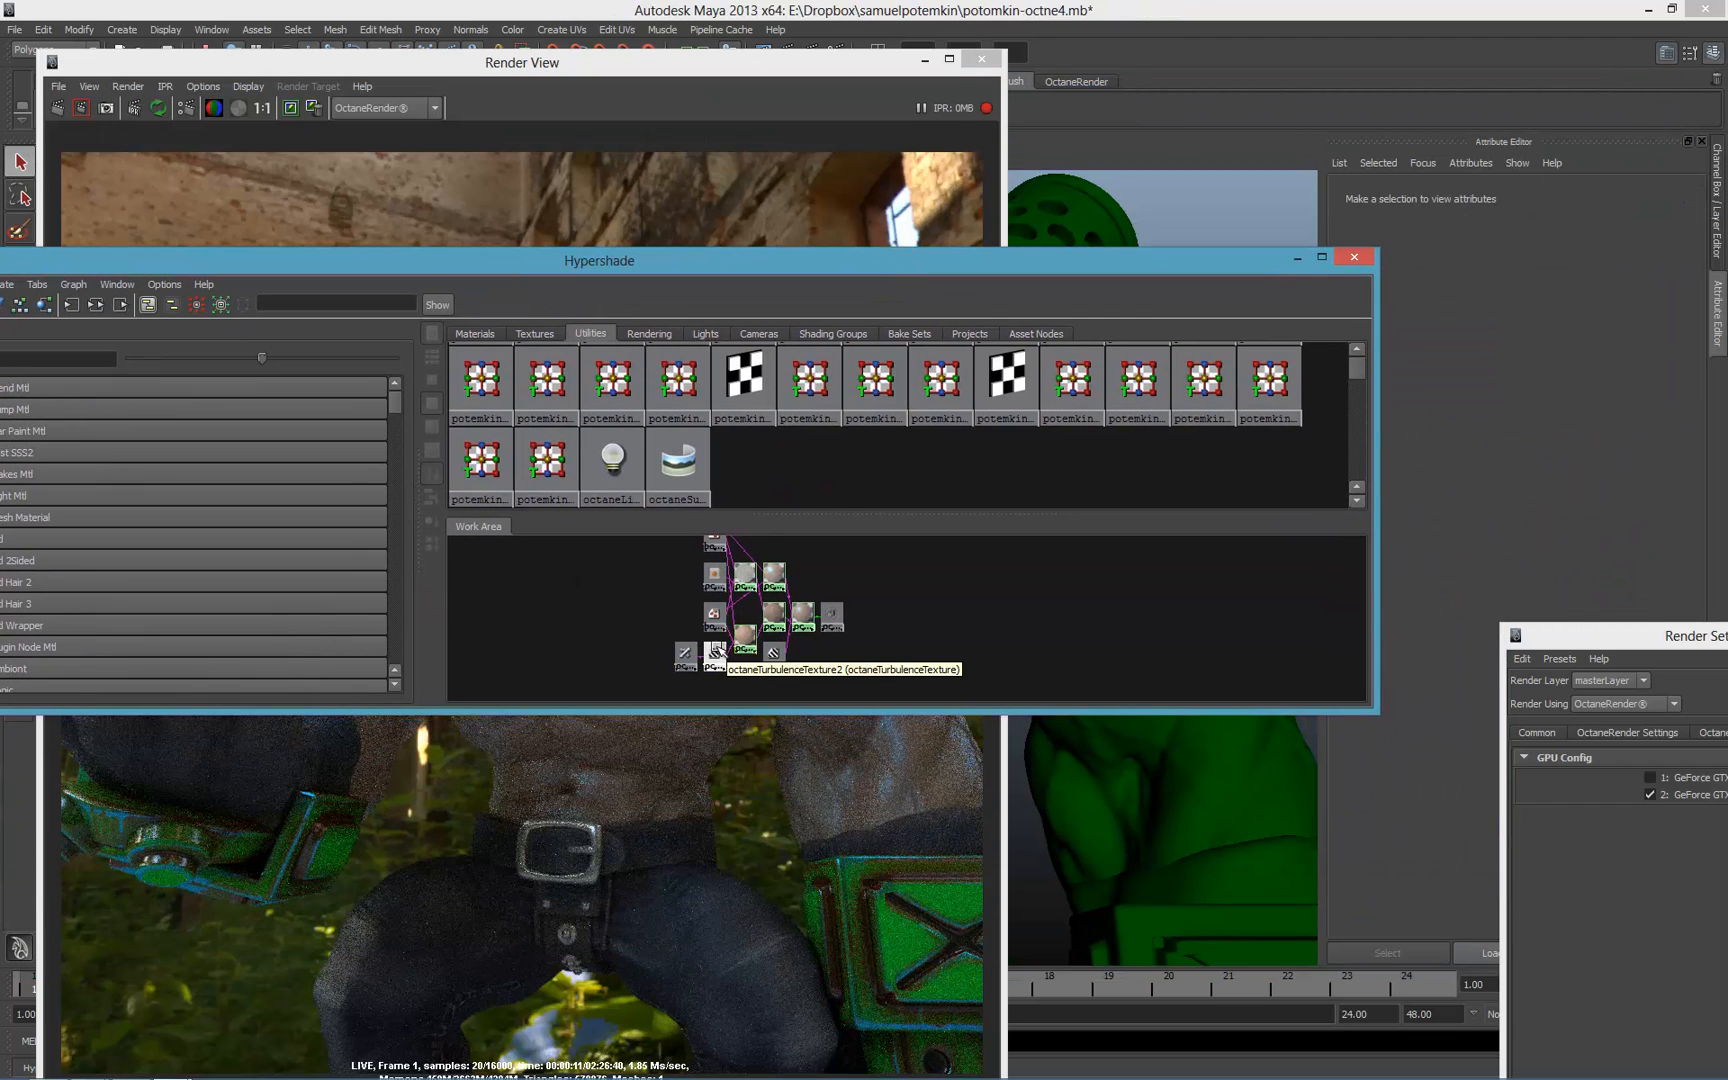
# - Inspect the turbulence and glossy nodes, then set octaneMixMaterial2 Amount to 0.65
pyautogui.click(745, 634)
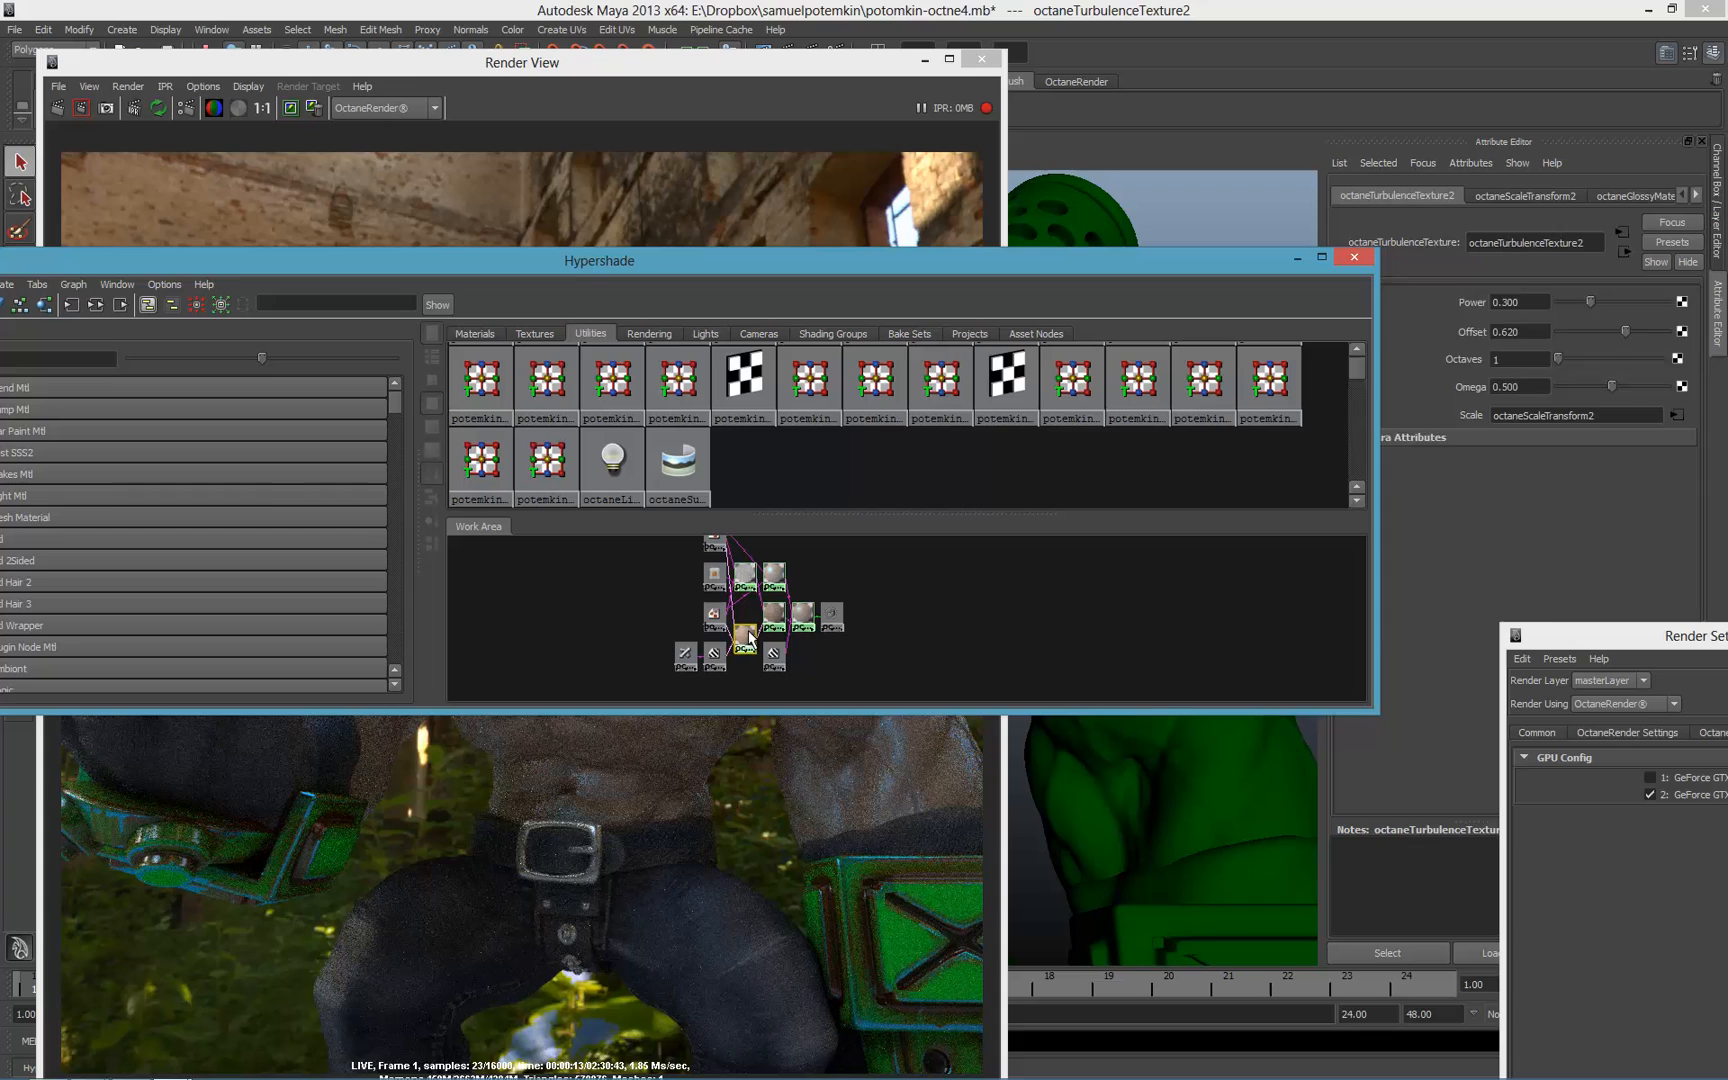
pyautogui.click(746, 615)
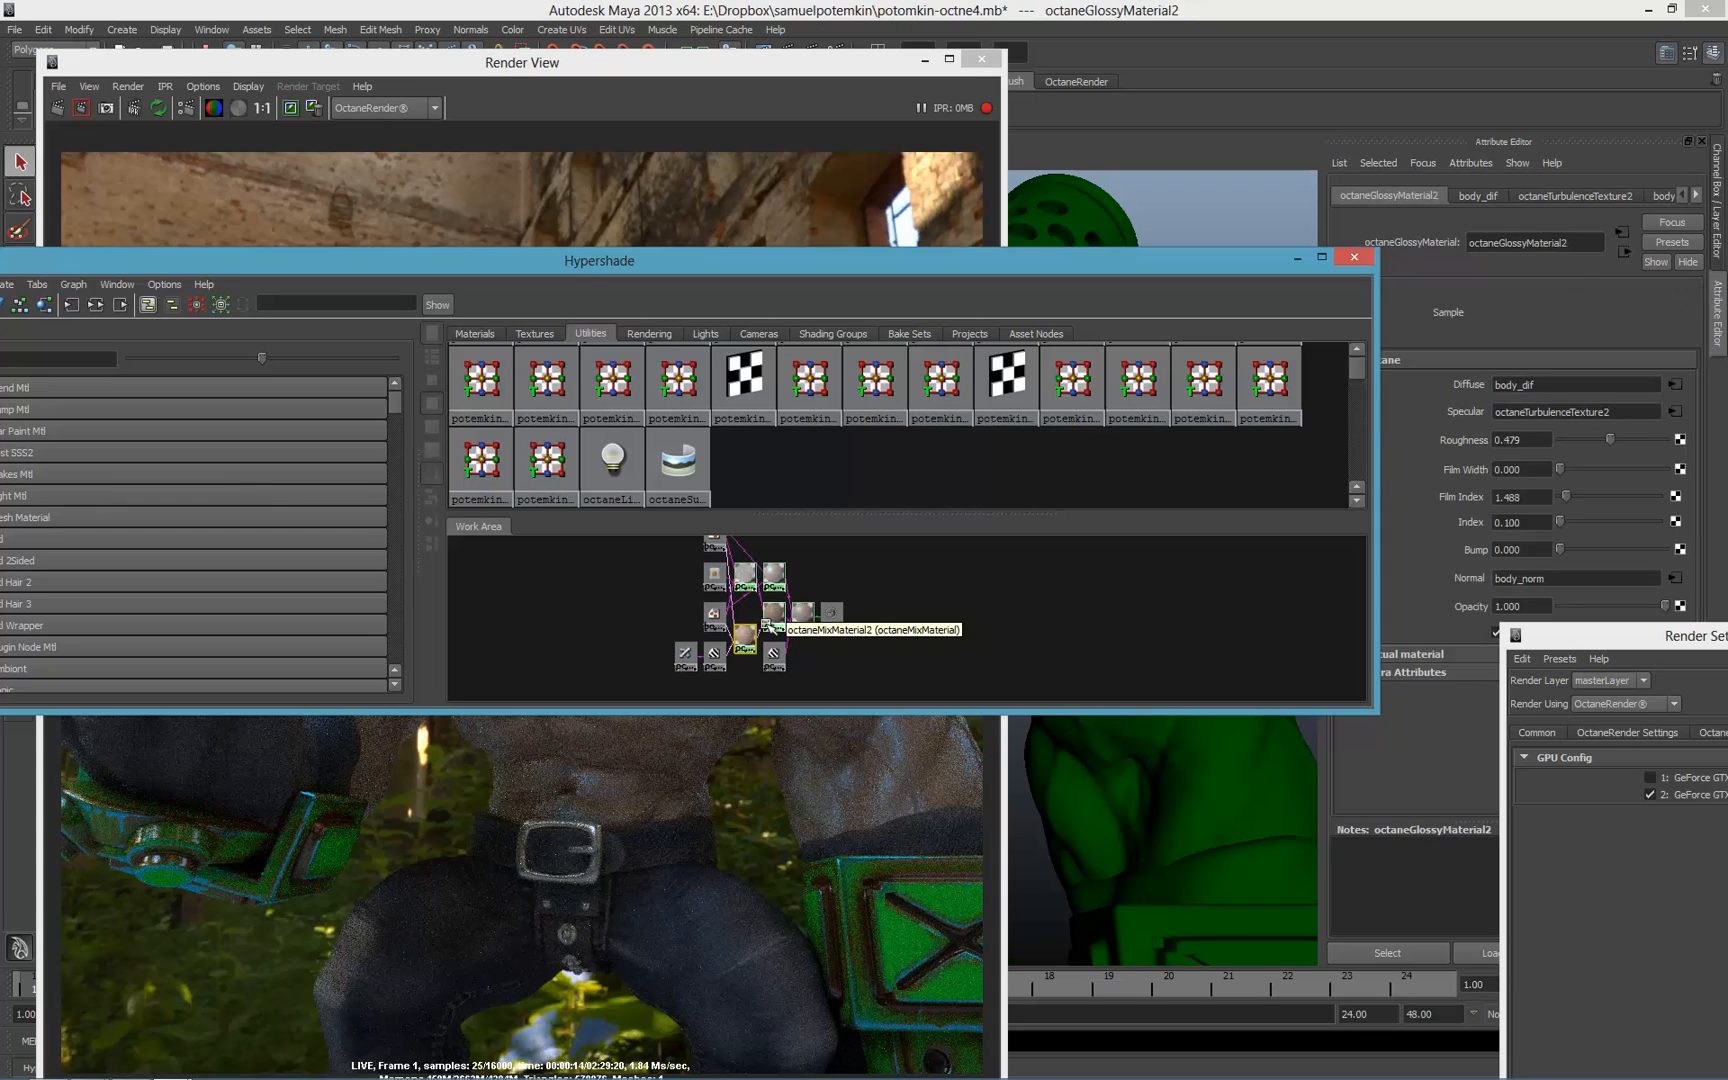
pyautogui.click(775, 617)
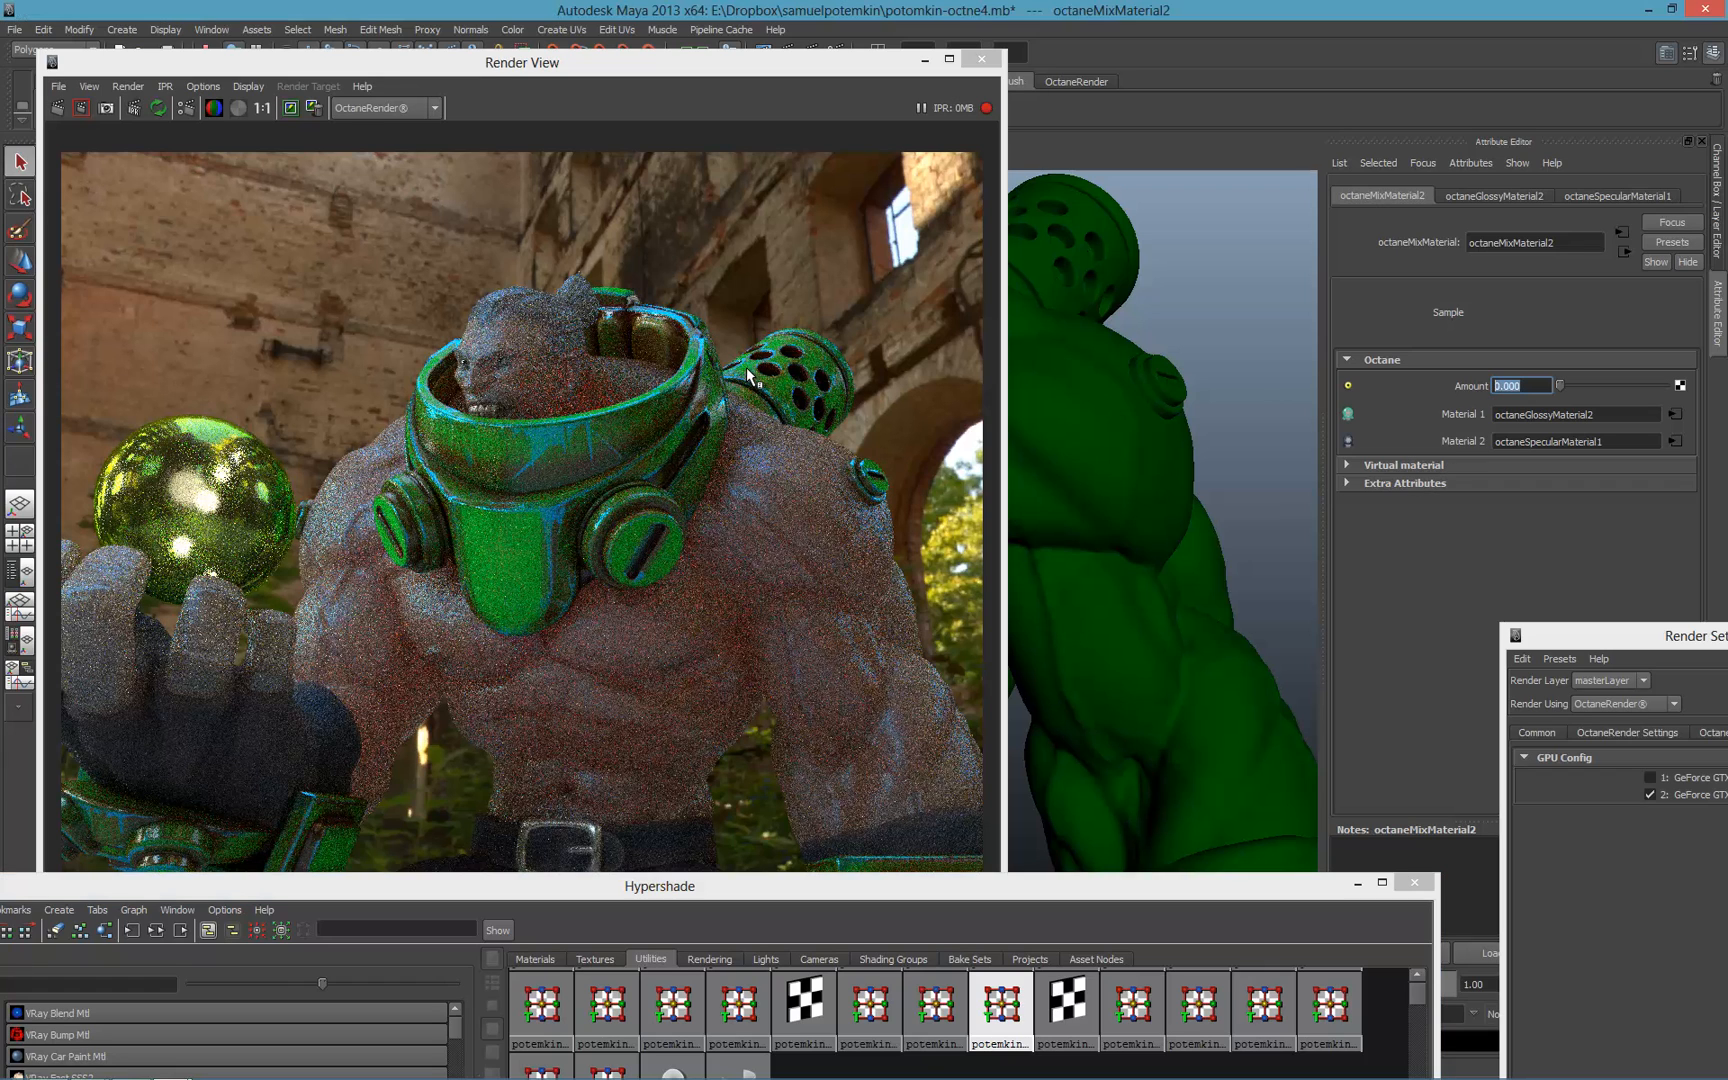
pyautogui.write('0.650')
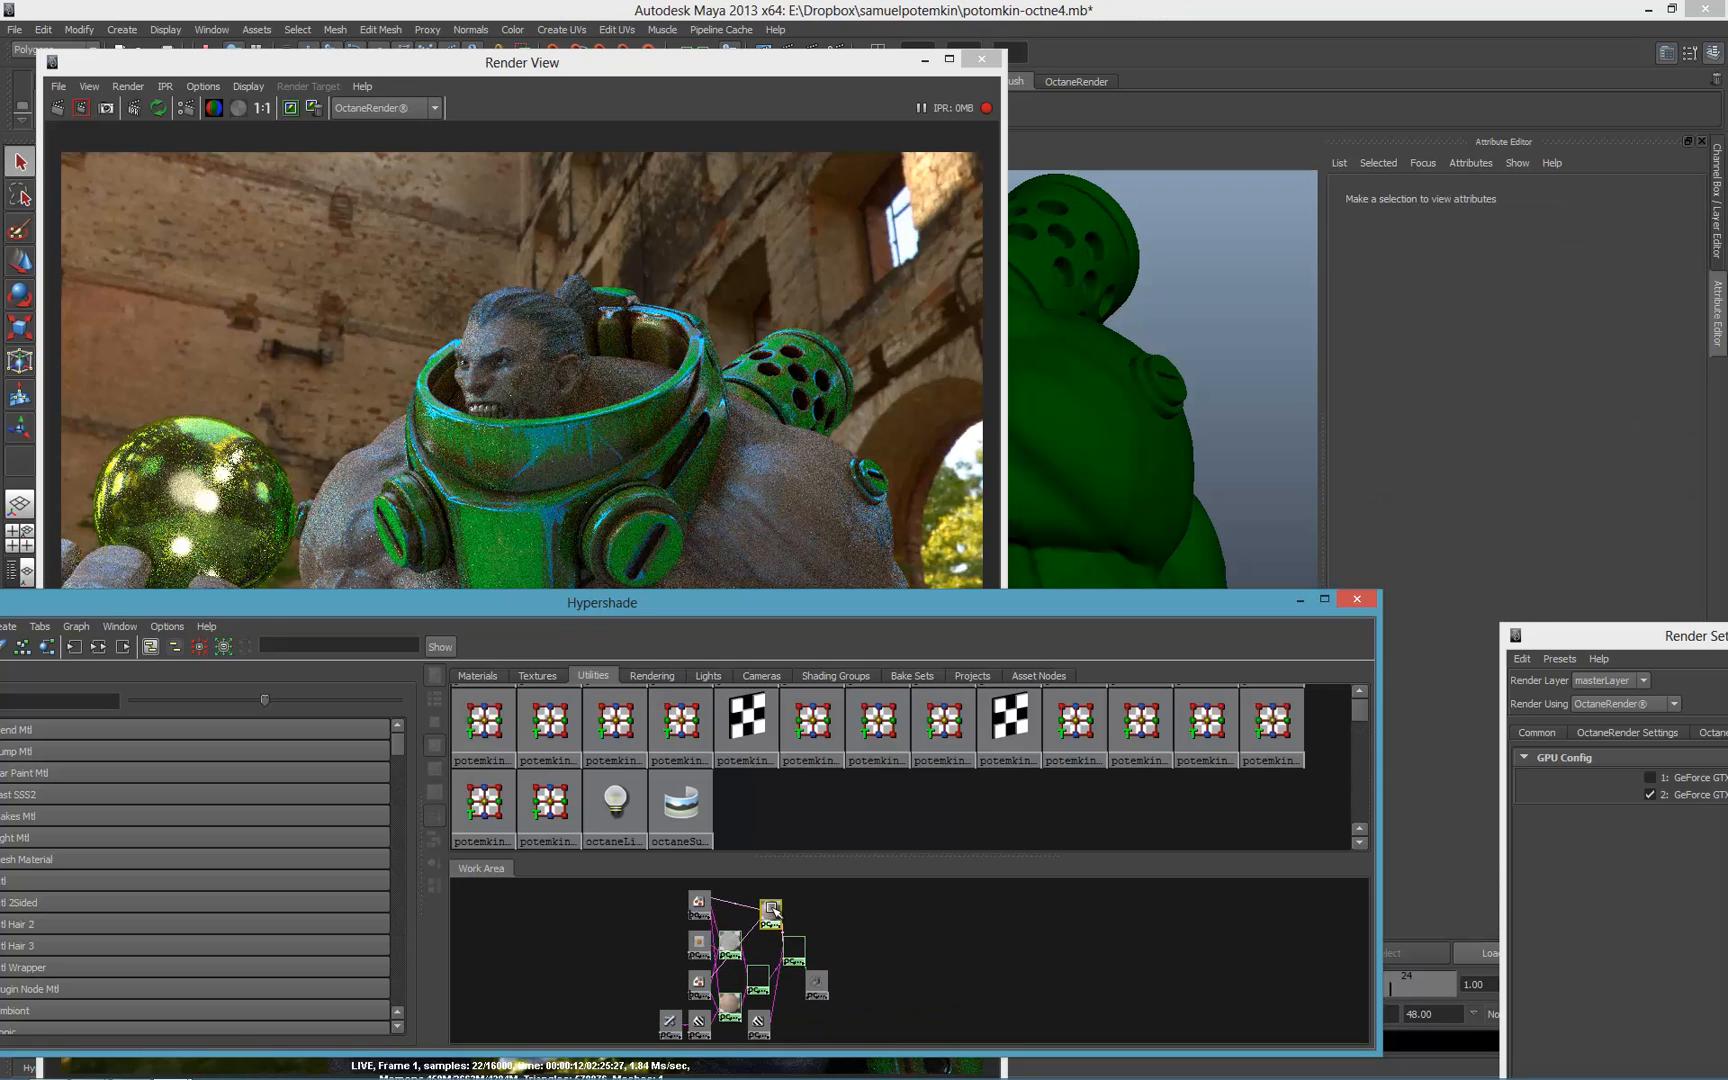
# - Set the Normal value of octaneFalloffTexture1, driving octaneMixMaterial3's Amount, to 1.0
pyautogui.click(736, 888)
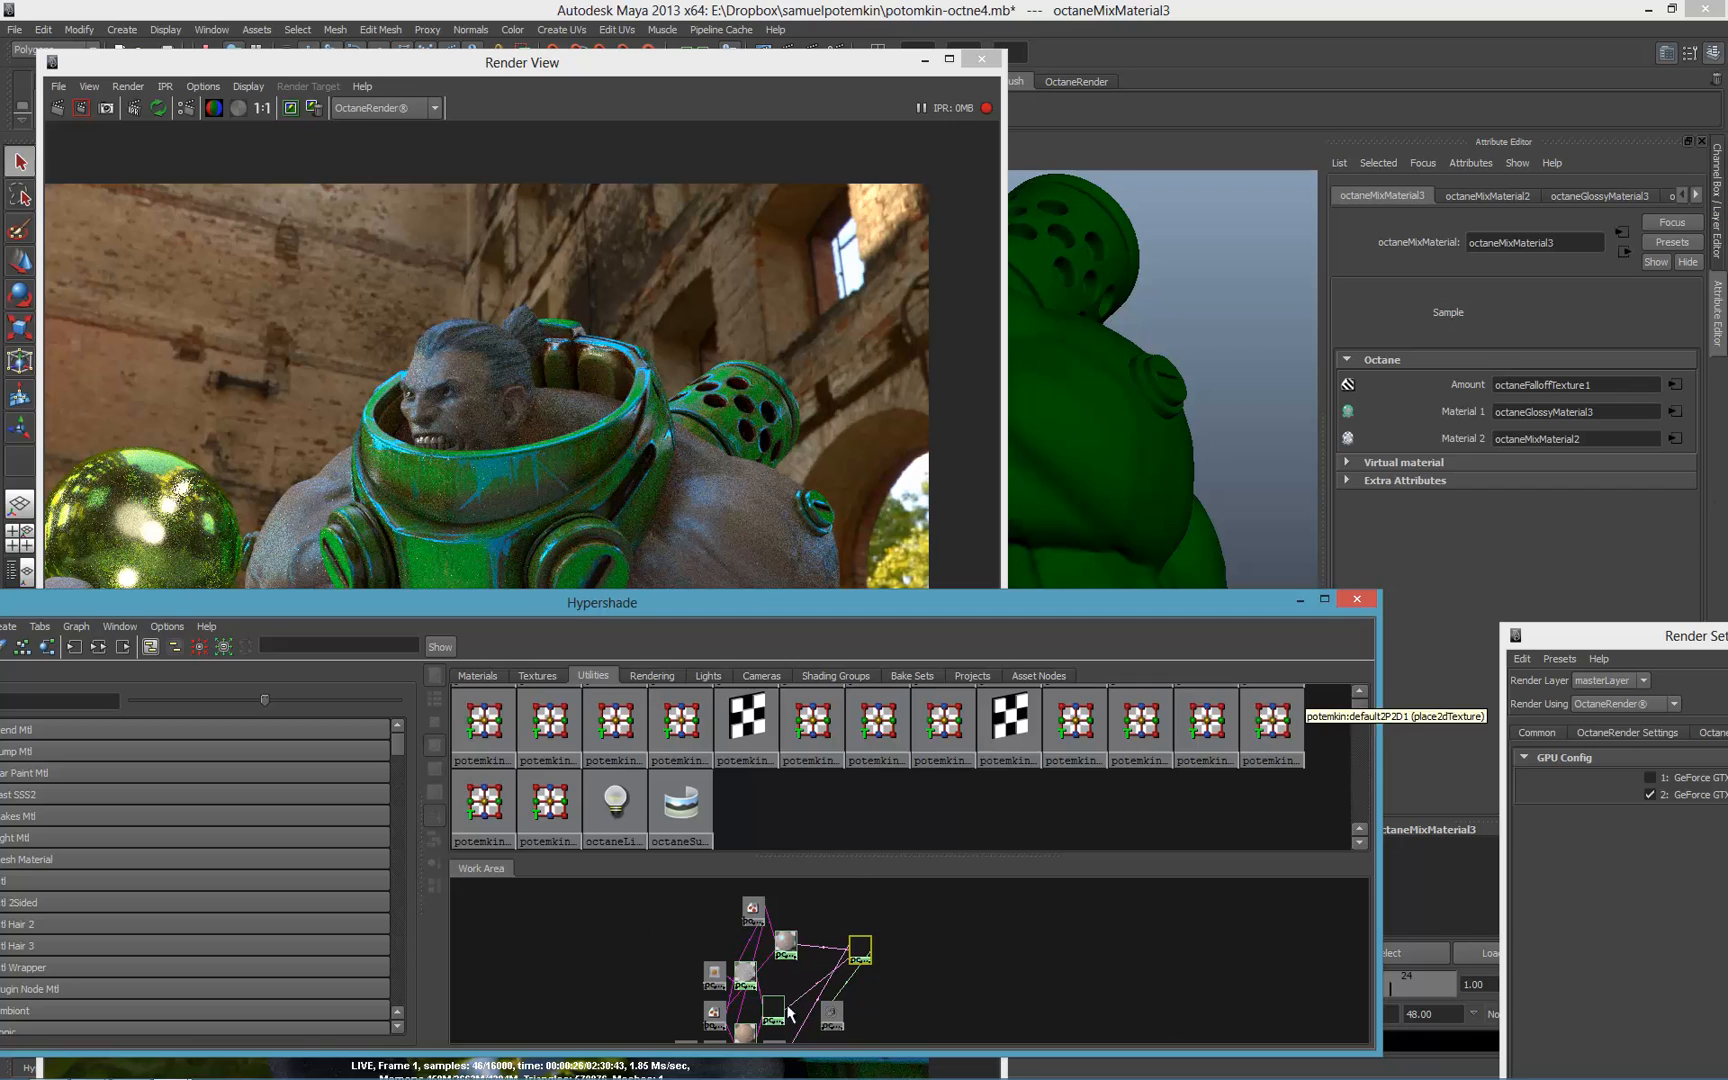
pyautogui.click(1673, 384)
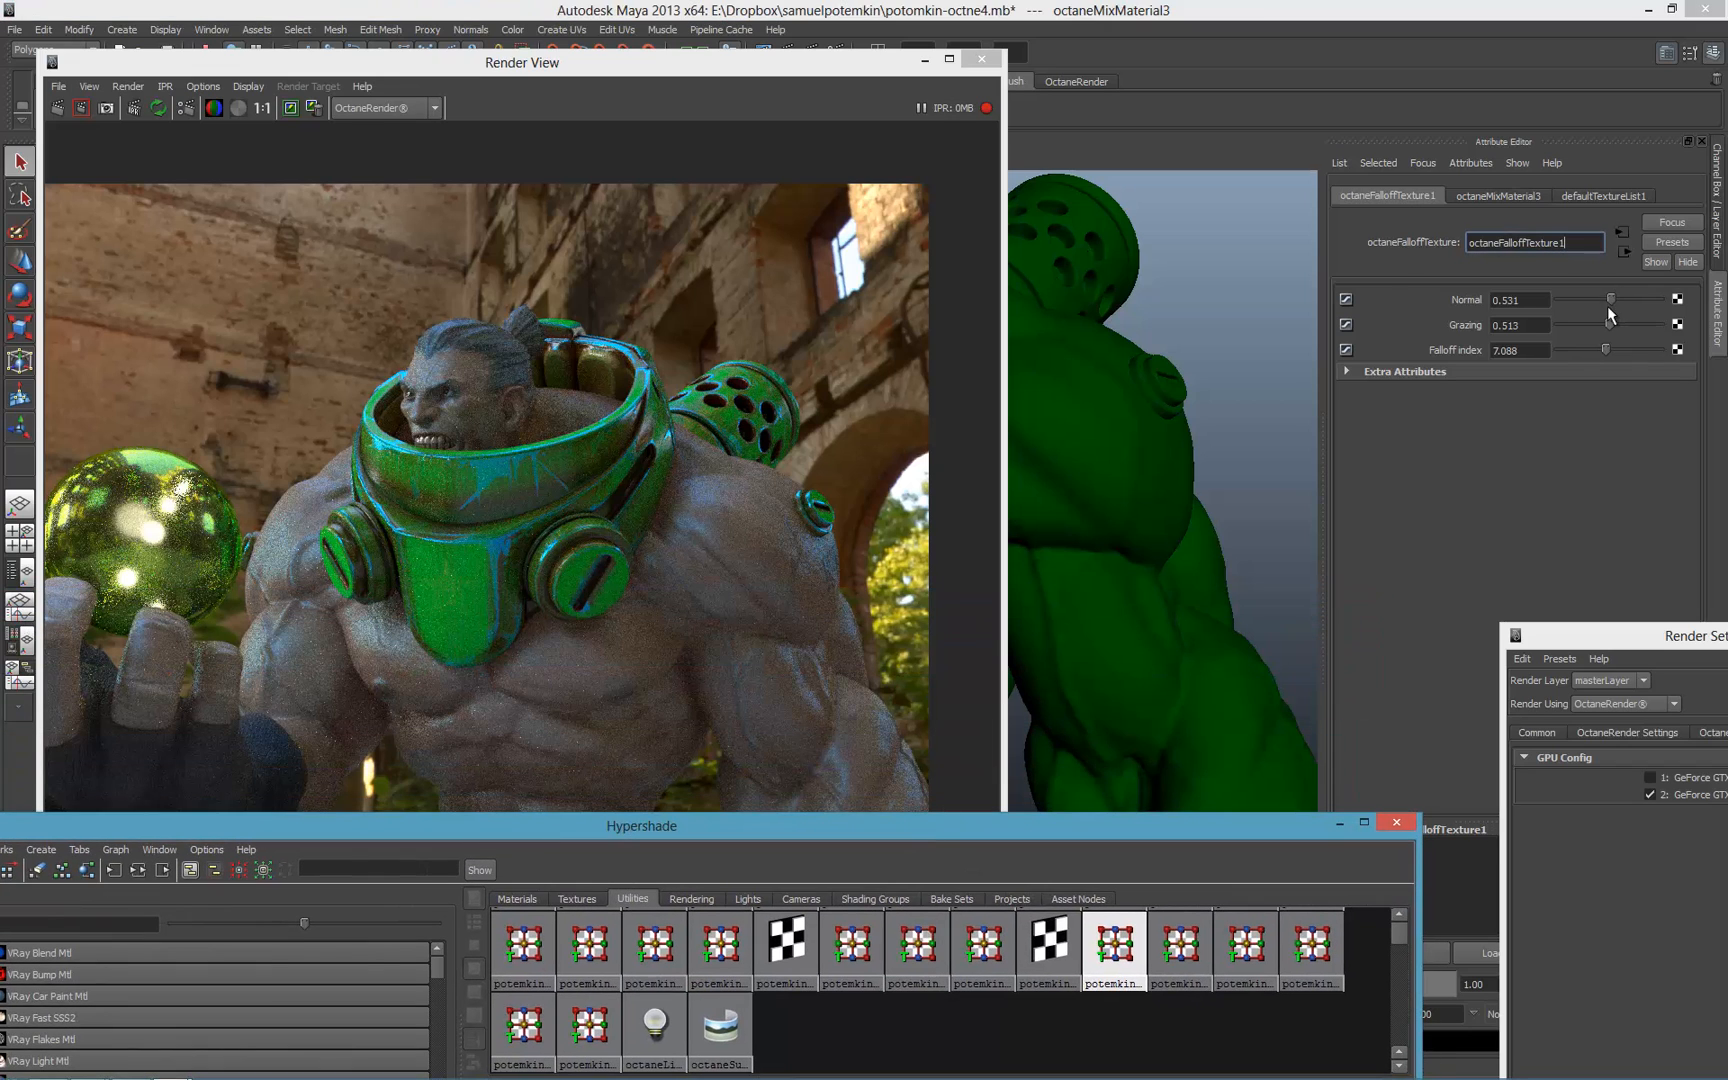
pyautogui.moveTo(1609, 299); pyautogui.dragTo(1664, 299)
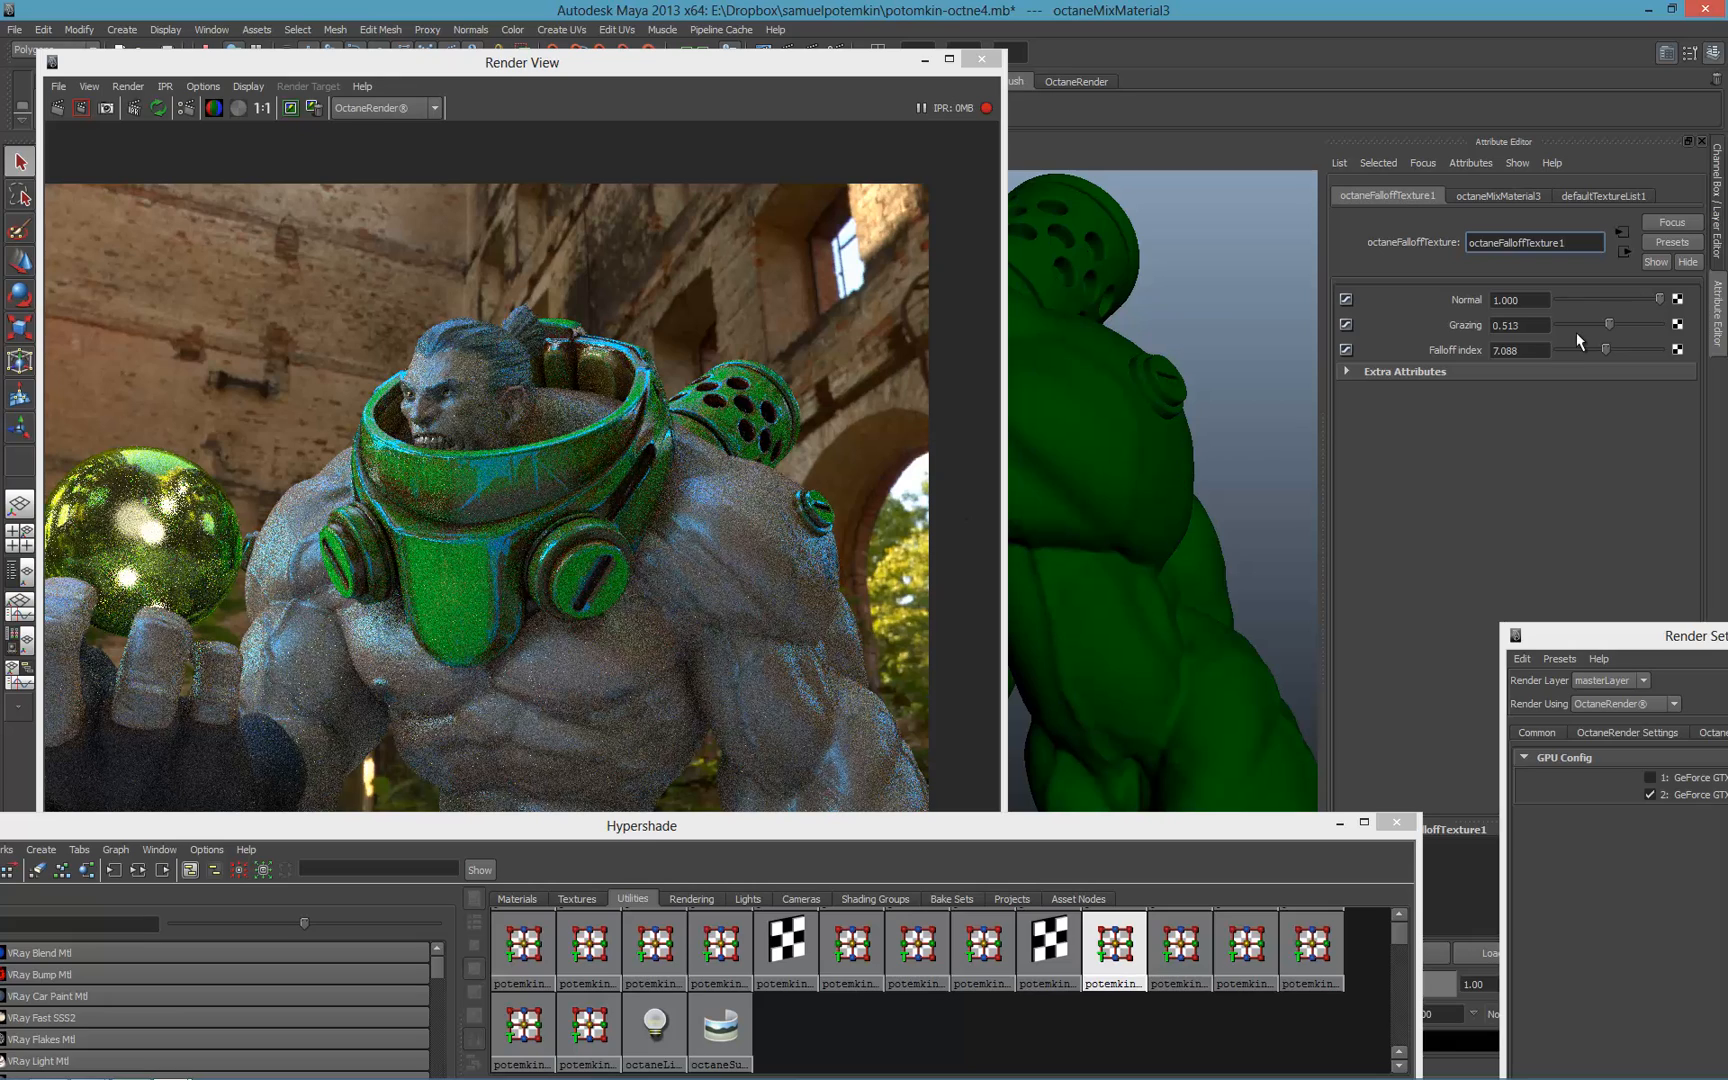
pyautogui.write('0.000')
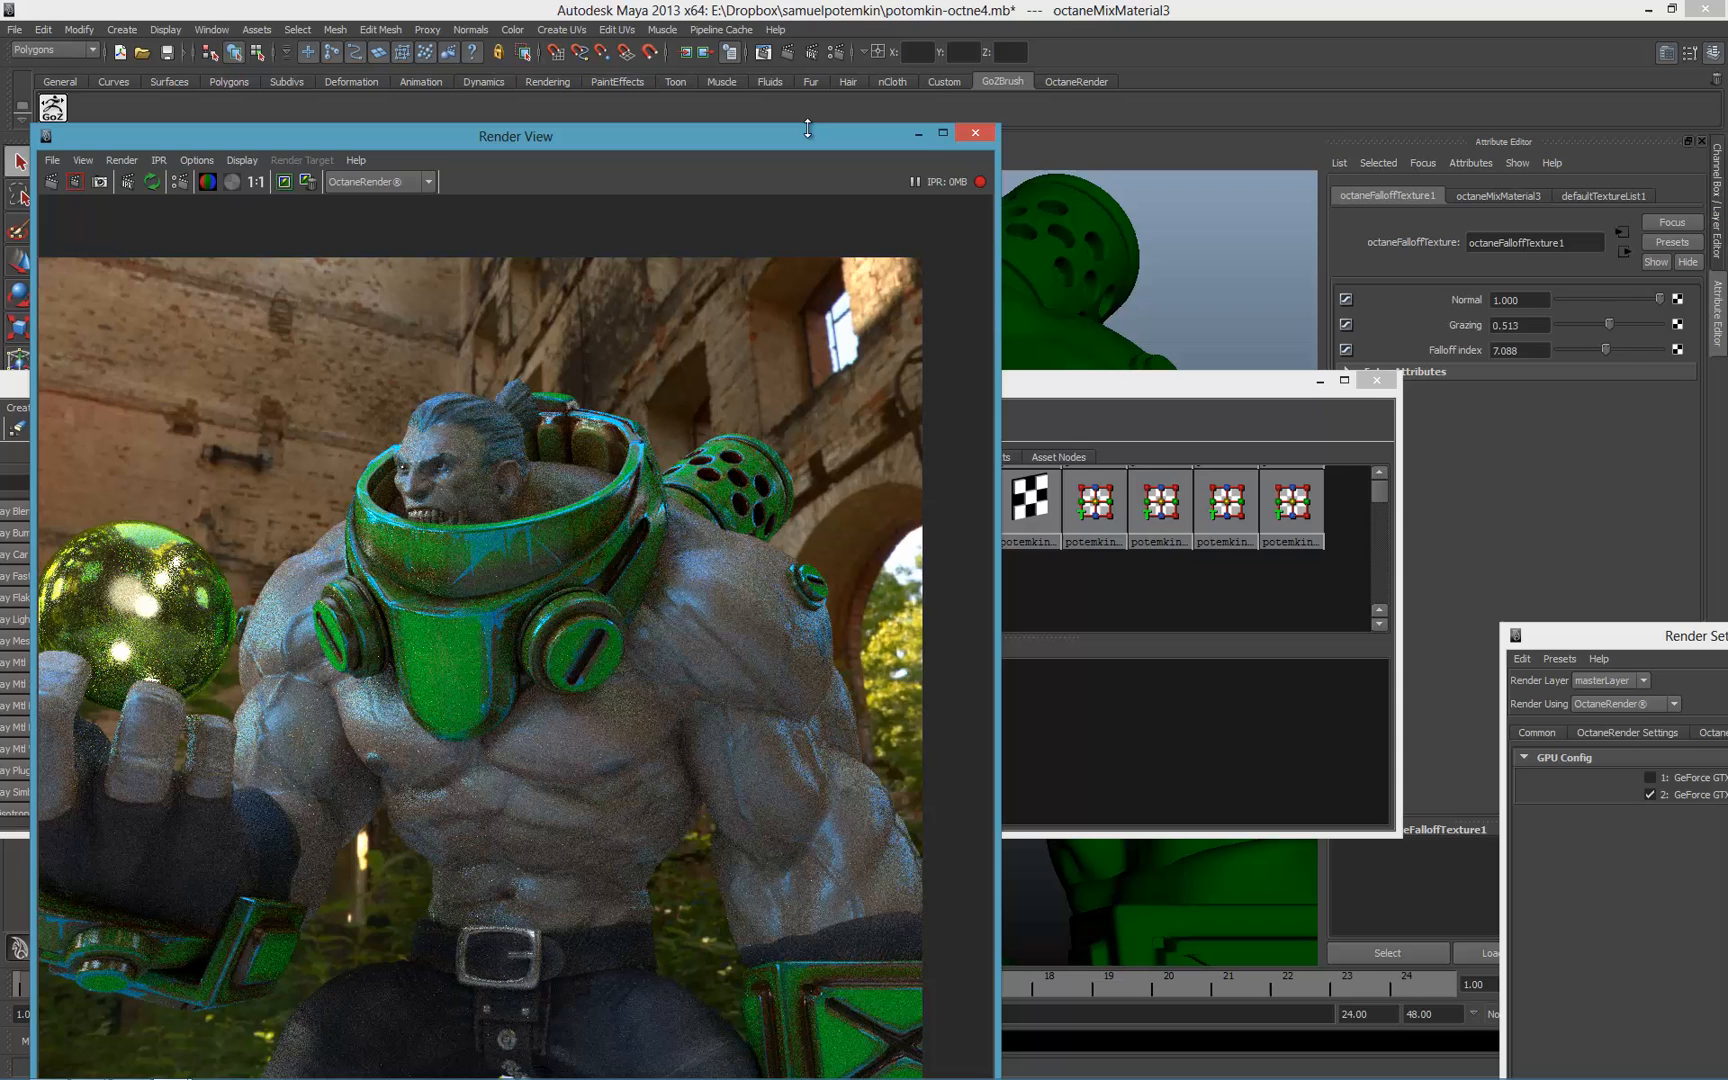
pyautogui.moveTo(1030, 220)
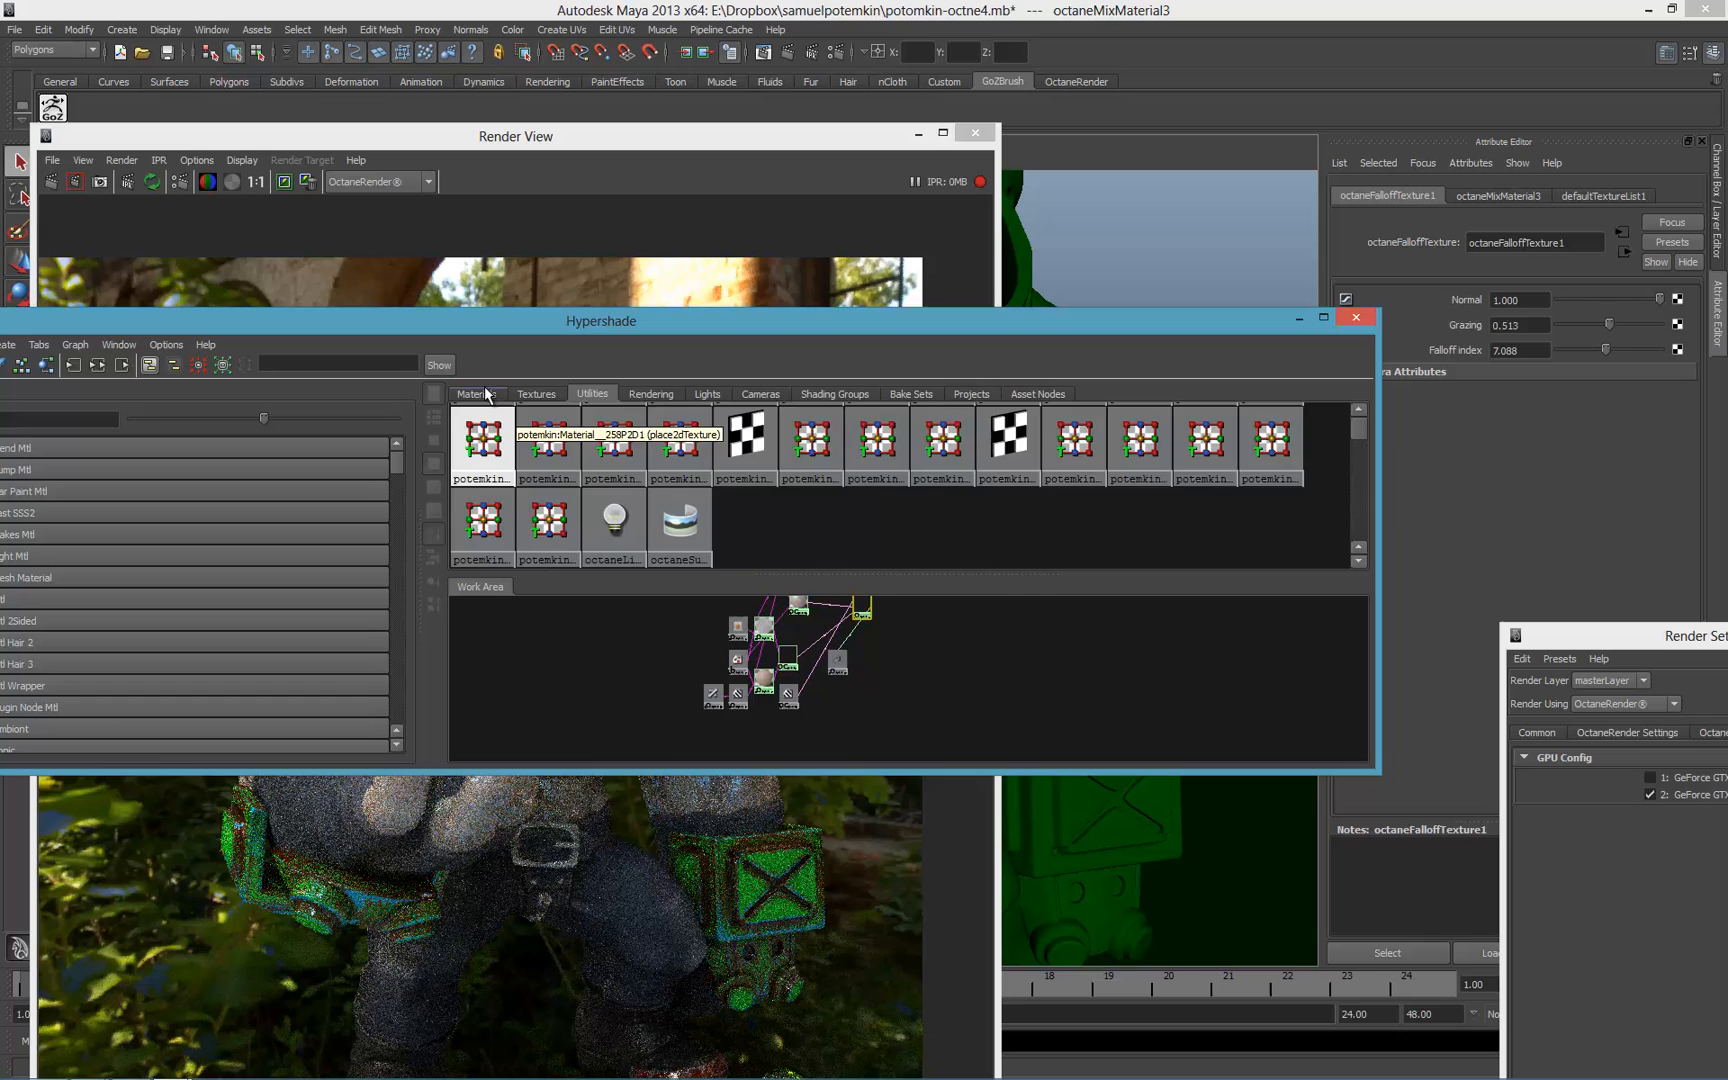
# - List the scene's materials, including the armor glossy material, in the Hypershade Materials tab
pyautogui.click(475, 393)
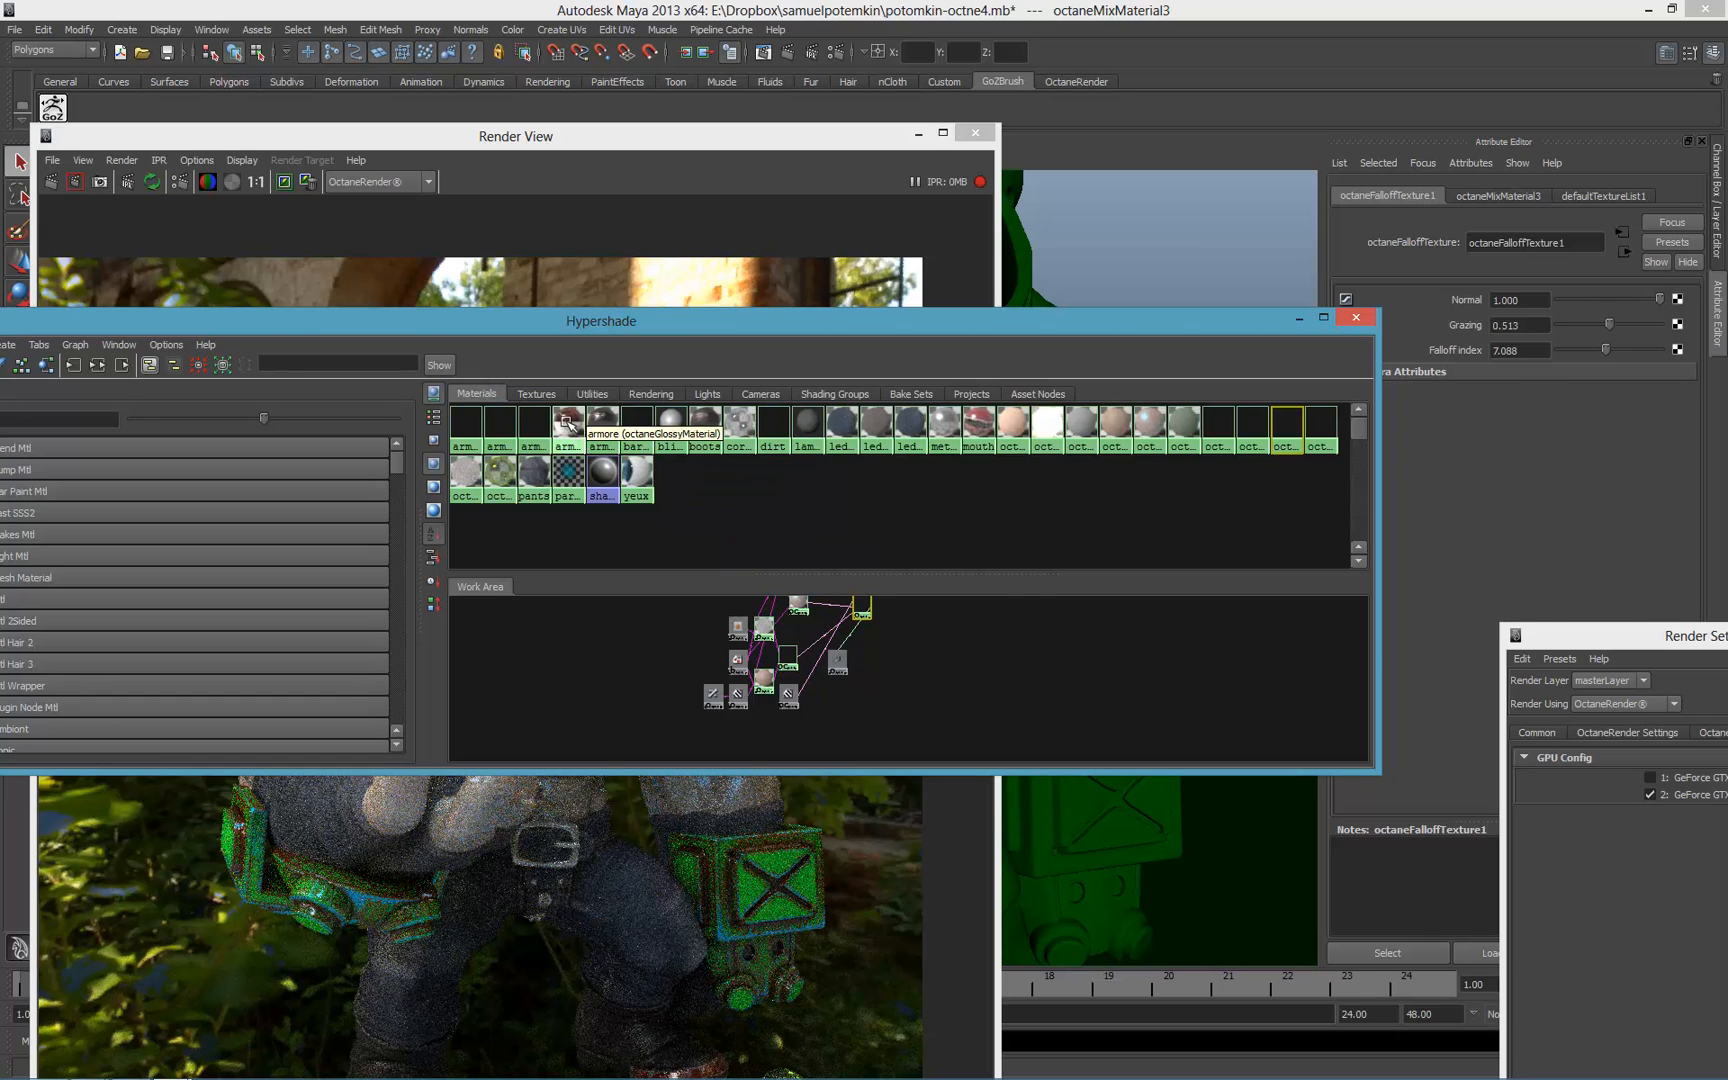